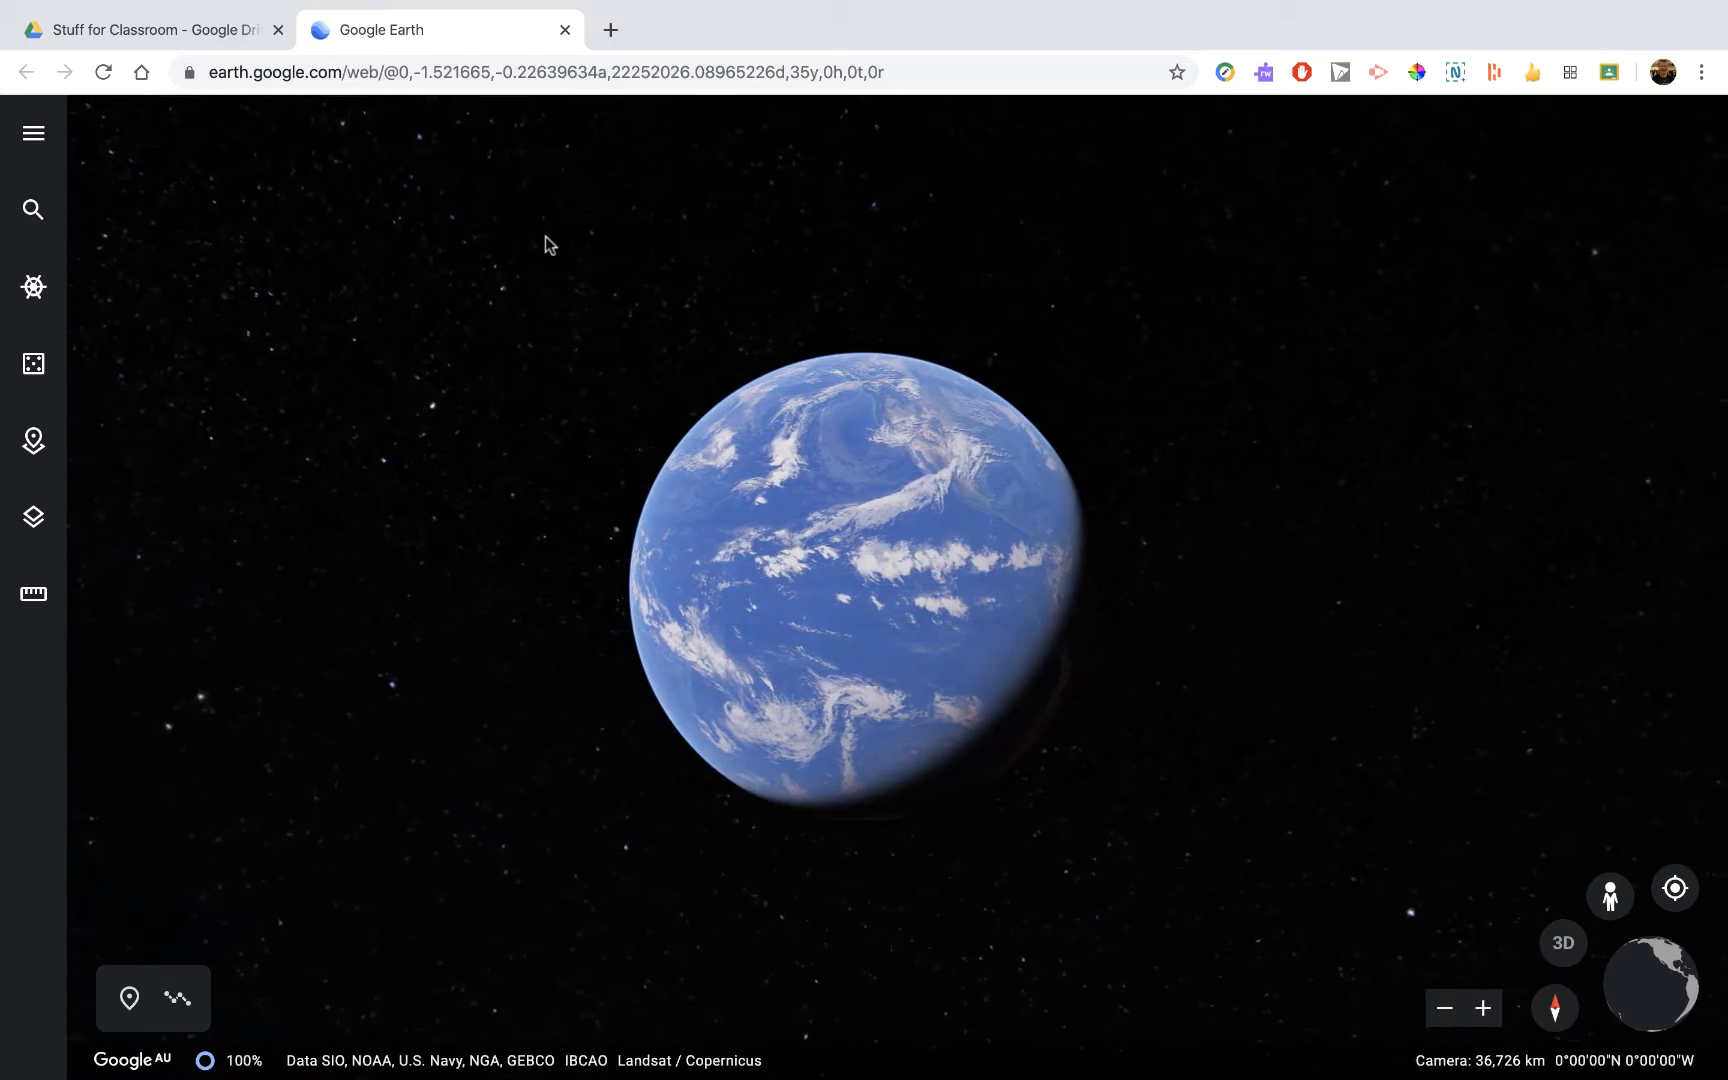
- Search for New York and let the globe fly in to Manhattan
{"action": "left_click", "coordinate": [34, 210]}
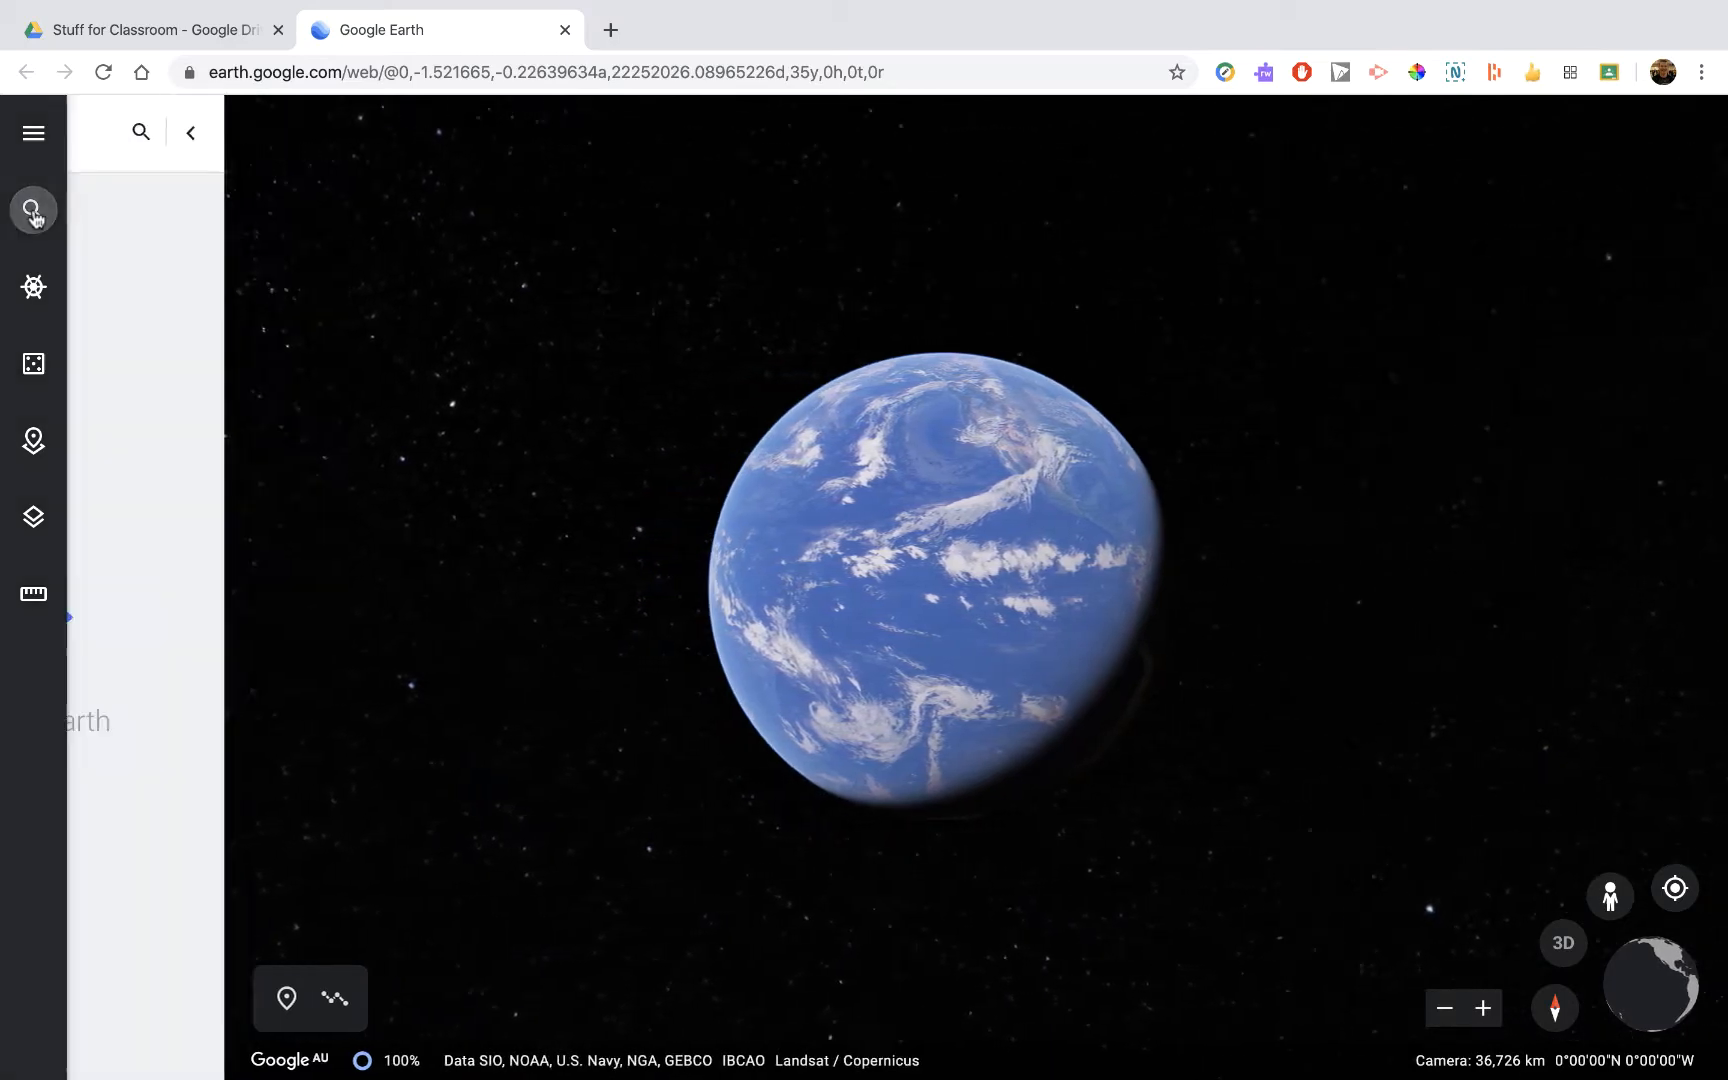
{"action": "type", "text": "Ne"}
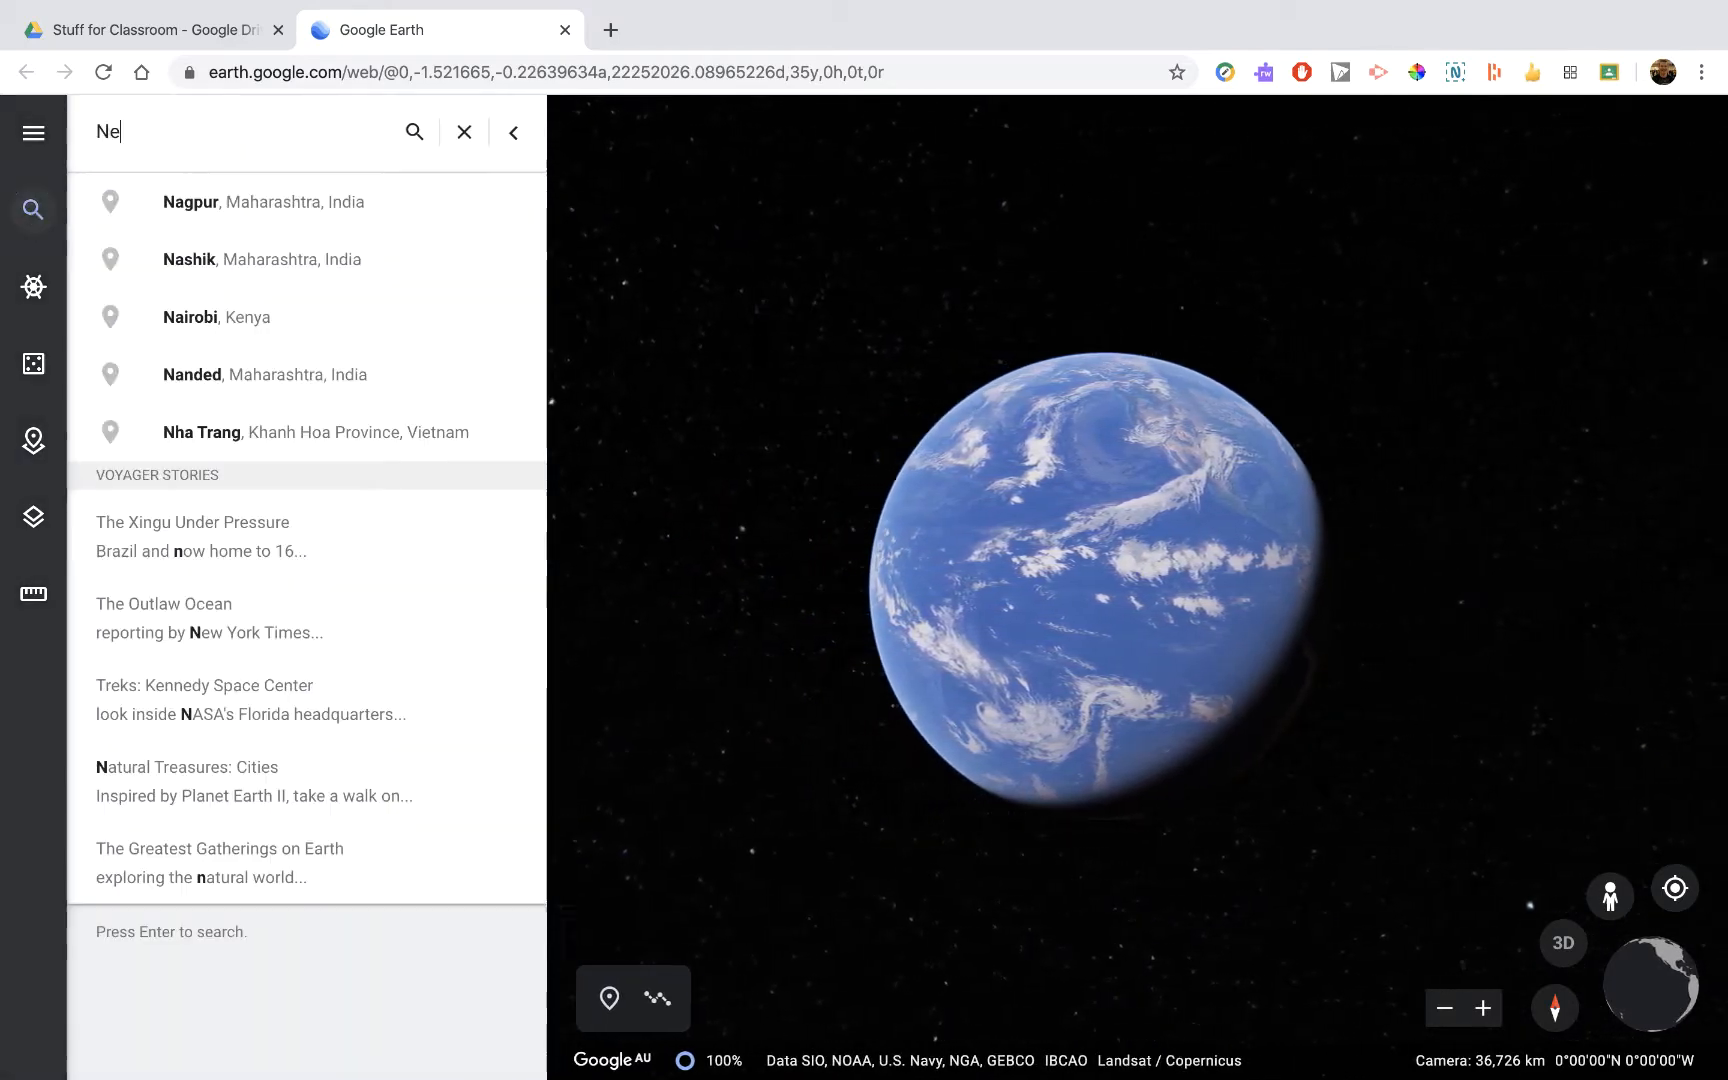
{"action": "type", "text": "New York"}
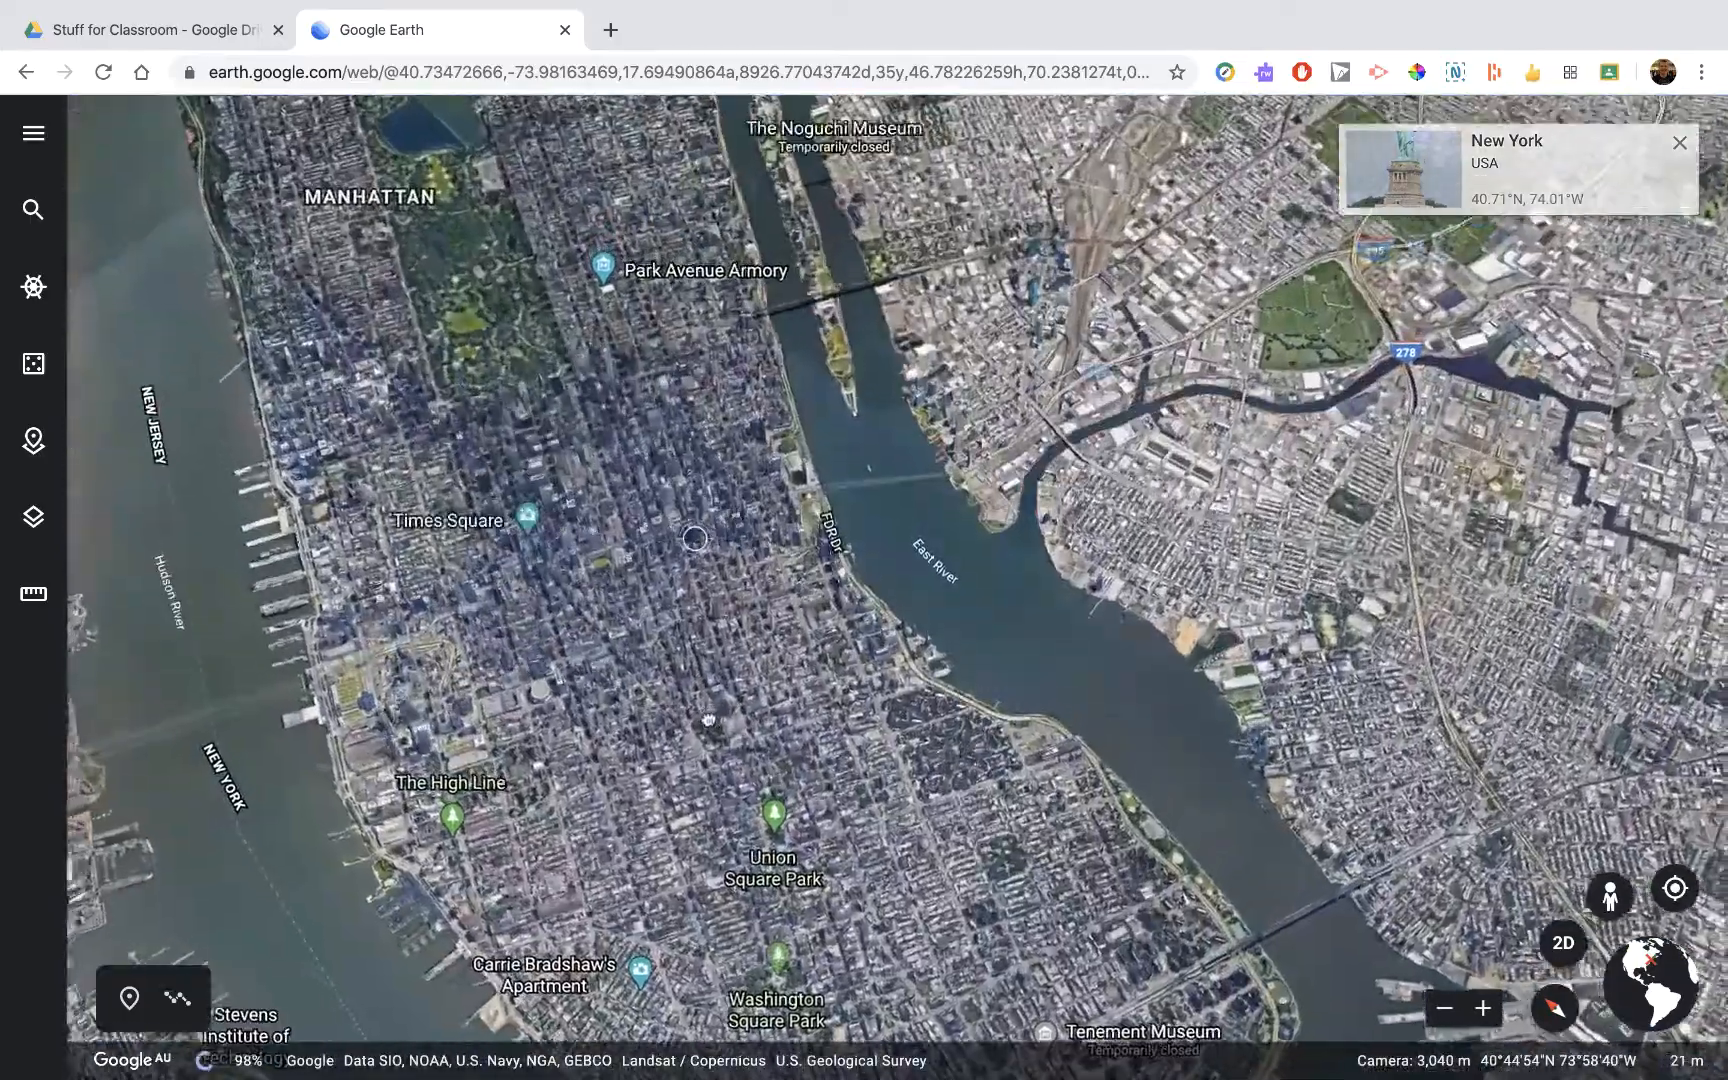
- Create a new untitled project stored in Google Drive from the Projects panel
{"action": "scroll", "scroll_direction": "down", "scroll_amount": 3}
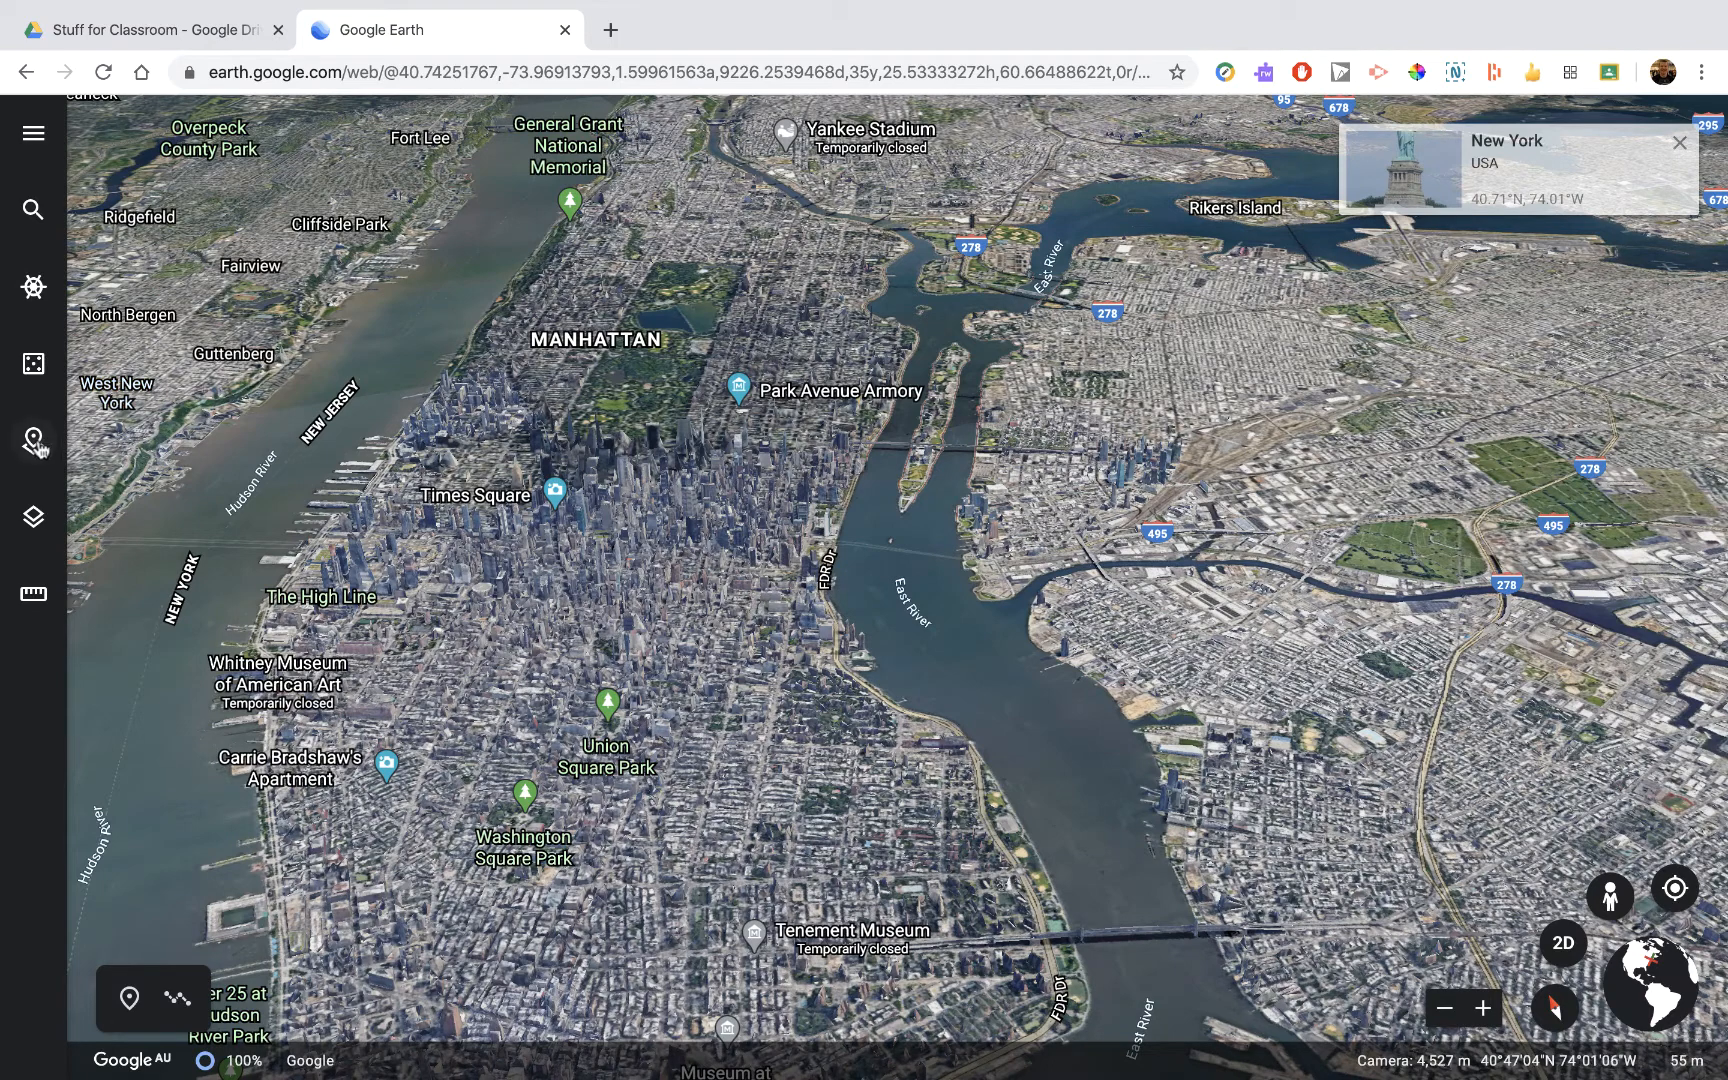
{"action": "left_click", "coordinate": [34, 440]}
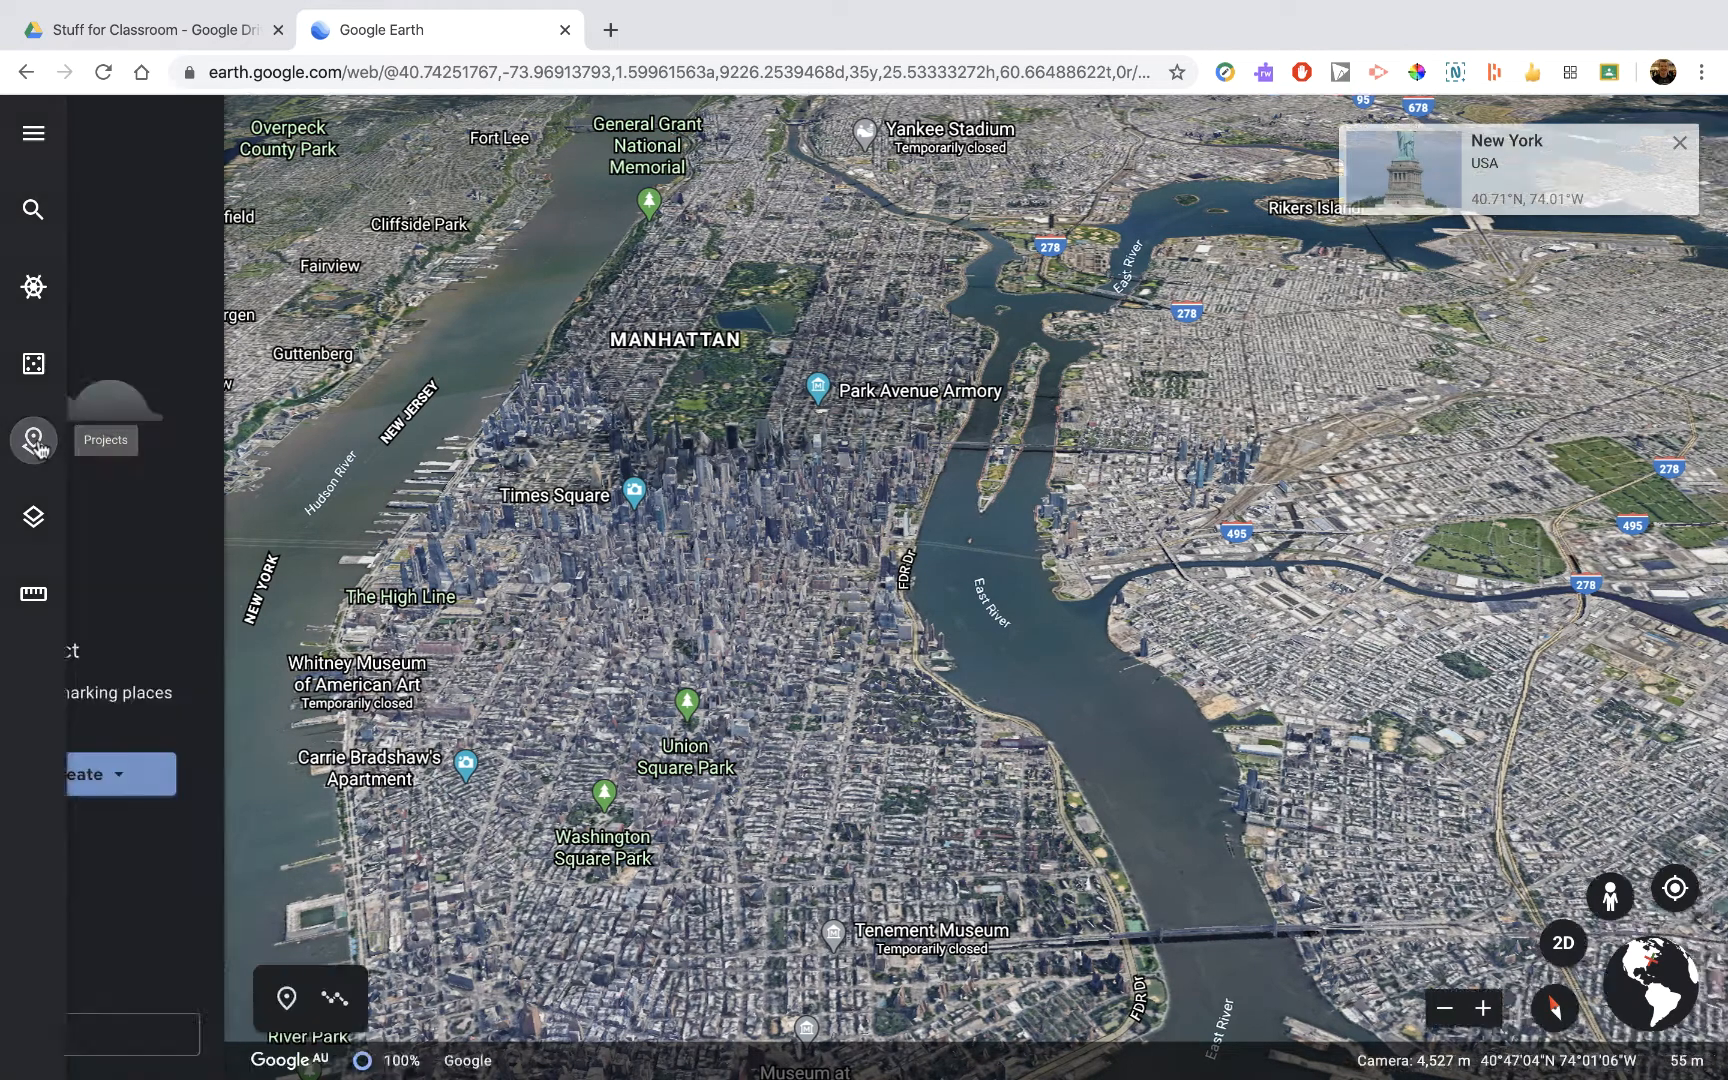
{"action": "left_click", "coordinate": [34, 440]}
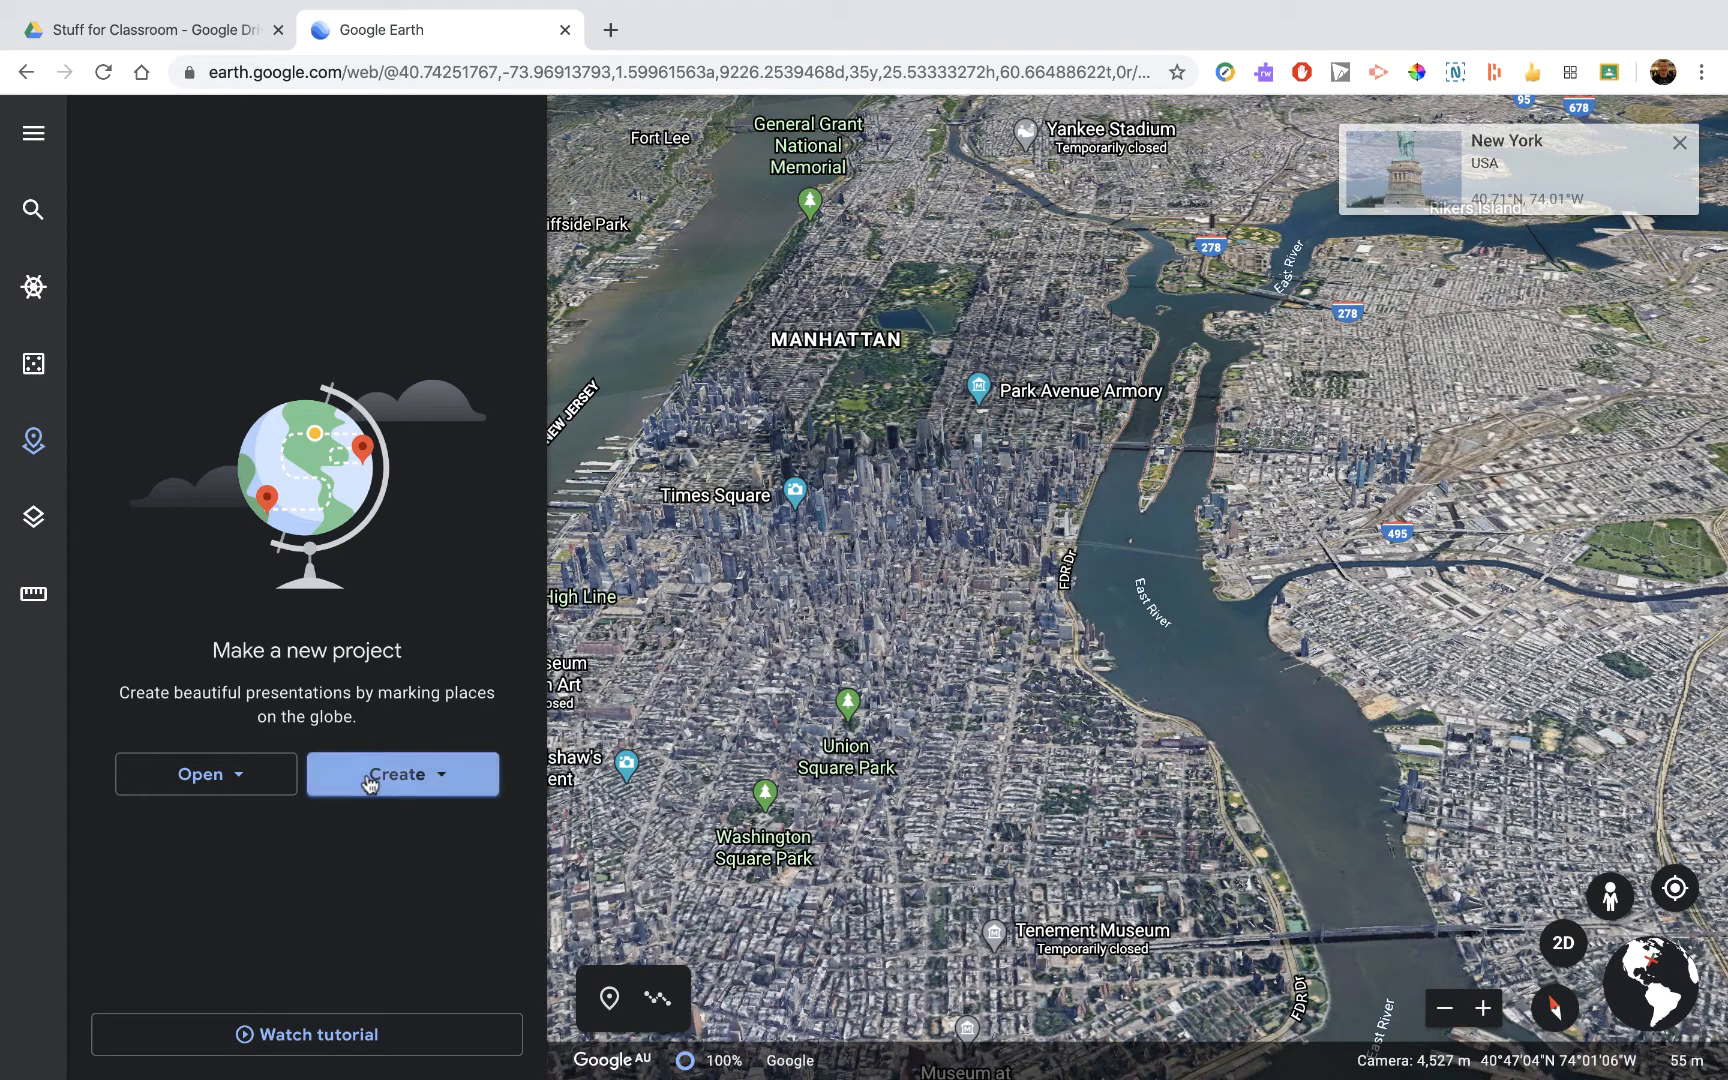
{"action": "left_click", "coordinate": [402, 774]}
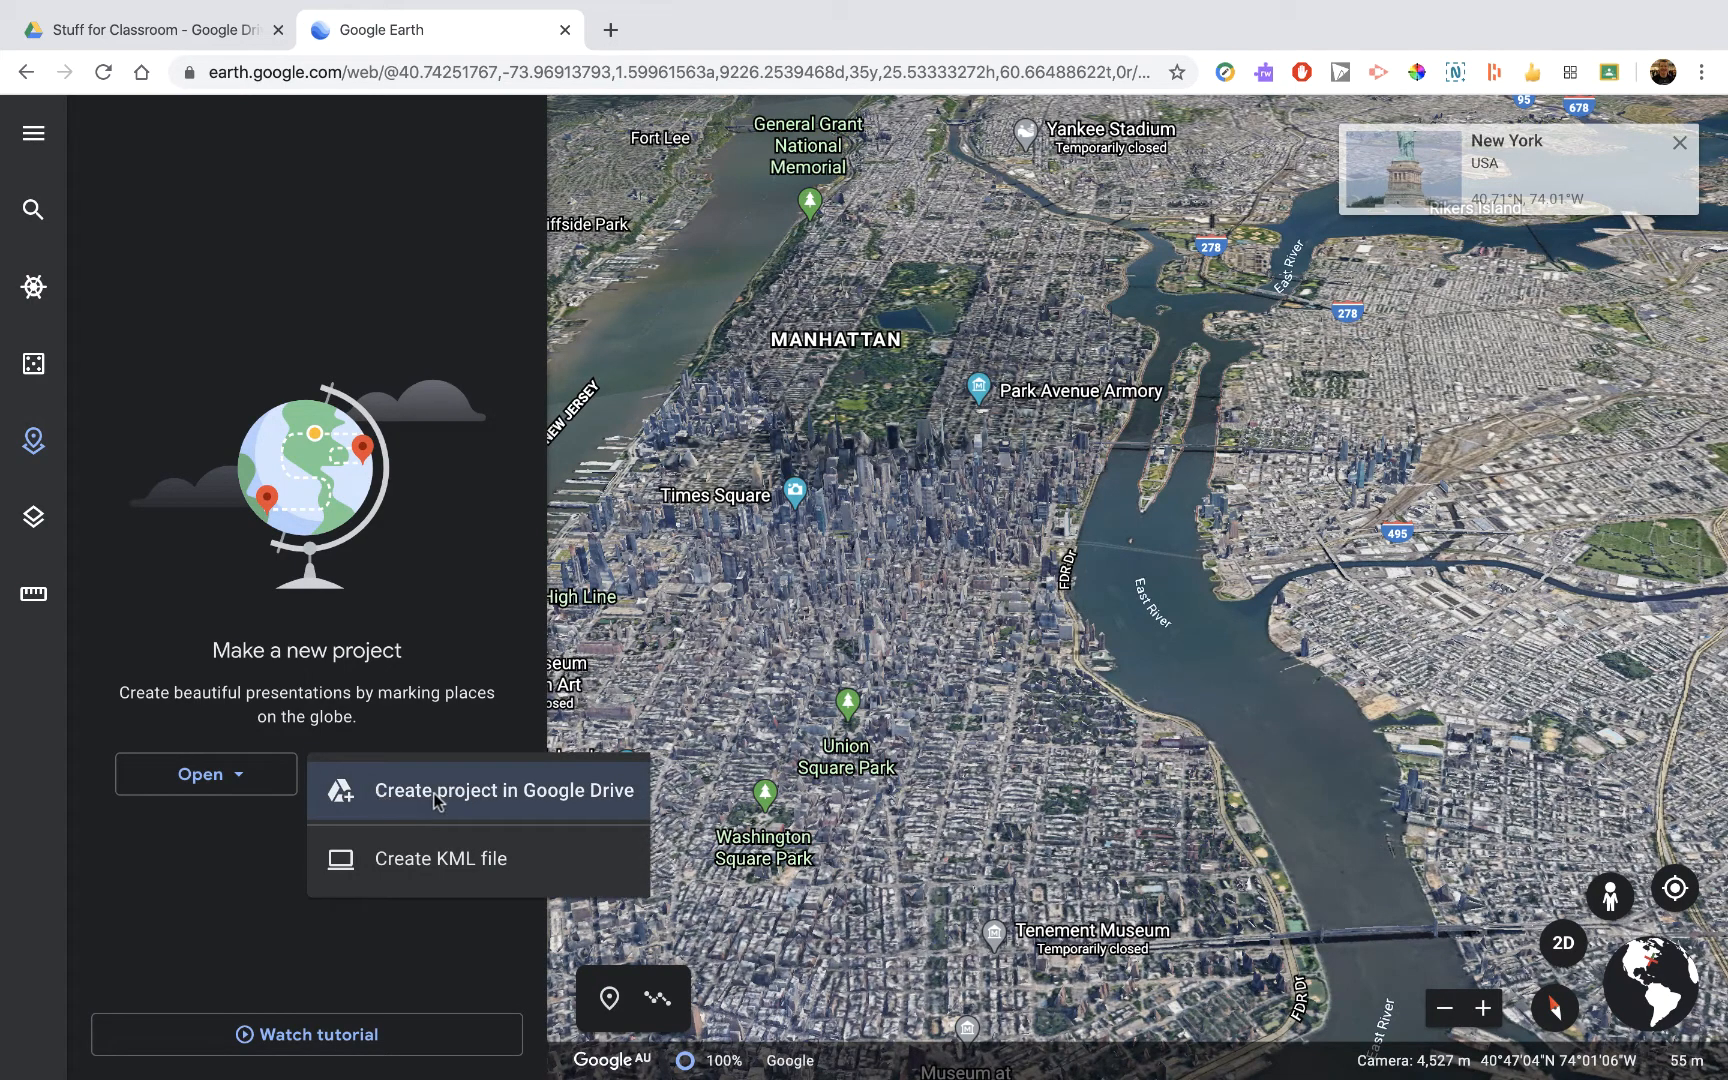
{"action": "left_click", "coordinate": [510, 790]}
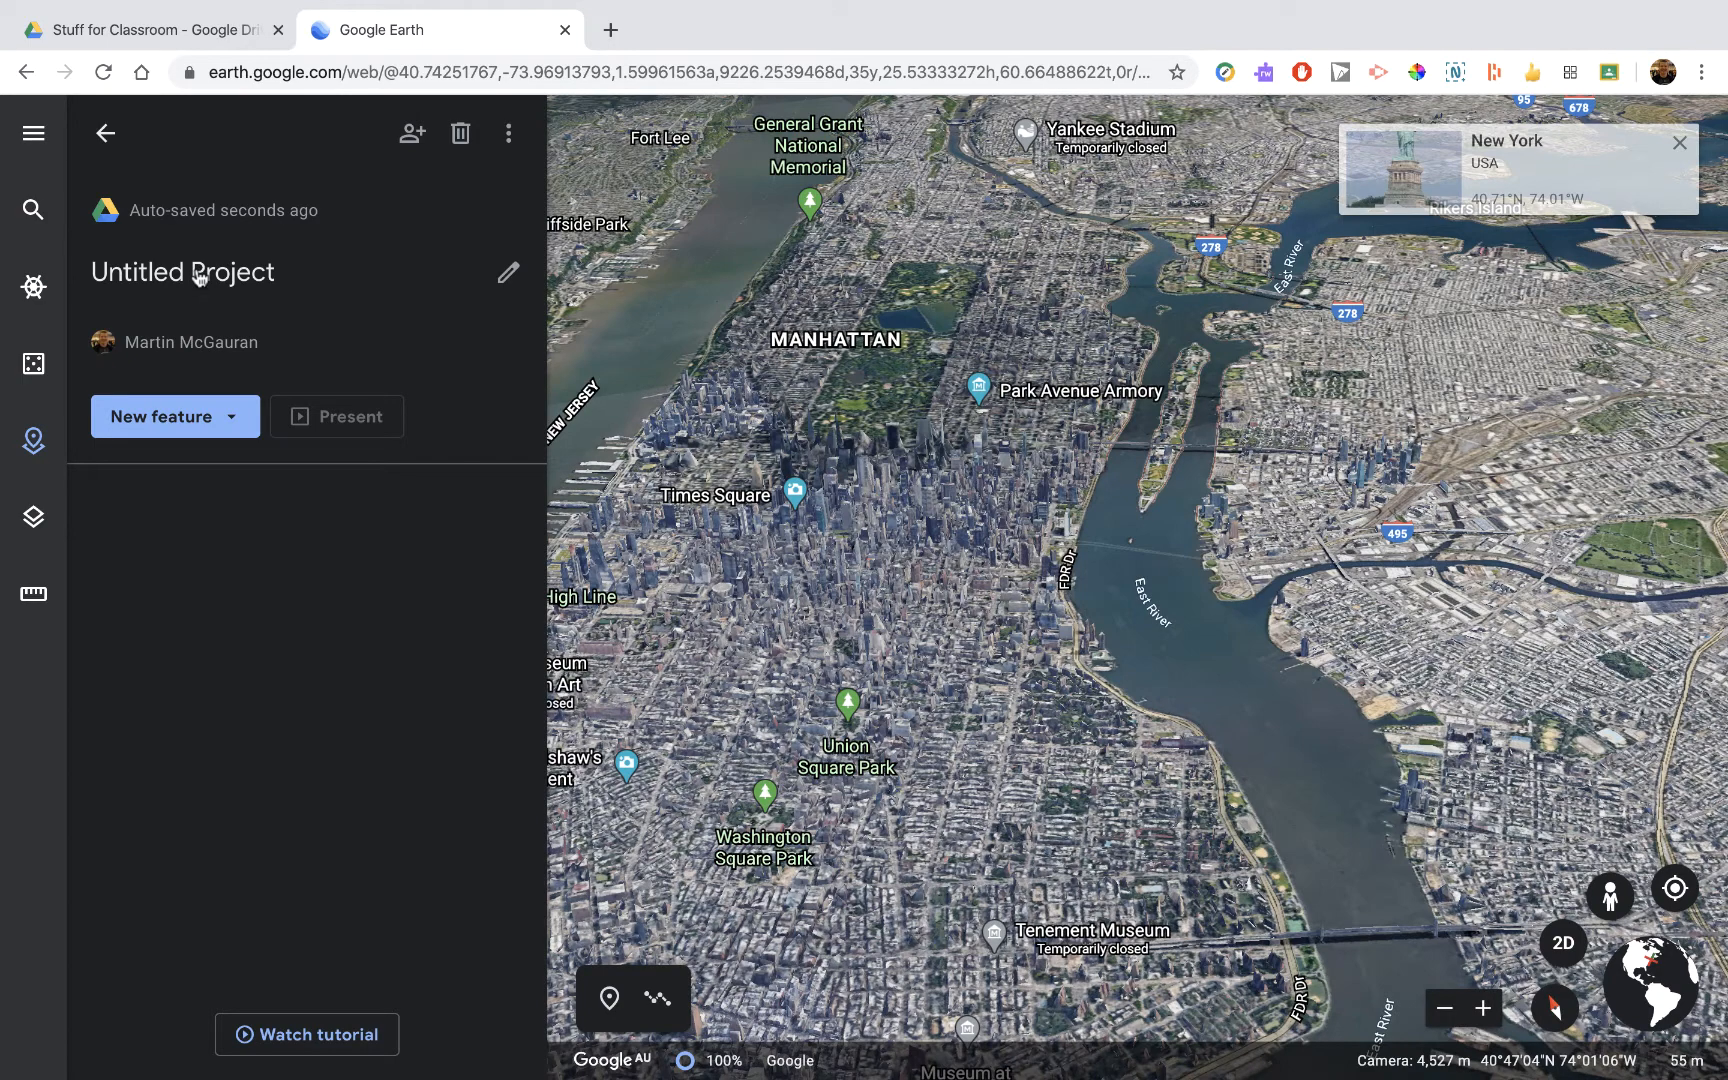
- Set the project title to New York
{"action": "type", "text": "N"}
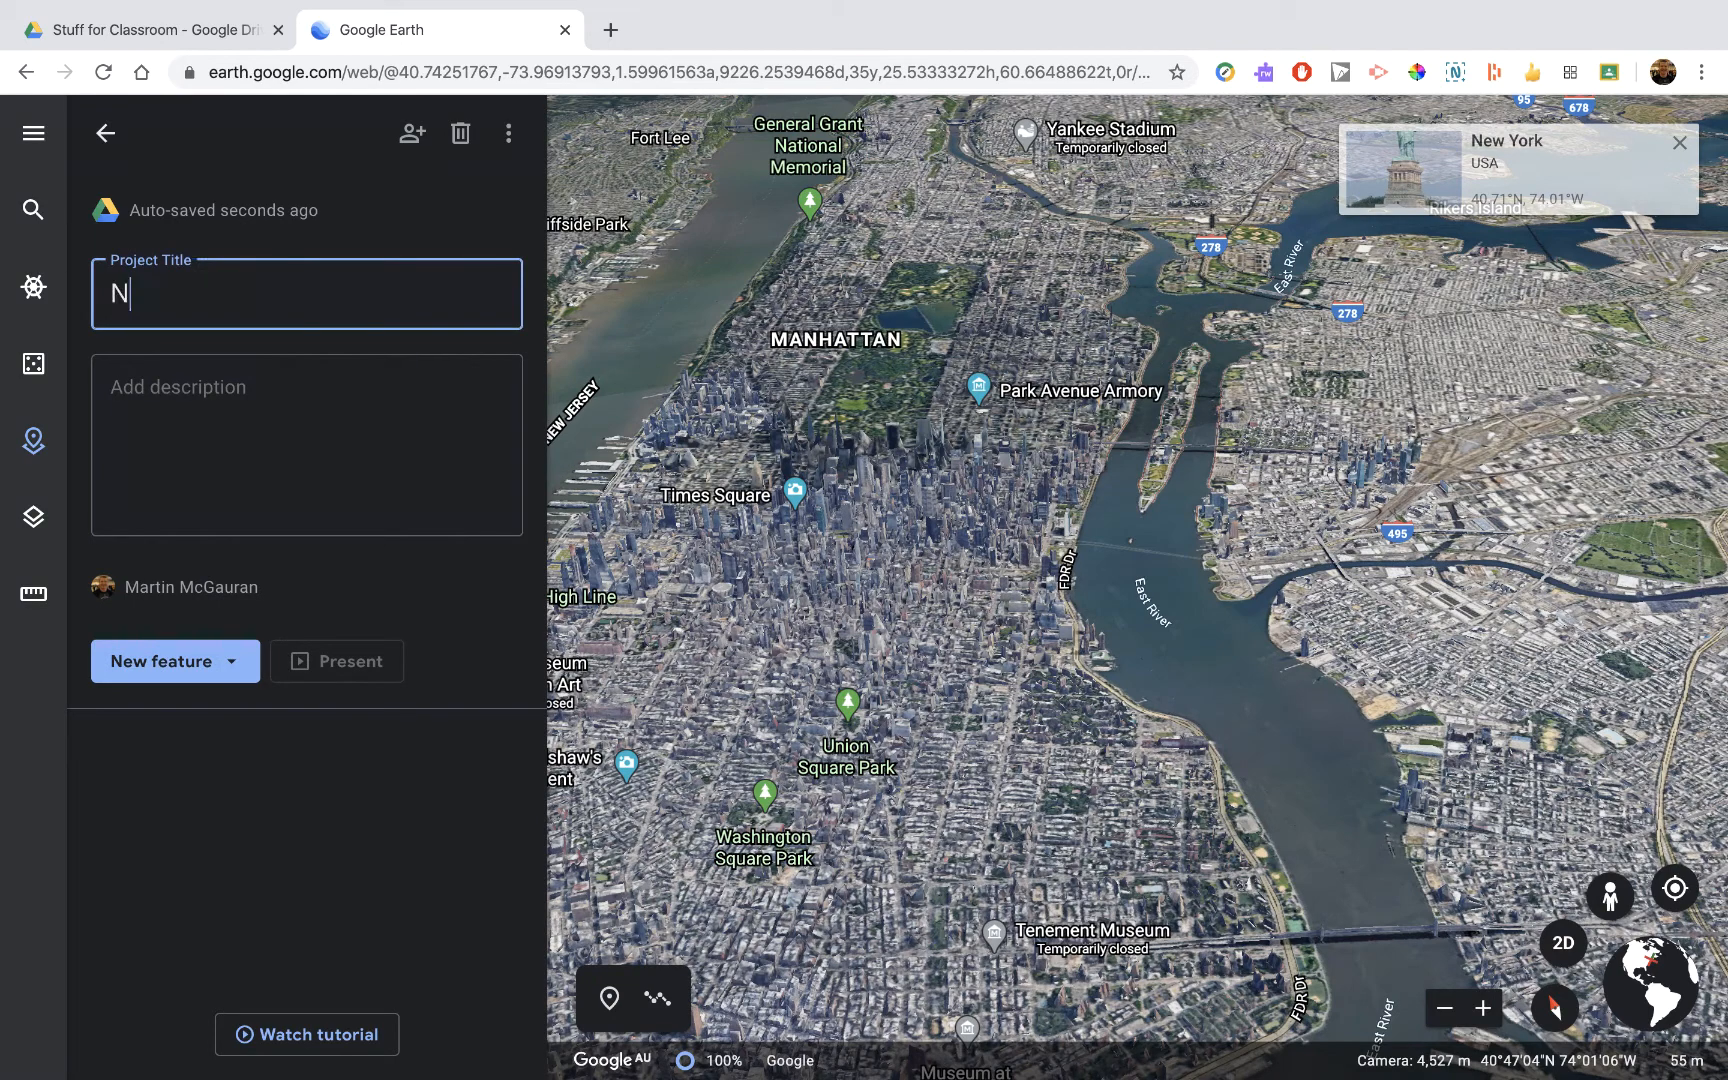
{"action": "type", "text": "ew York"}
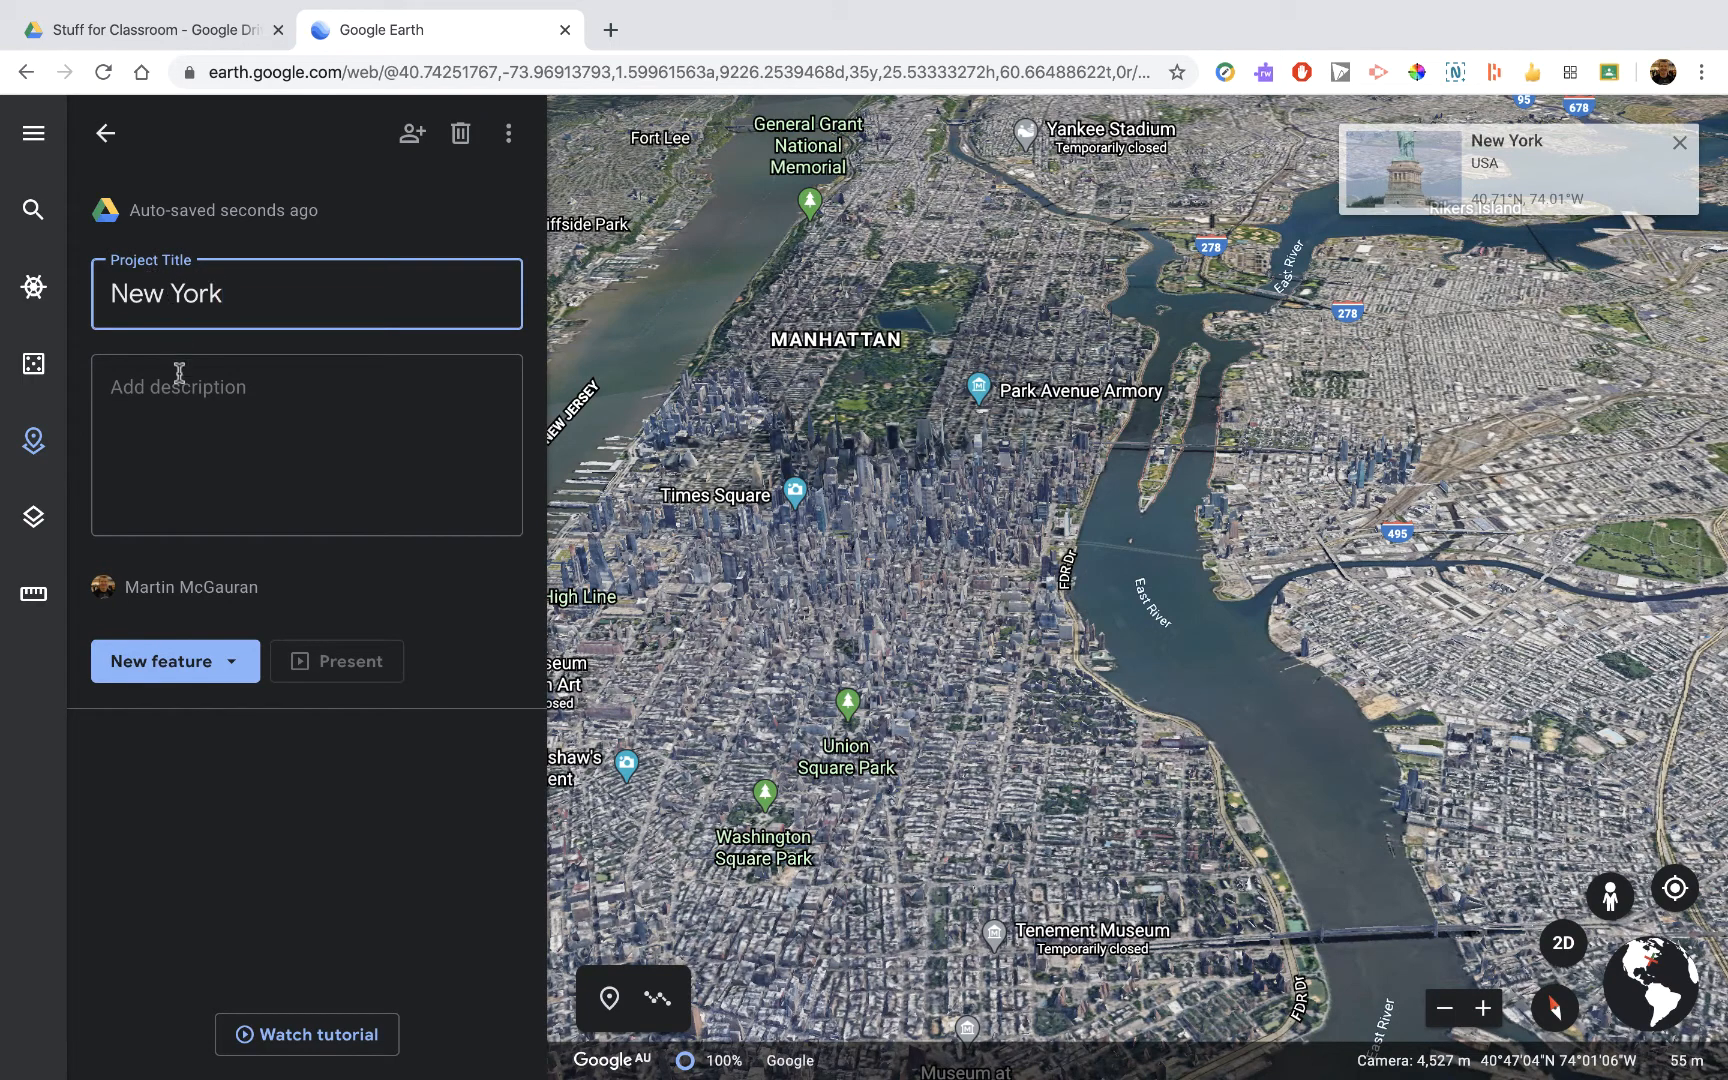
{"action": "mouse_move", "coordinate": [294, 624]}
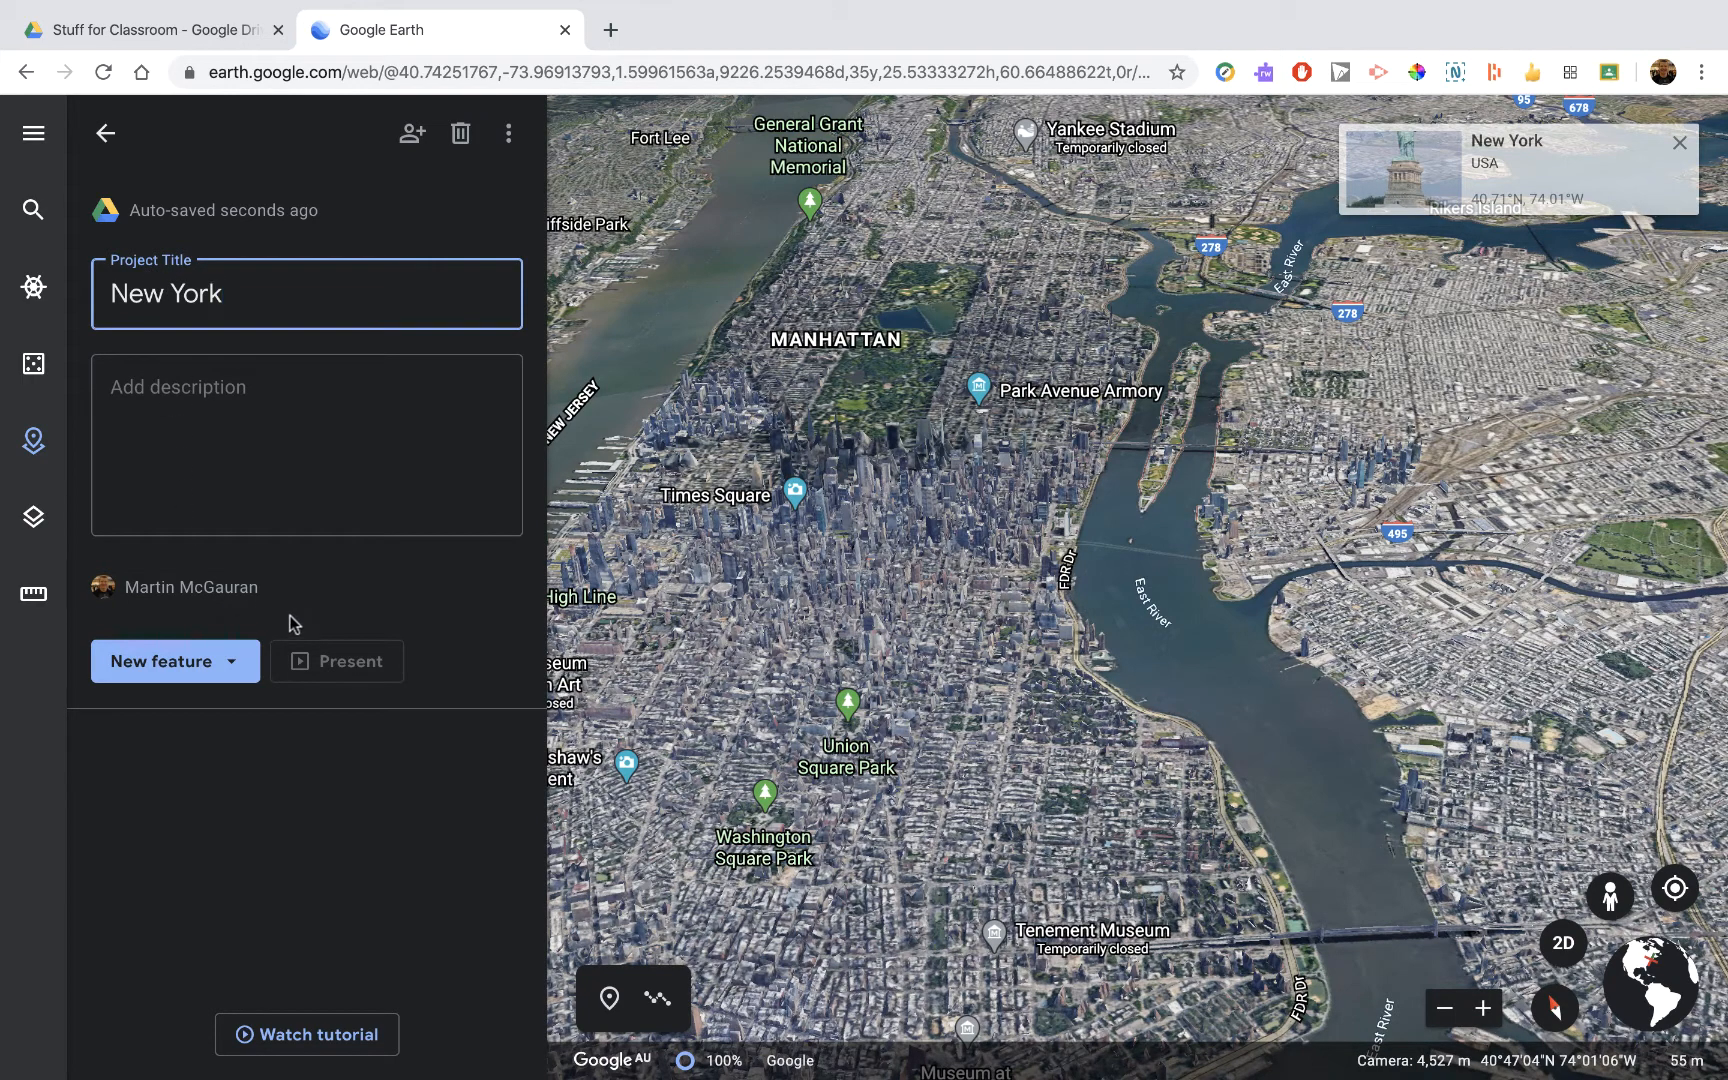
{"action": "mouse_move", "coordinate": [160, 662]}
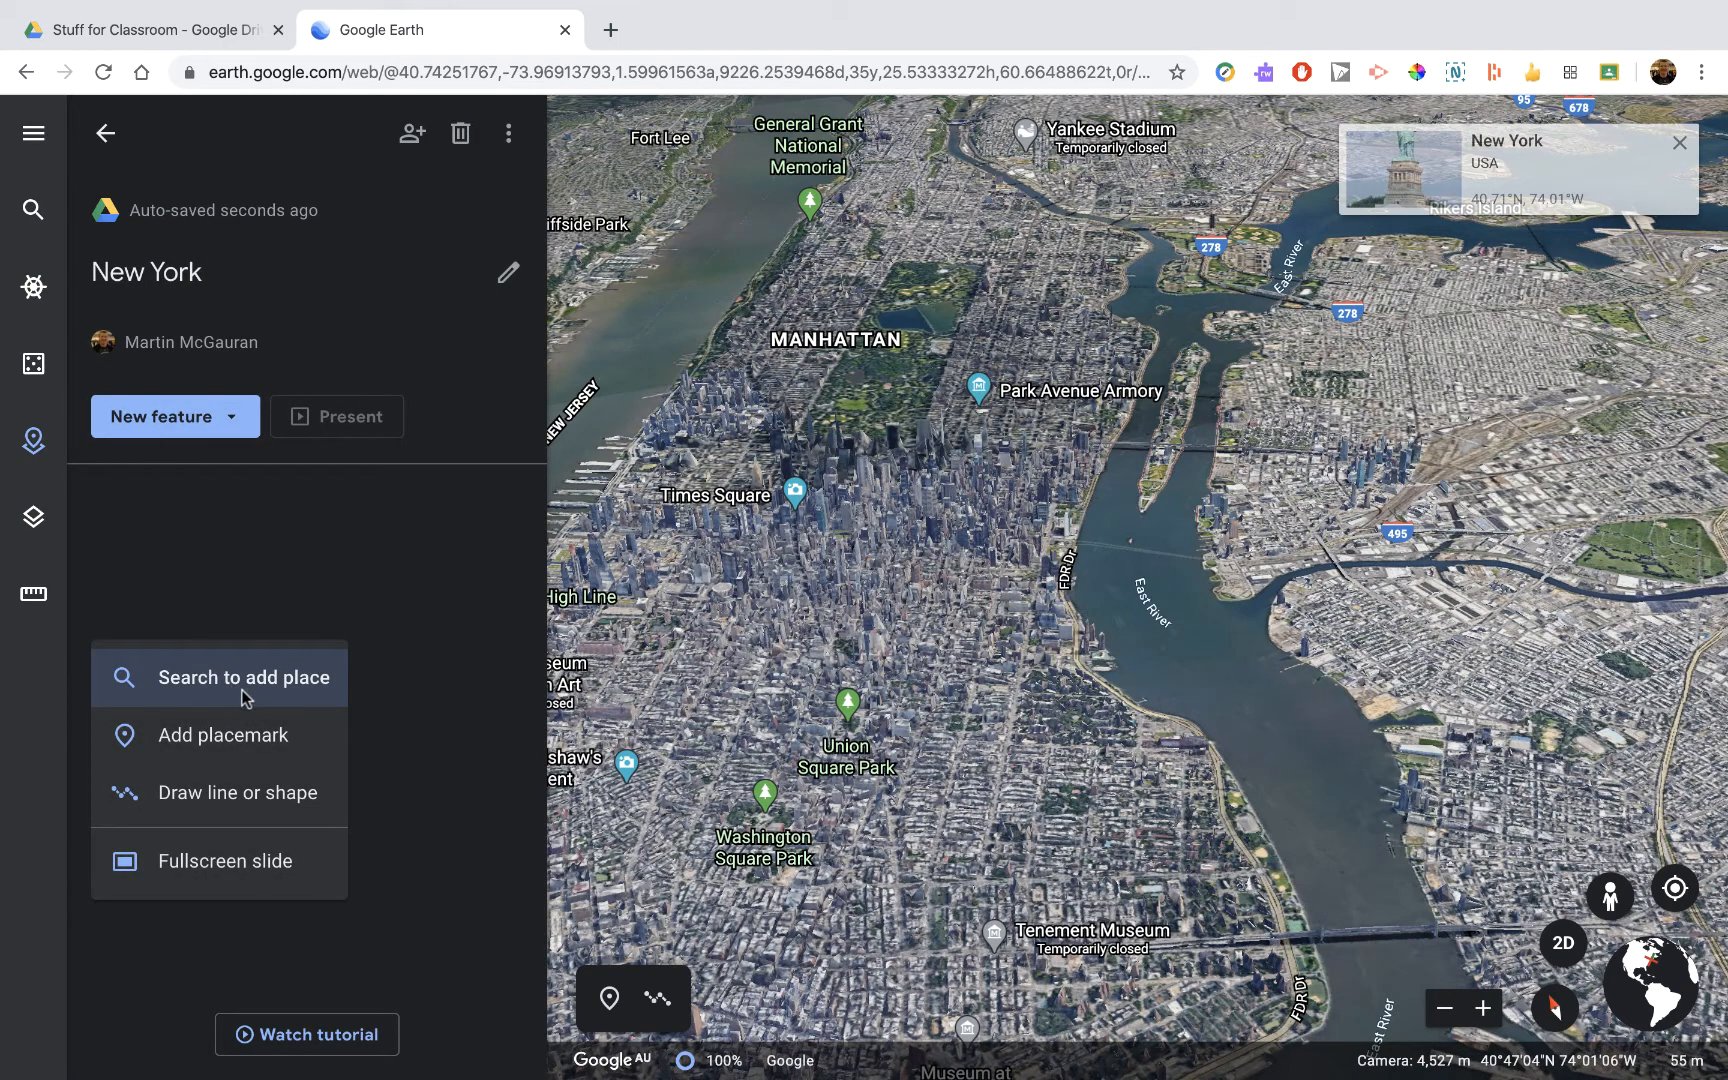
{"action": "mouse_move", "coordinate": [224, 860]}
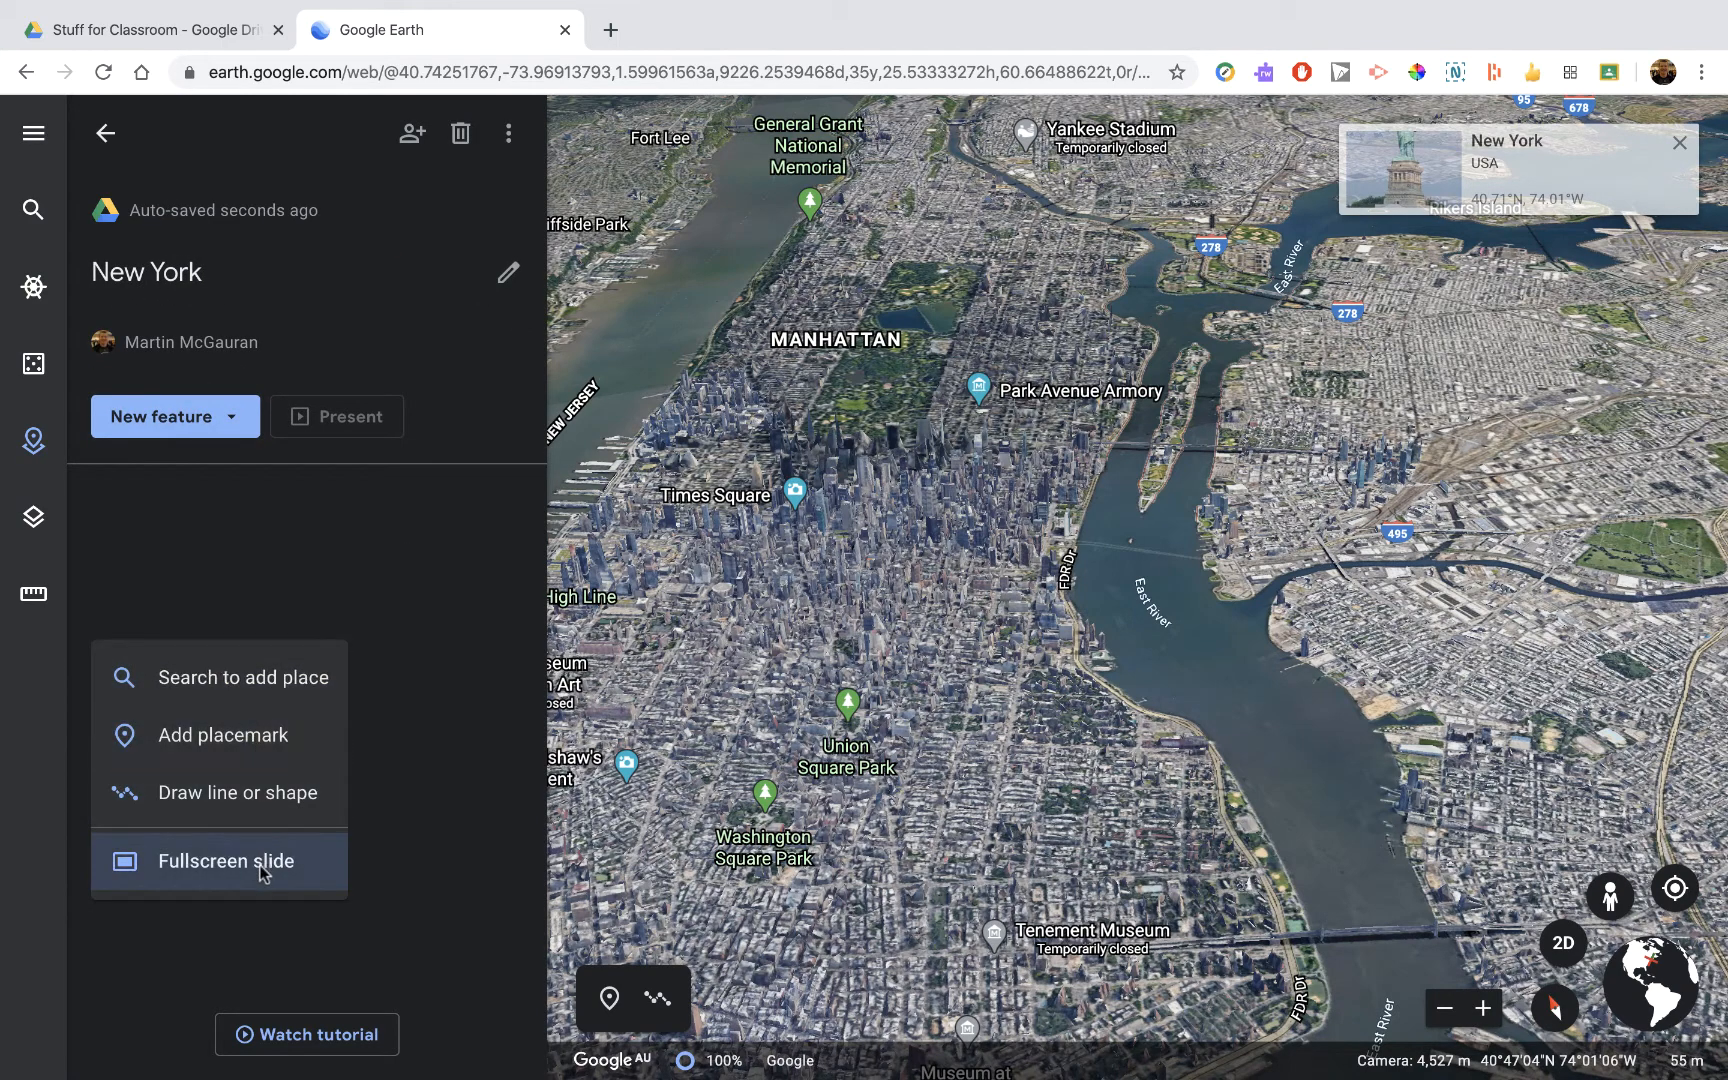
- Add a fullscreen slide titled New York and choose a background picture for it
{"action": "left_click", "coordinate": [228, 860]}
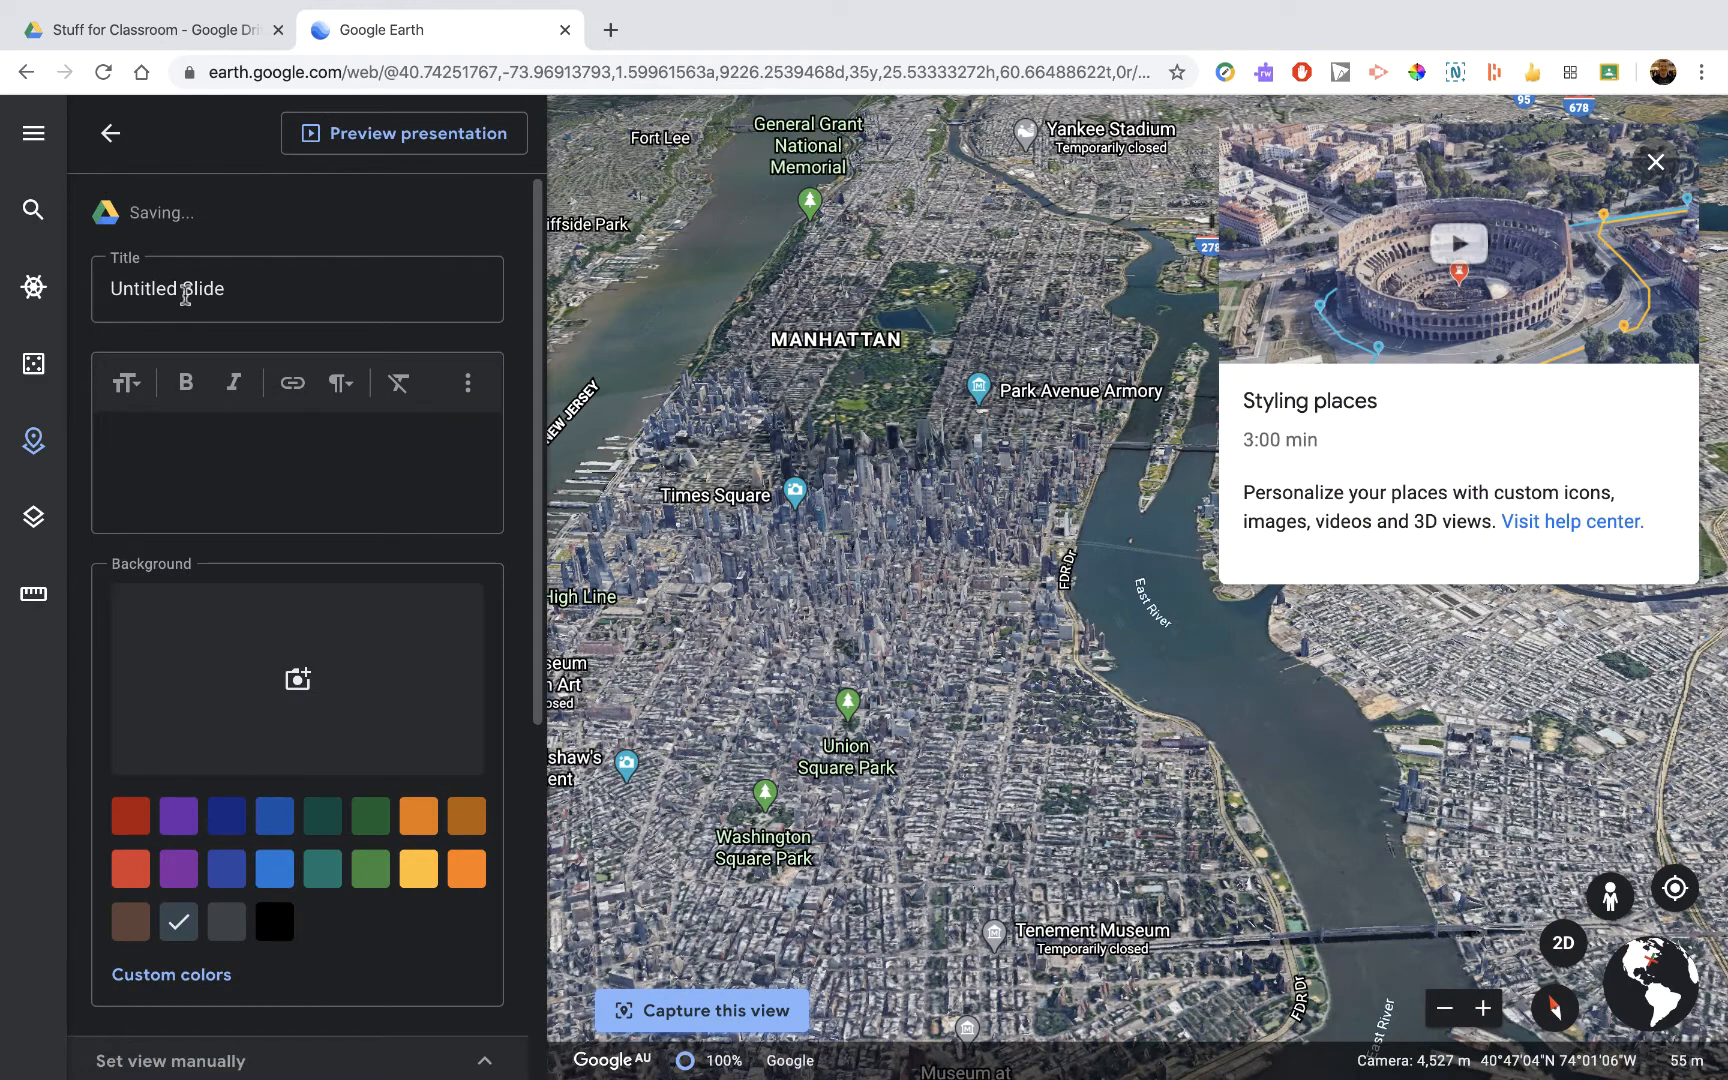
{"action": "triple_click", "coordinate": [168, 288]}
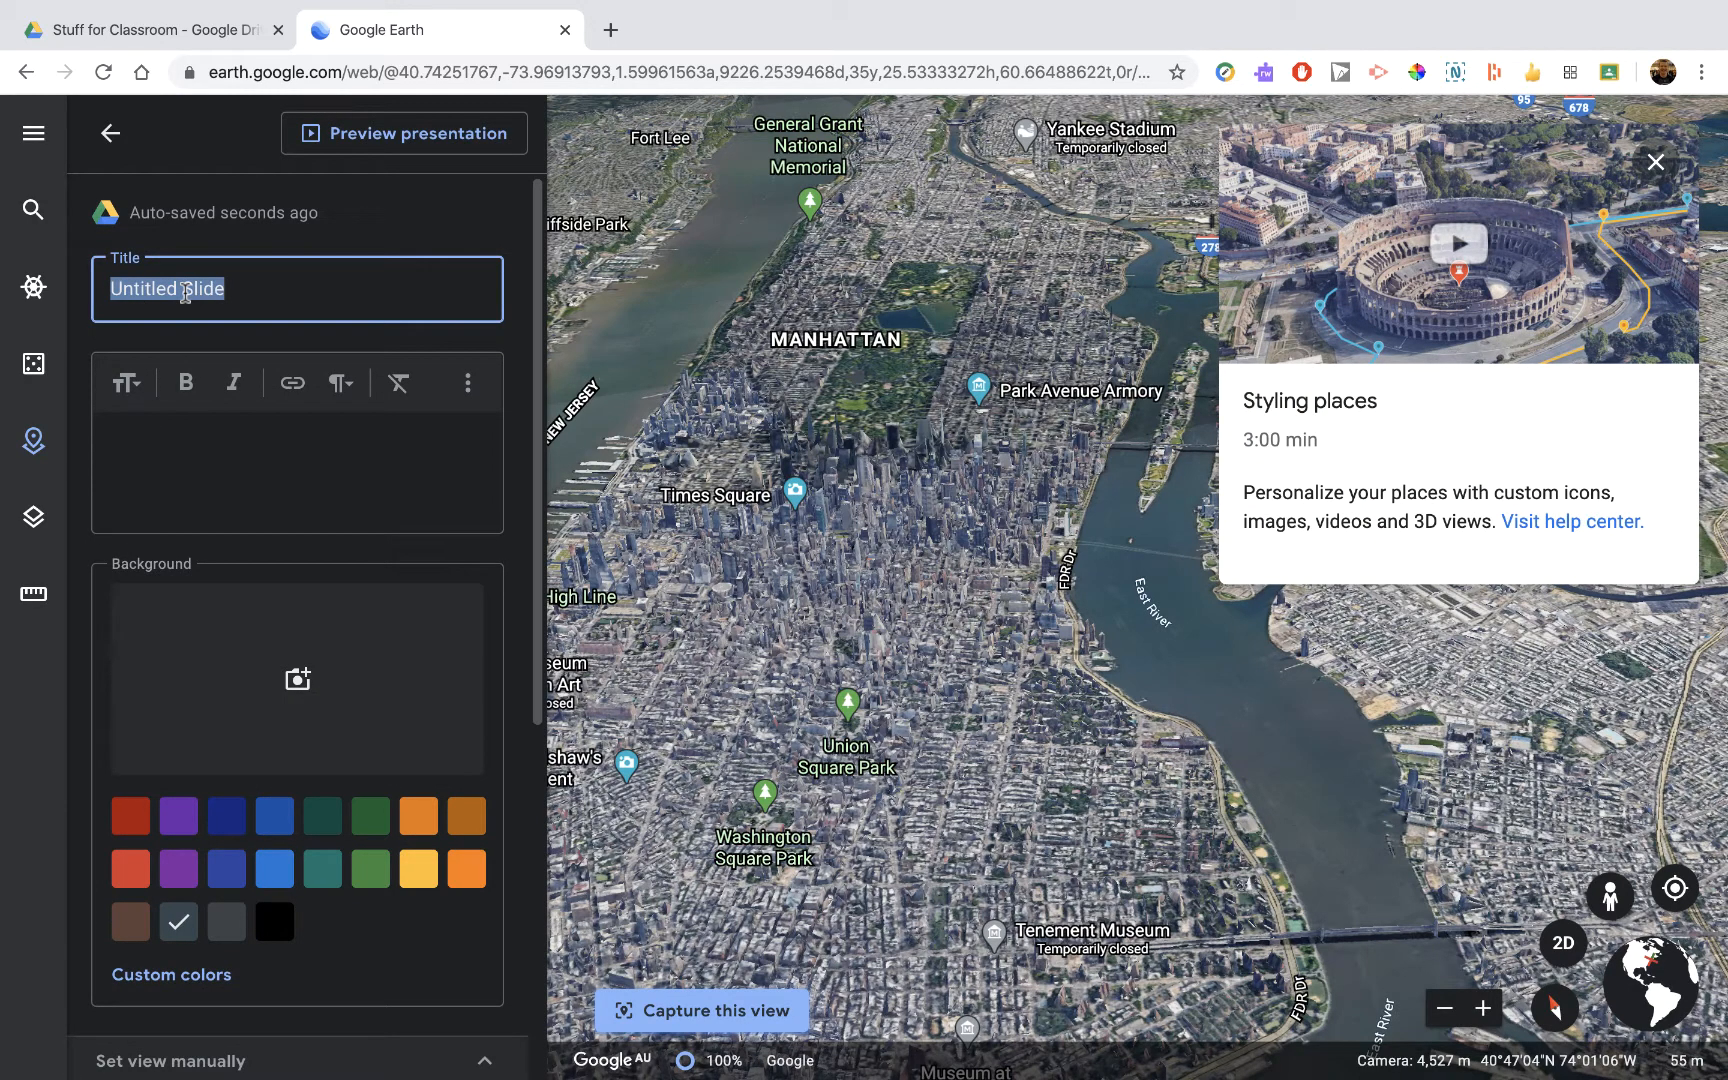
{"action": "type", "text": "New York"}
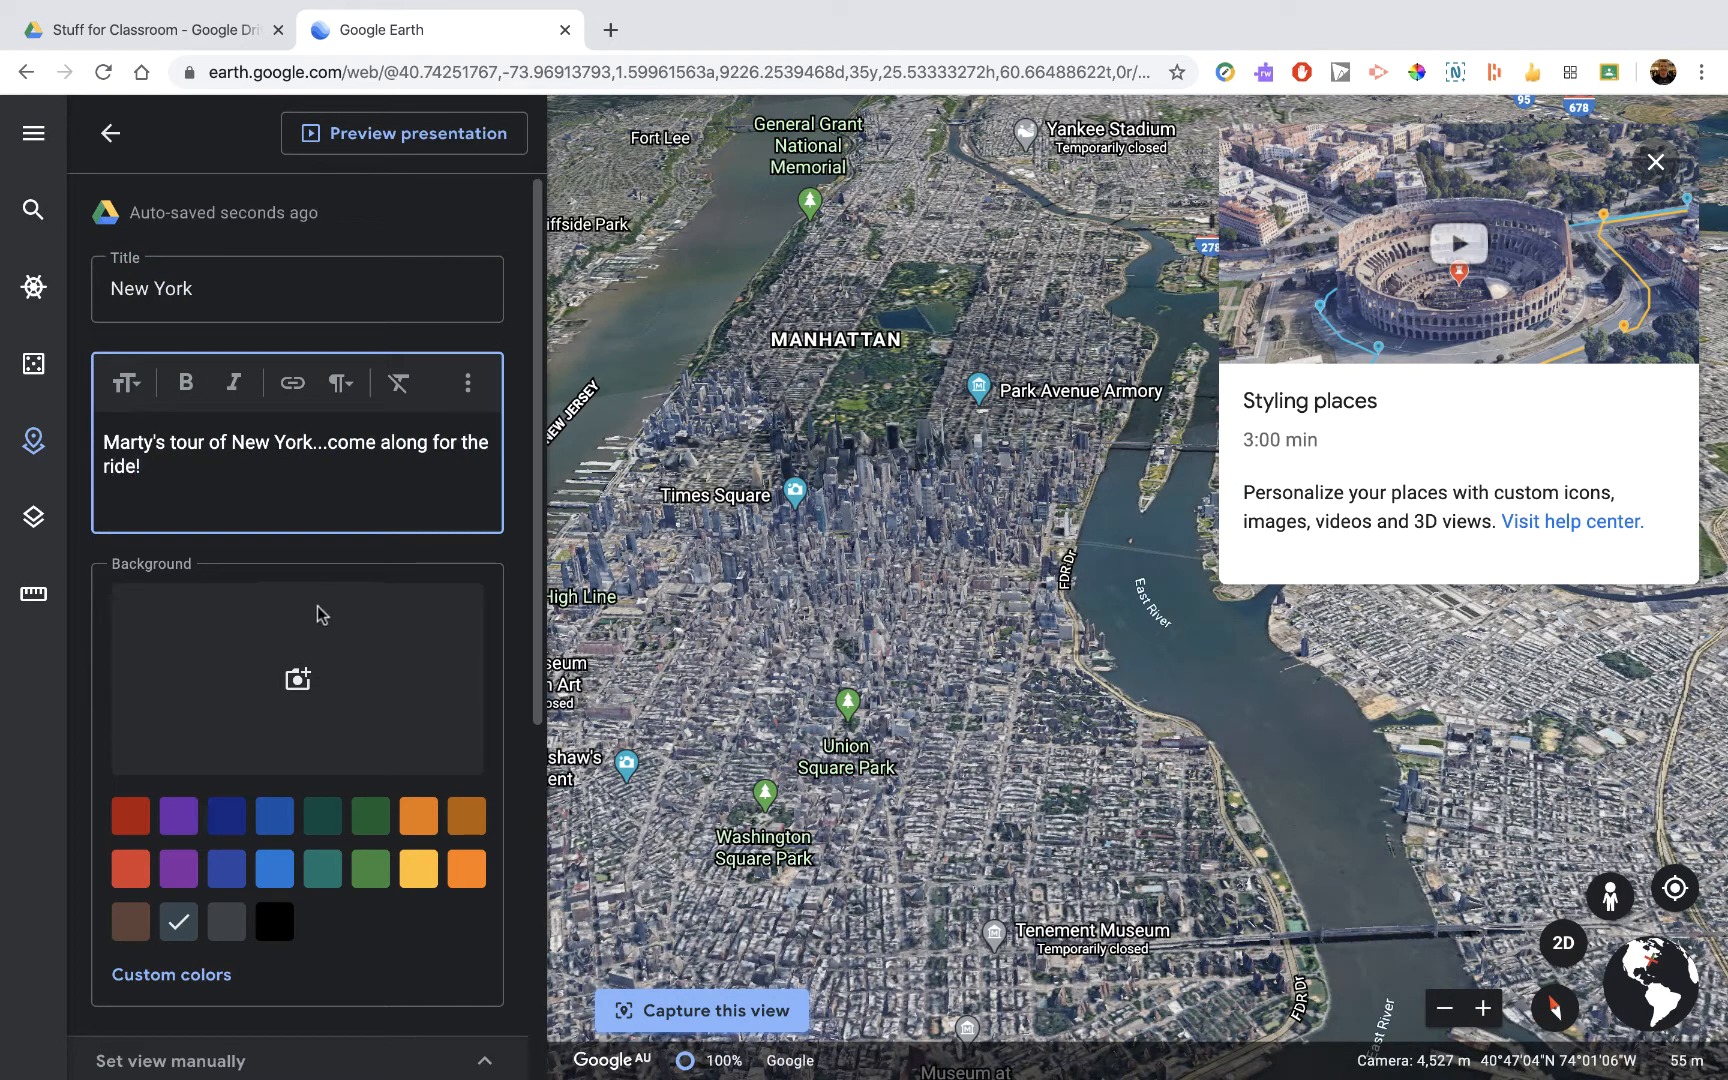
{"action": "left_click", "coordinate": [296, 678]}
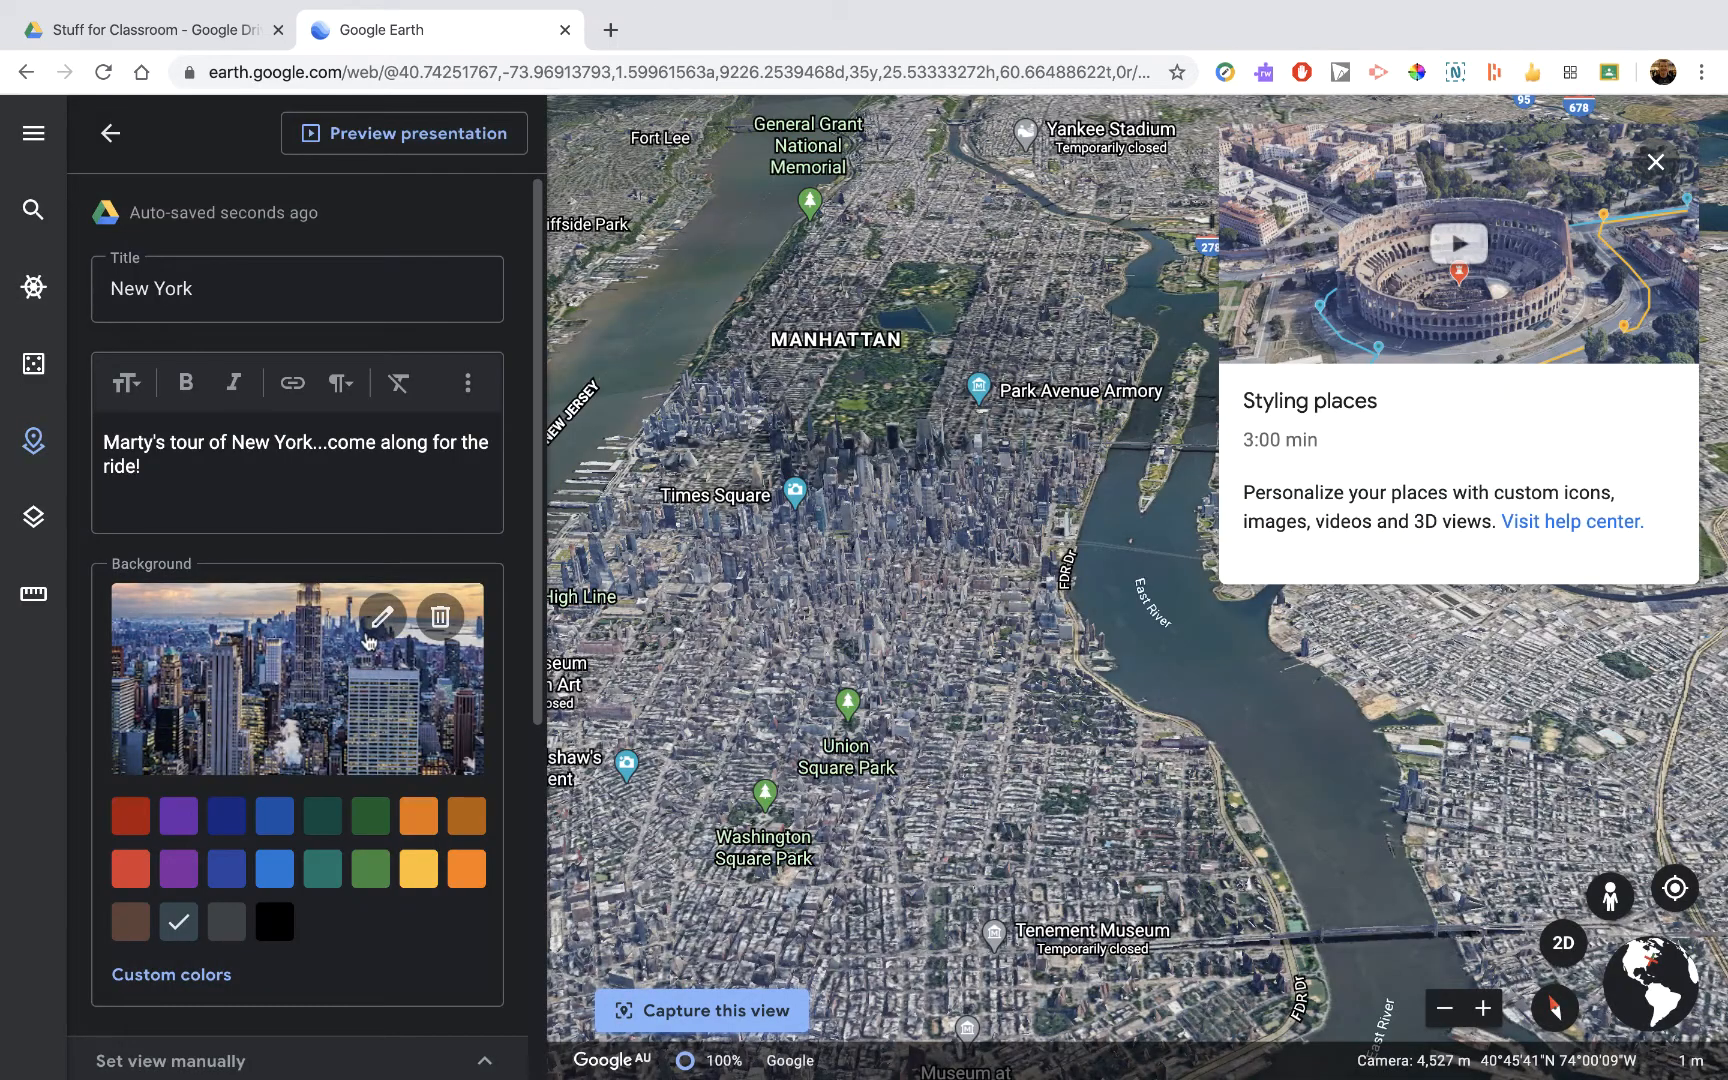
{"action": "scroll", "scroll_direction": "down", "scroll_amount": 3}
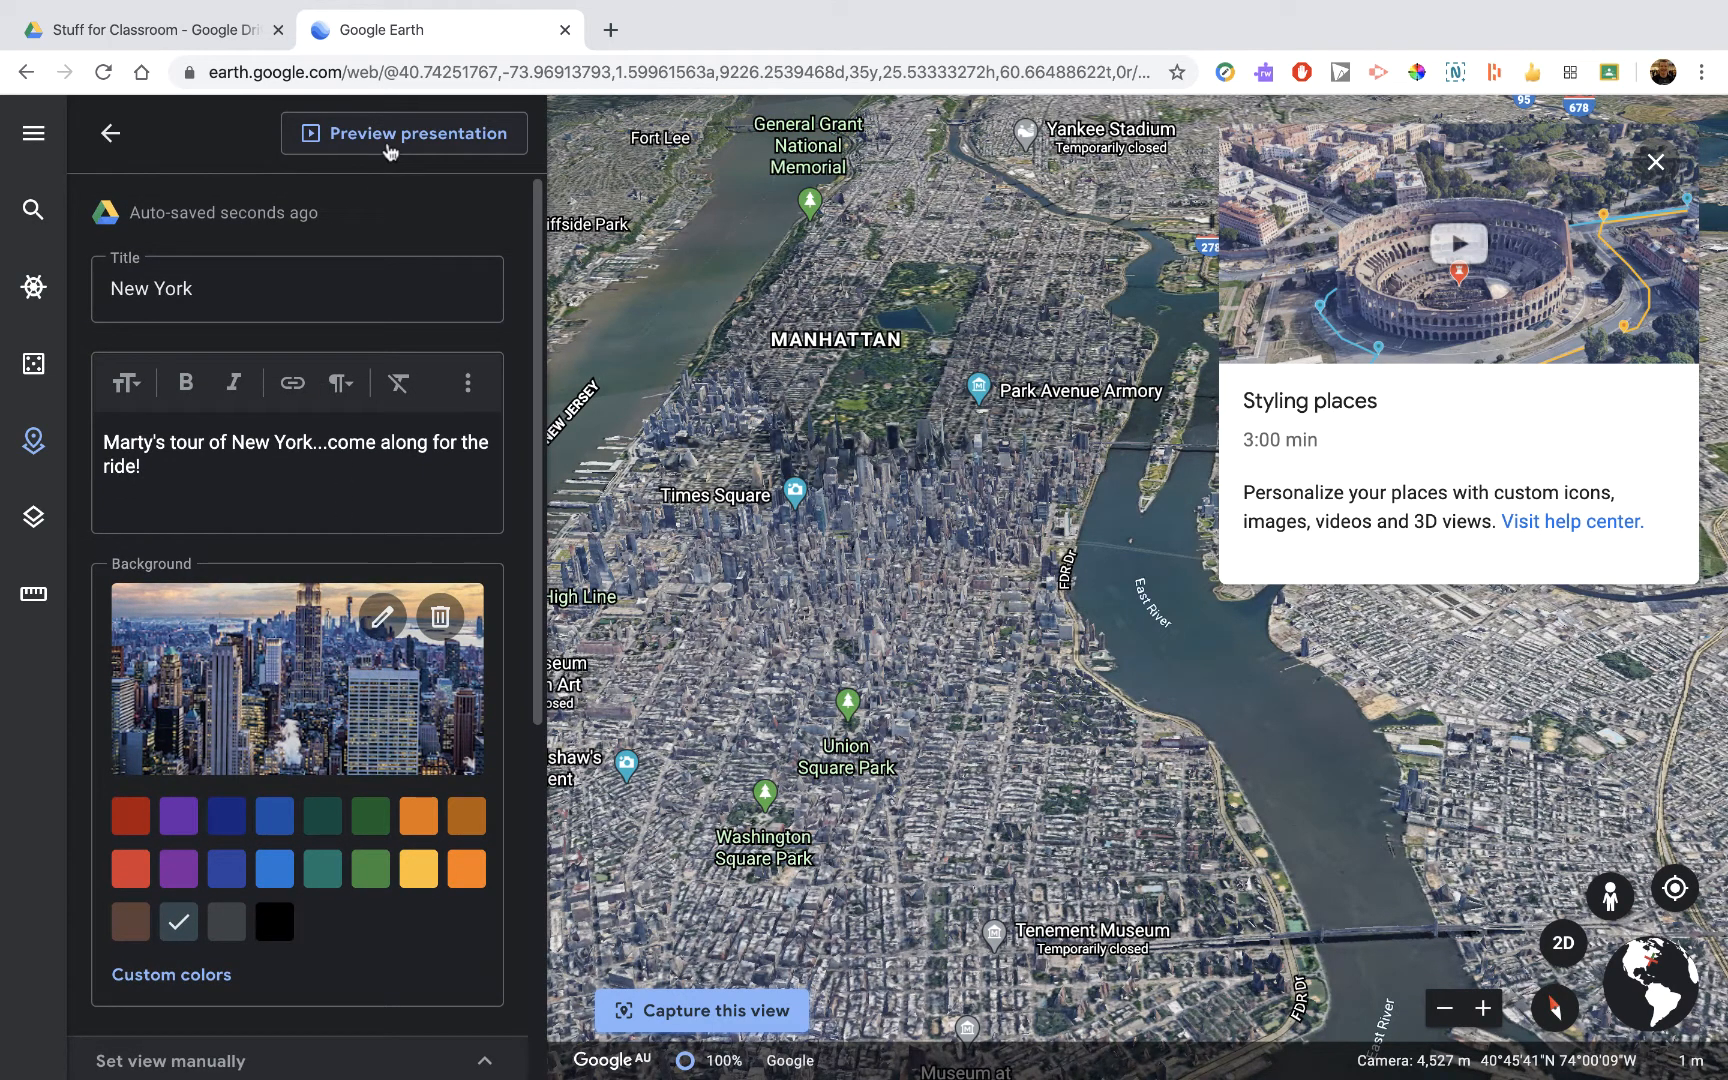
{"action": "left_click", "coordinate": [404, 134]}
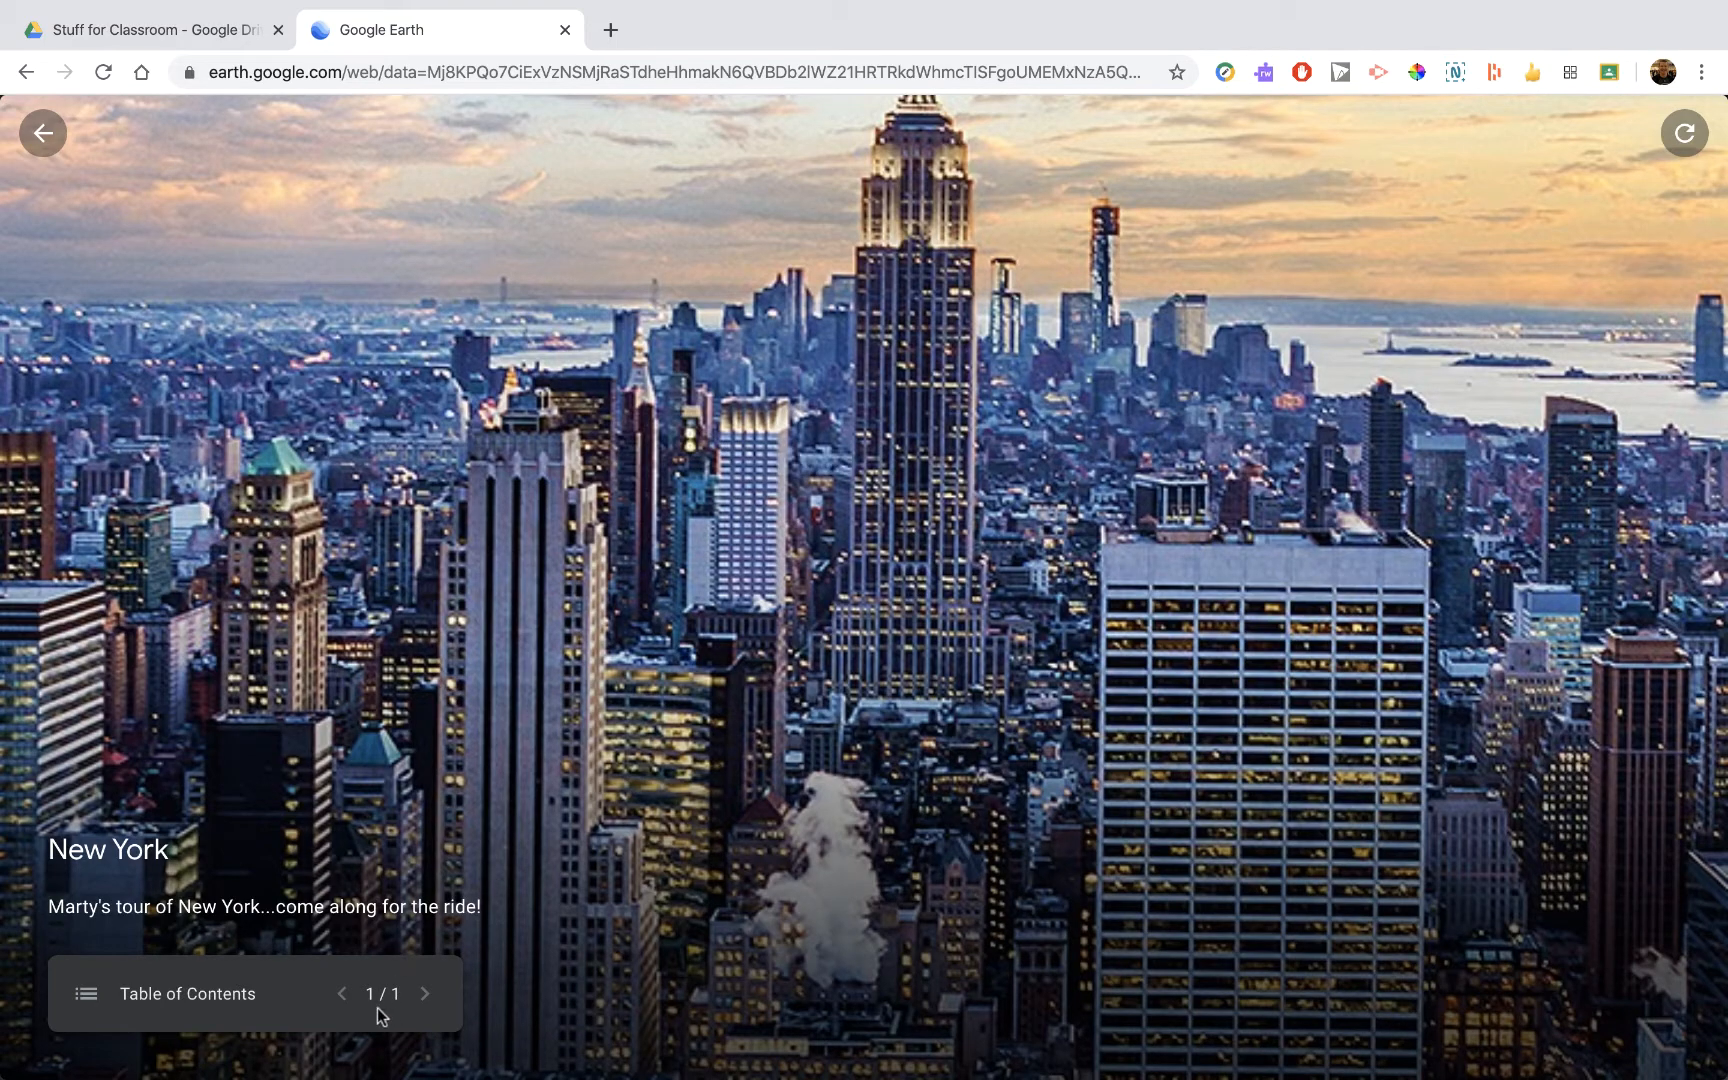
{"action": "mouse_move", "coordinate": [42, 132]}
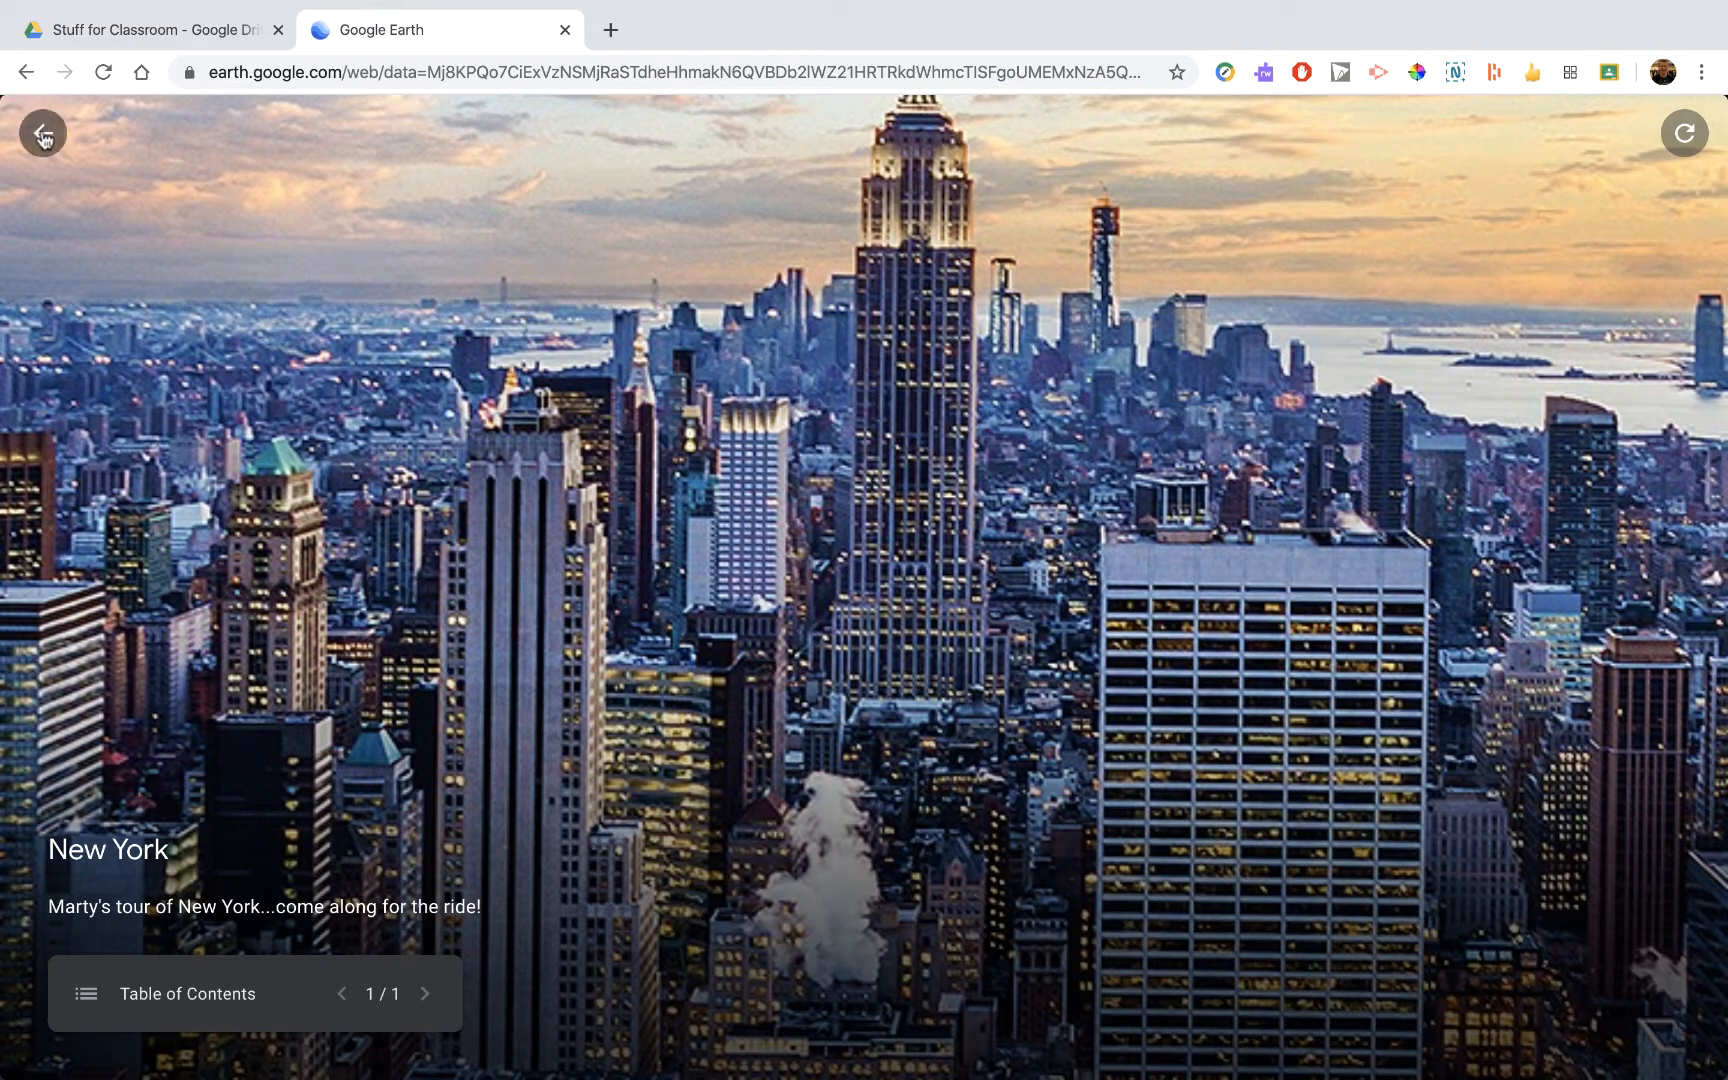
{"action": "left_click", "coordinate": [42, 132]}
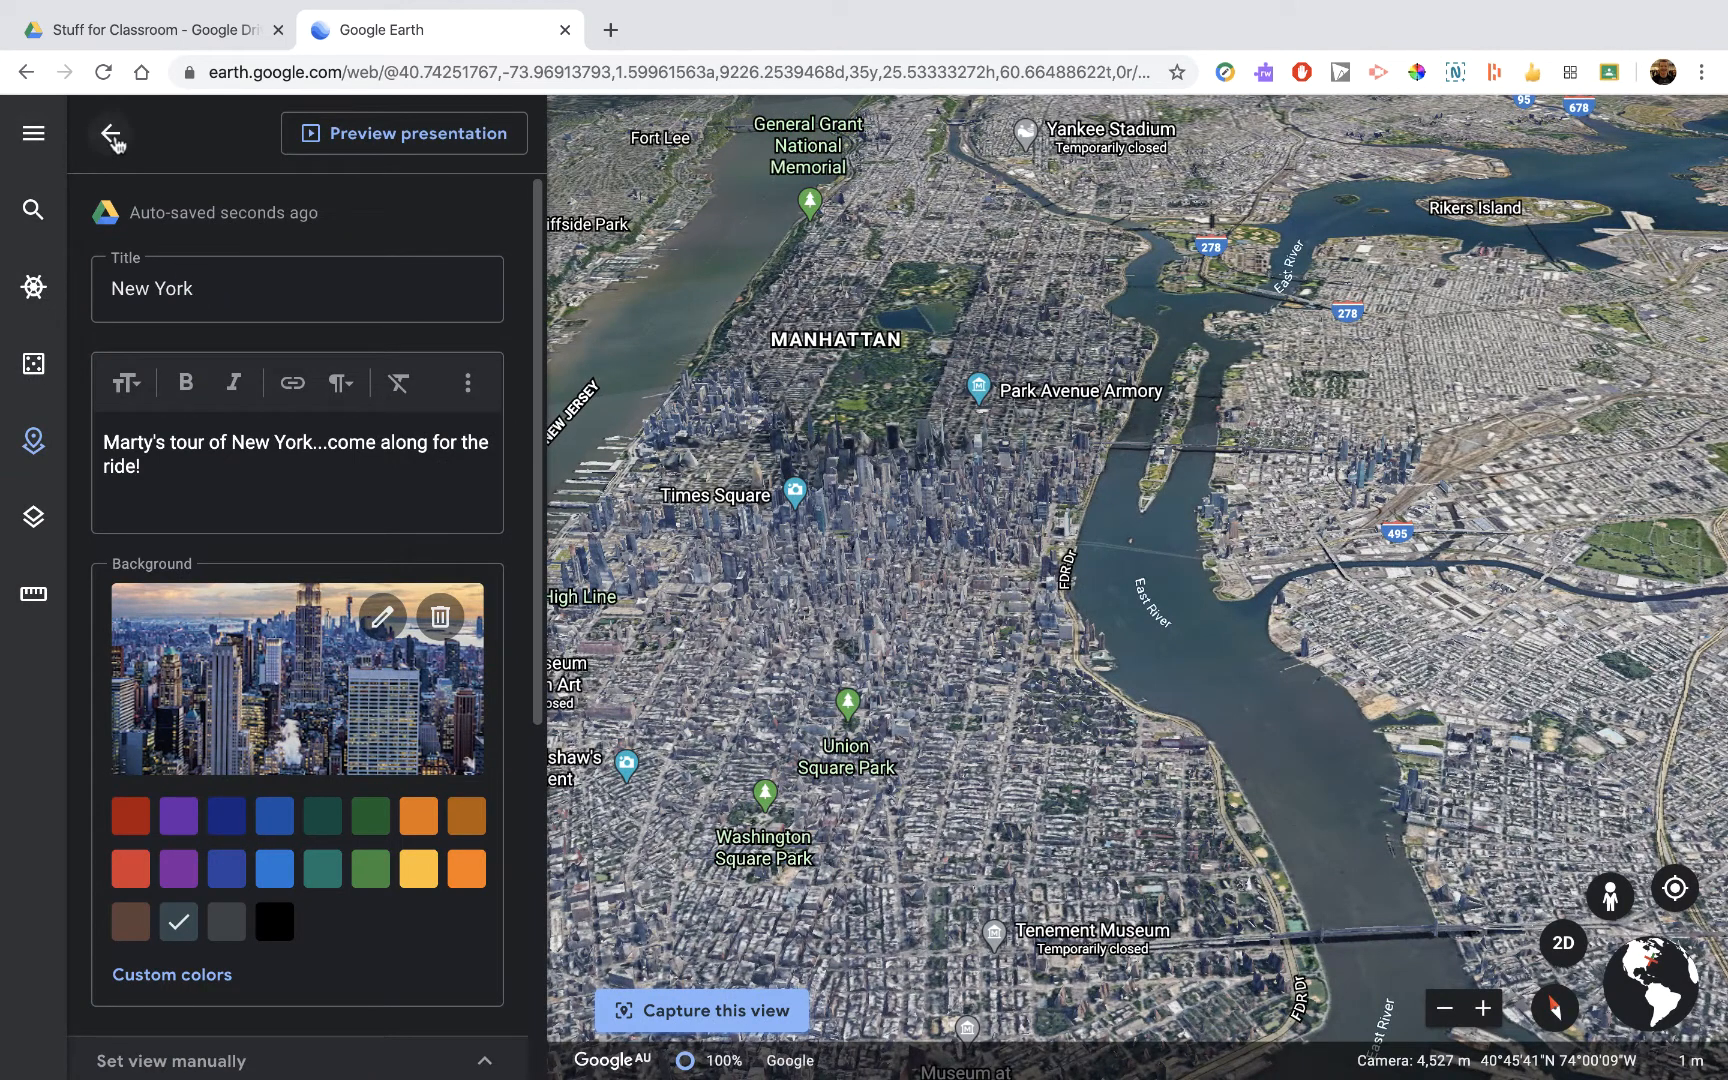
- Search for the Empire State Building, fly to it and start adding it to the project
{"action": "left_click", "coordinate": [112, 132]}
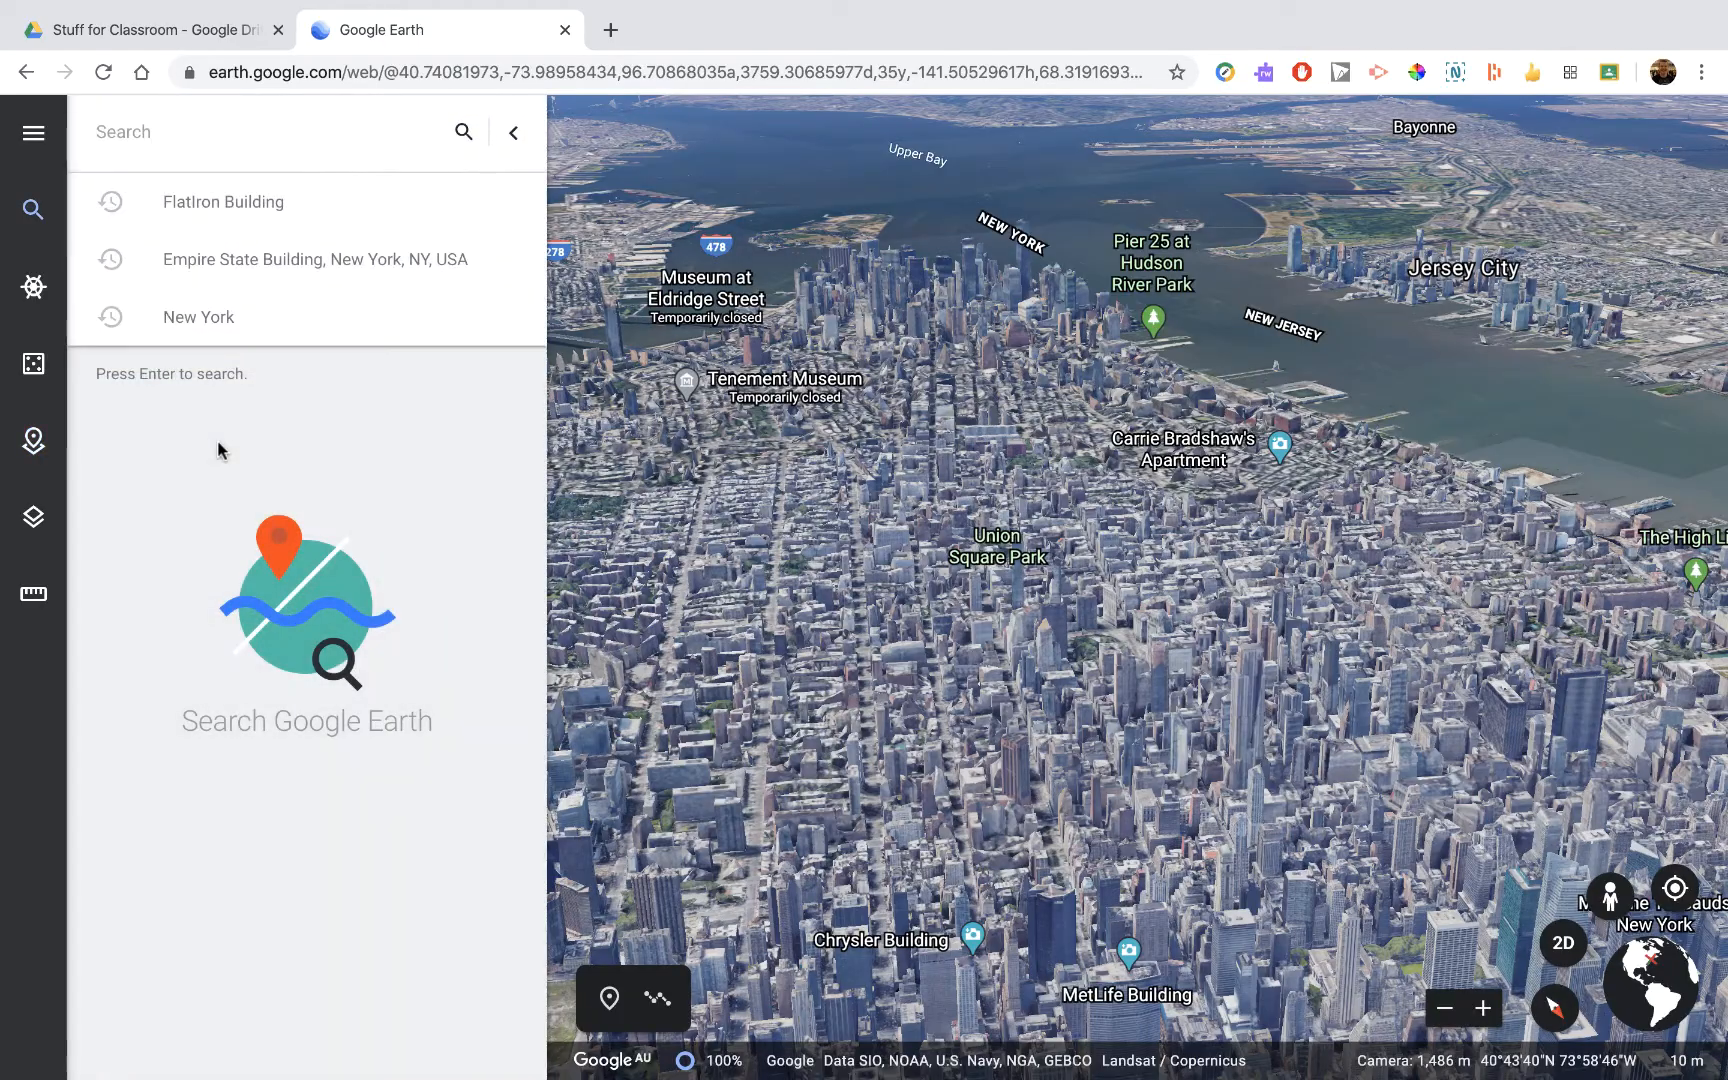
{"action": "type", "text": "Emp"}
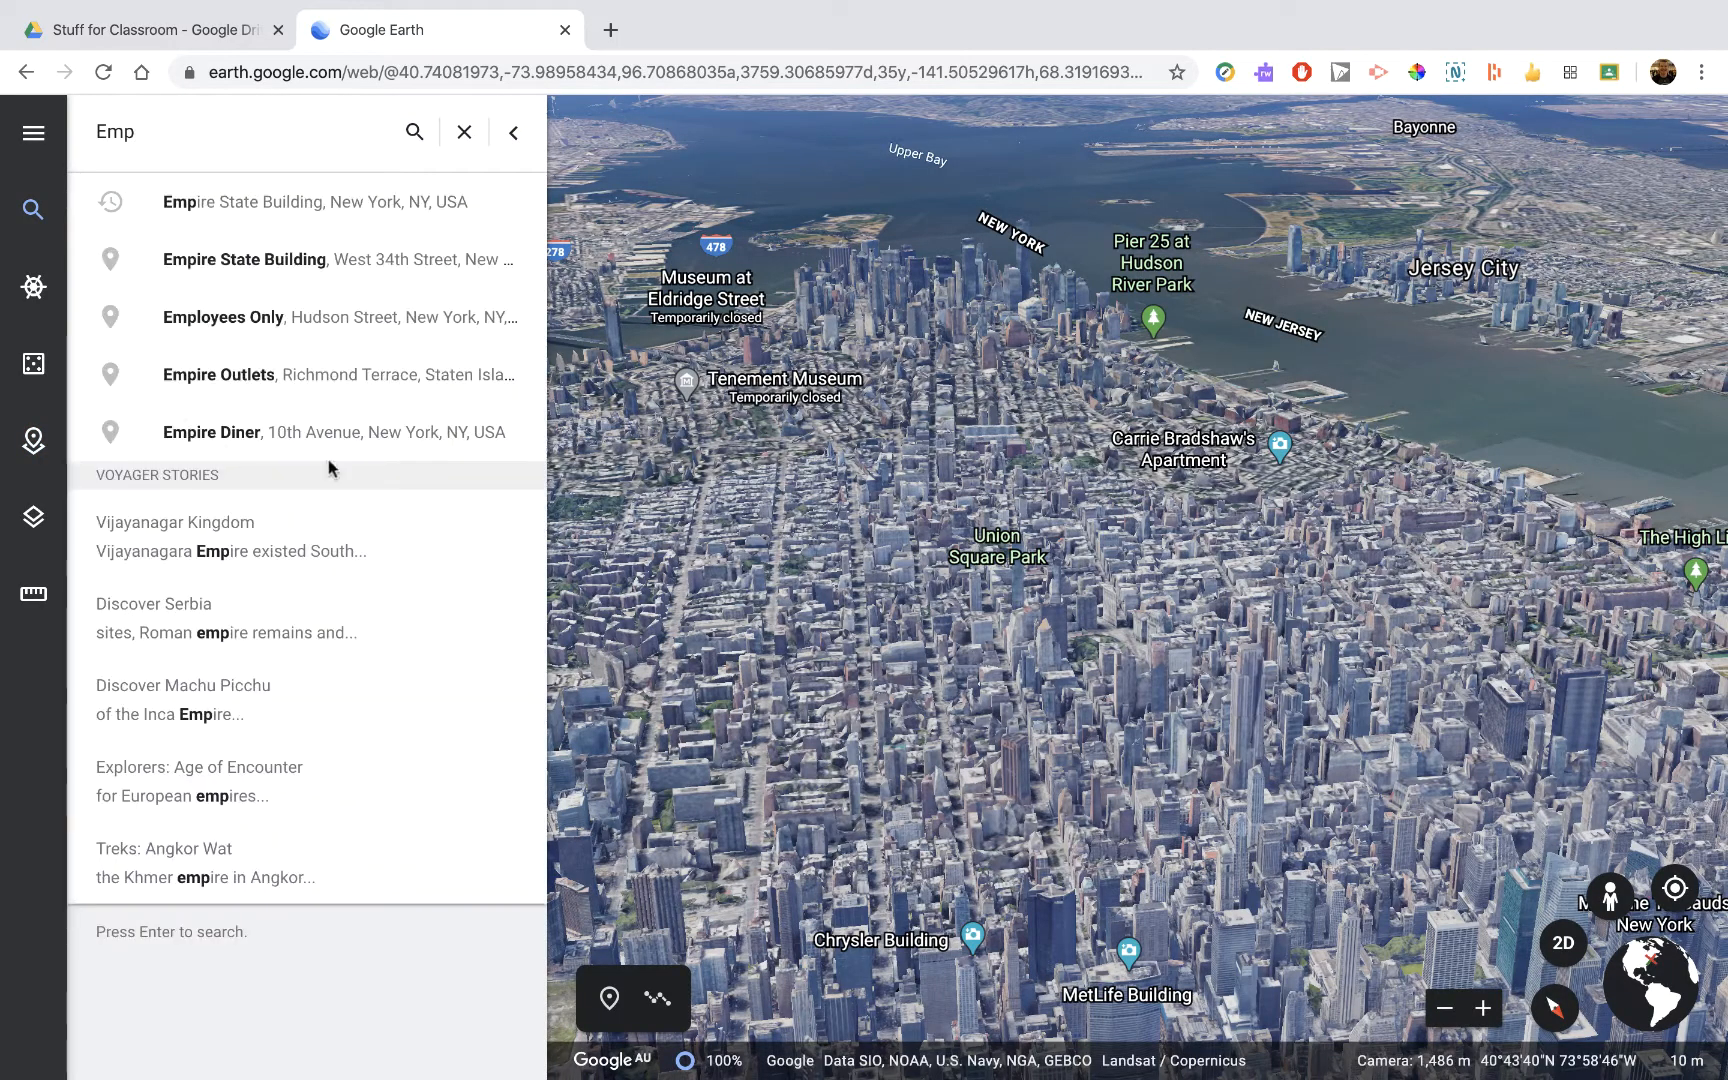
{"action": "left_click", "coordinate": [312, 202]}
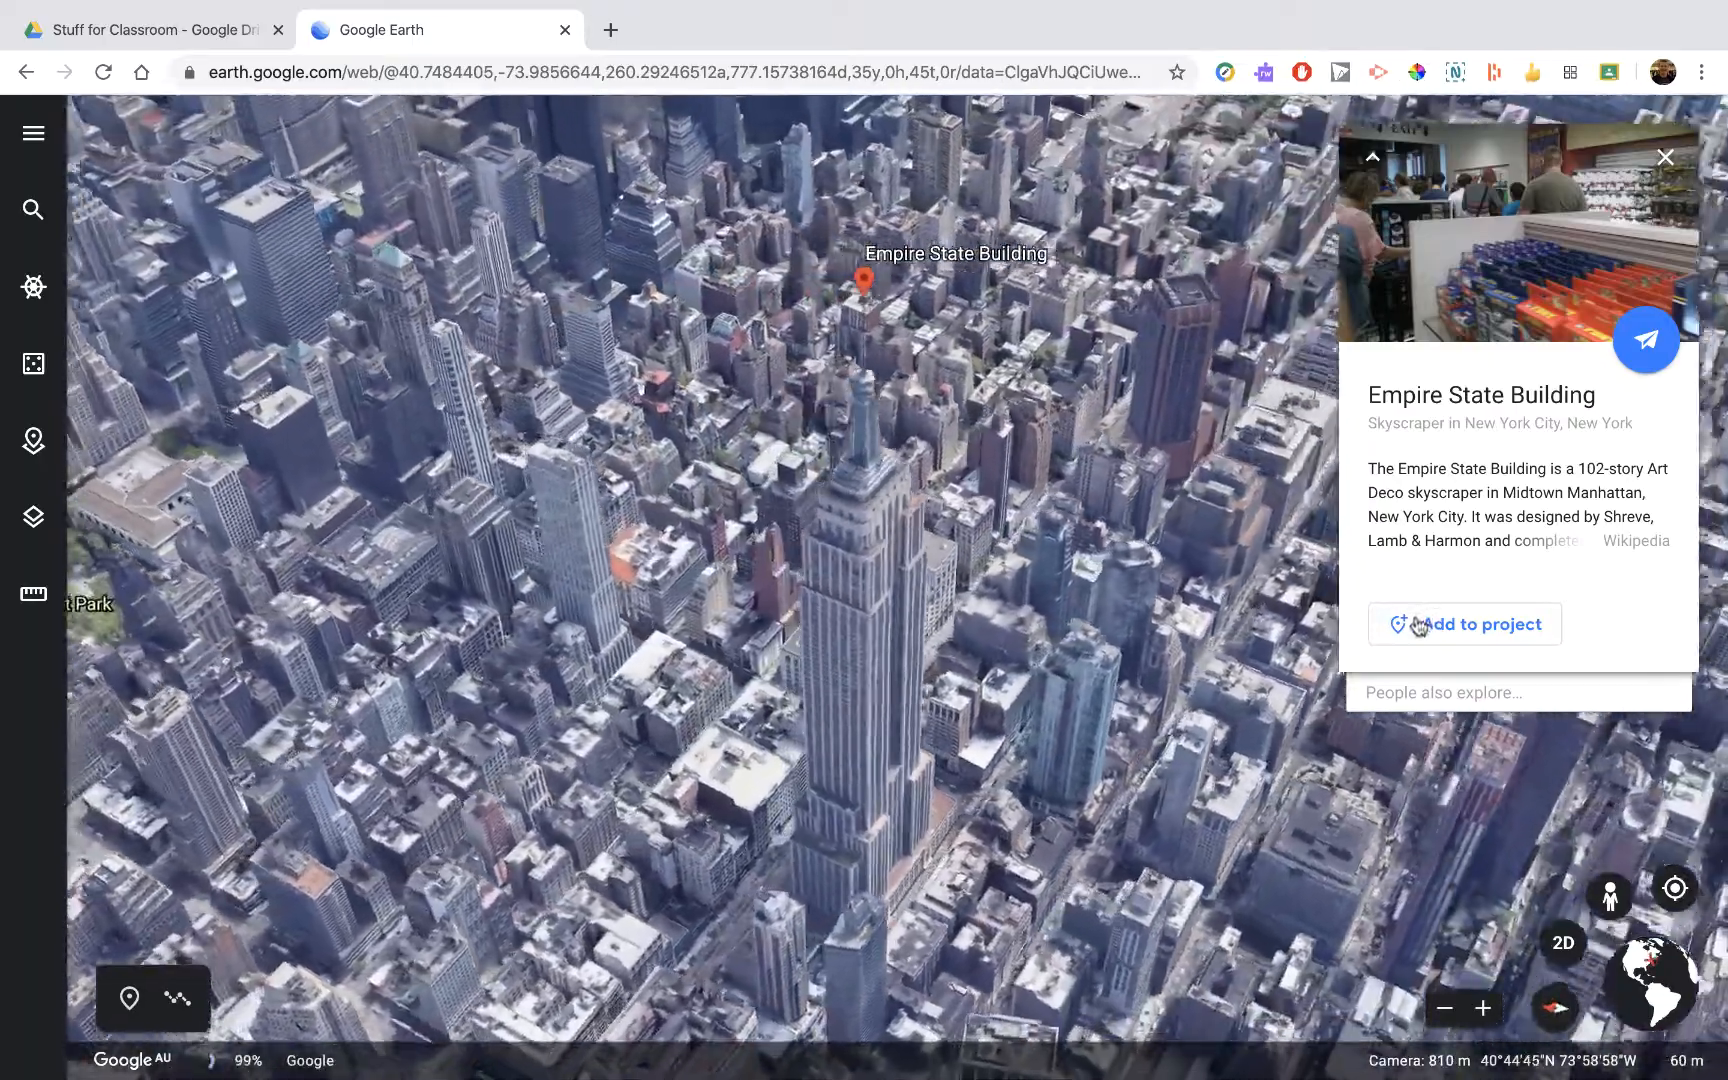
{"action": "left_click", "coordinate": [1464, 624]}
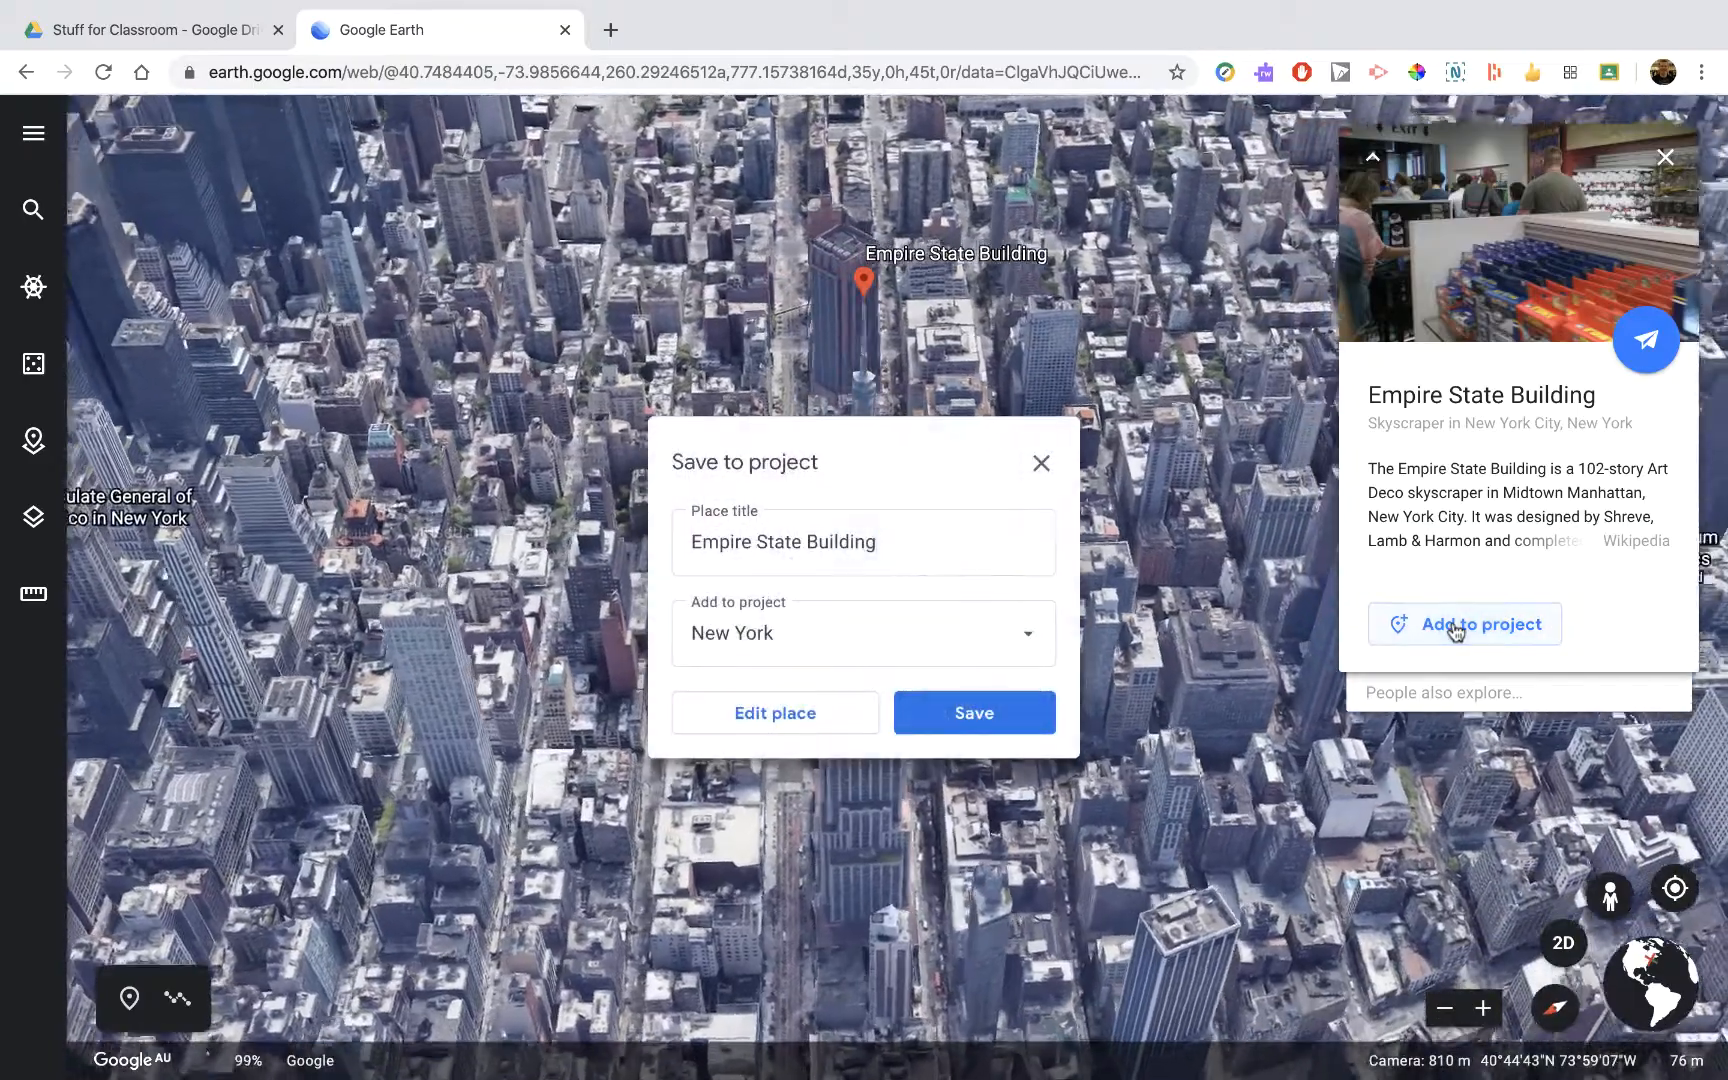
- Save the placemark into the project and capture the tilted aerial view of the tower
{"action": "left_click", "coordinate": [862, 542]}
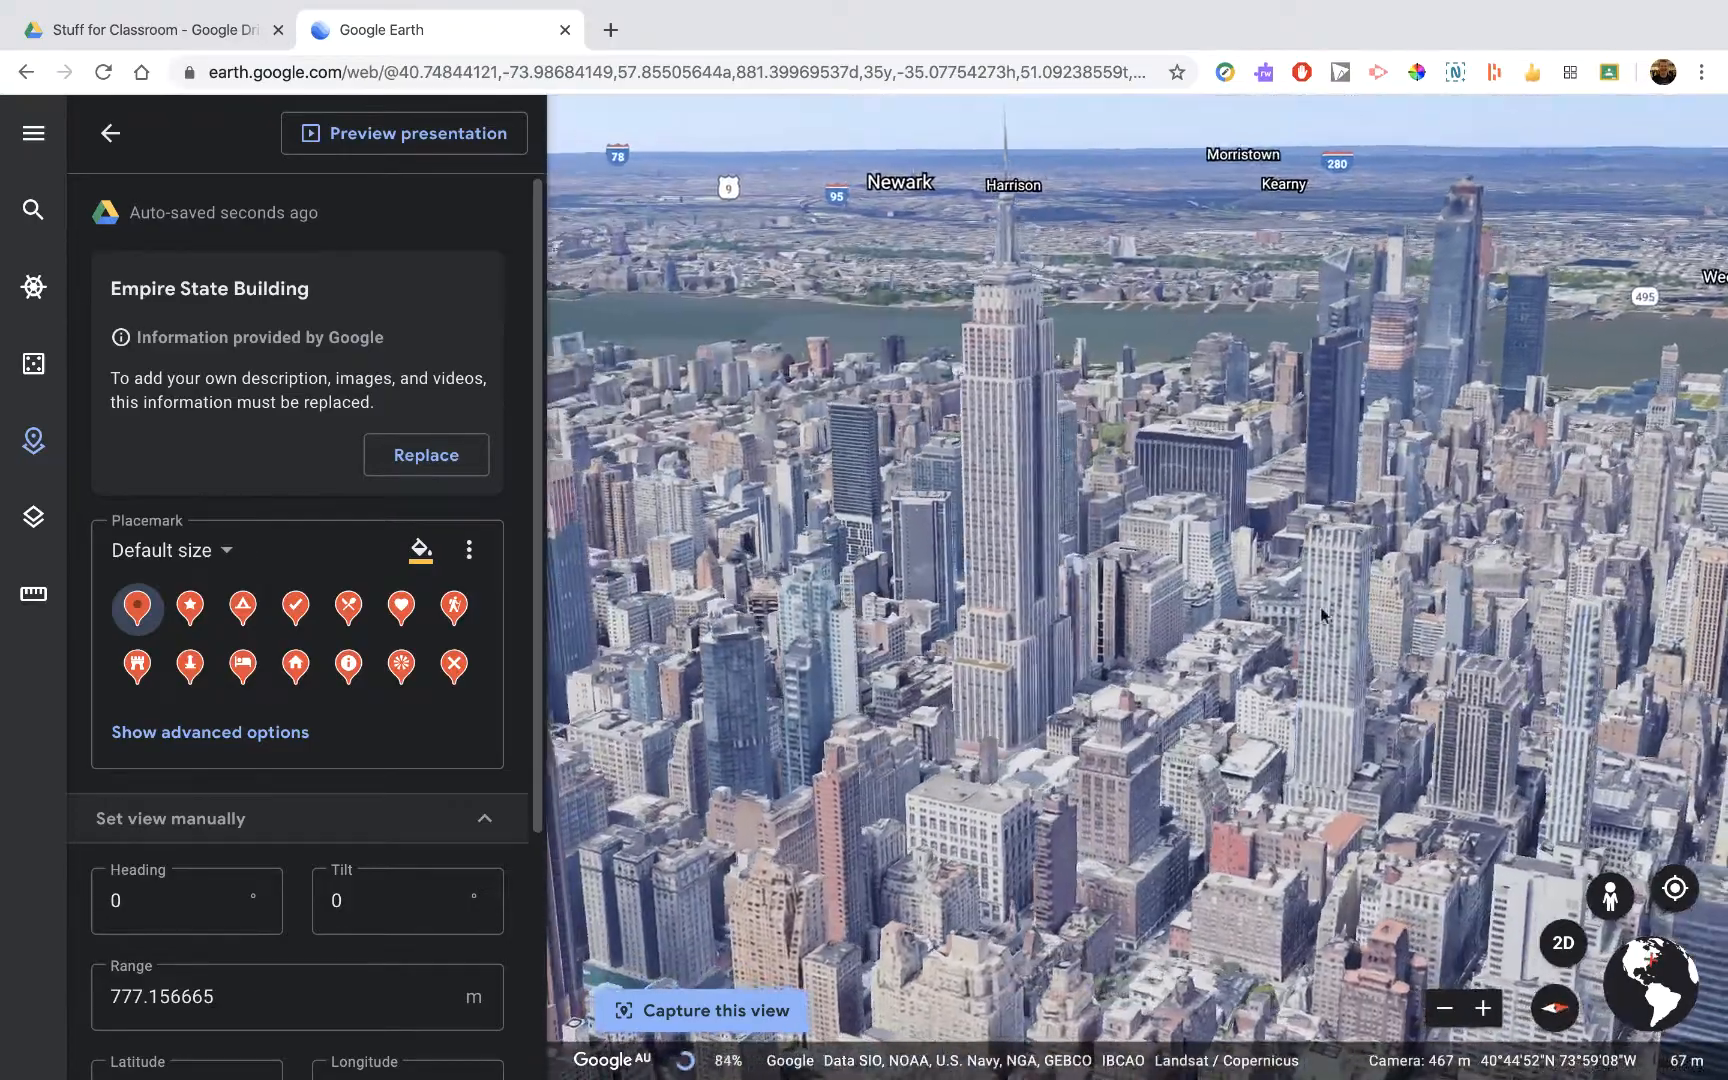
{"action": "scroll", "scroll_direction": "down", "scroll_amount": 3}
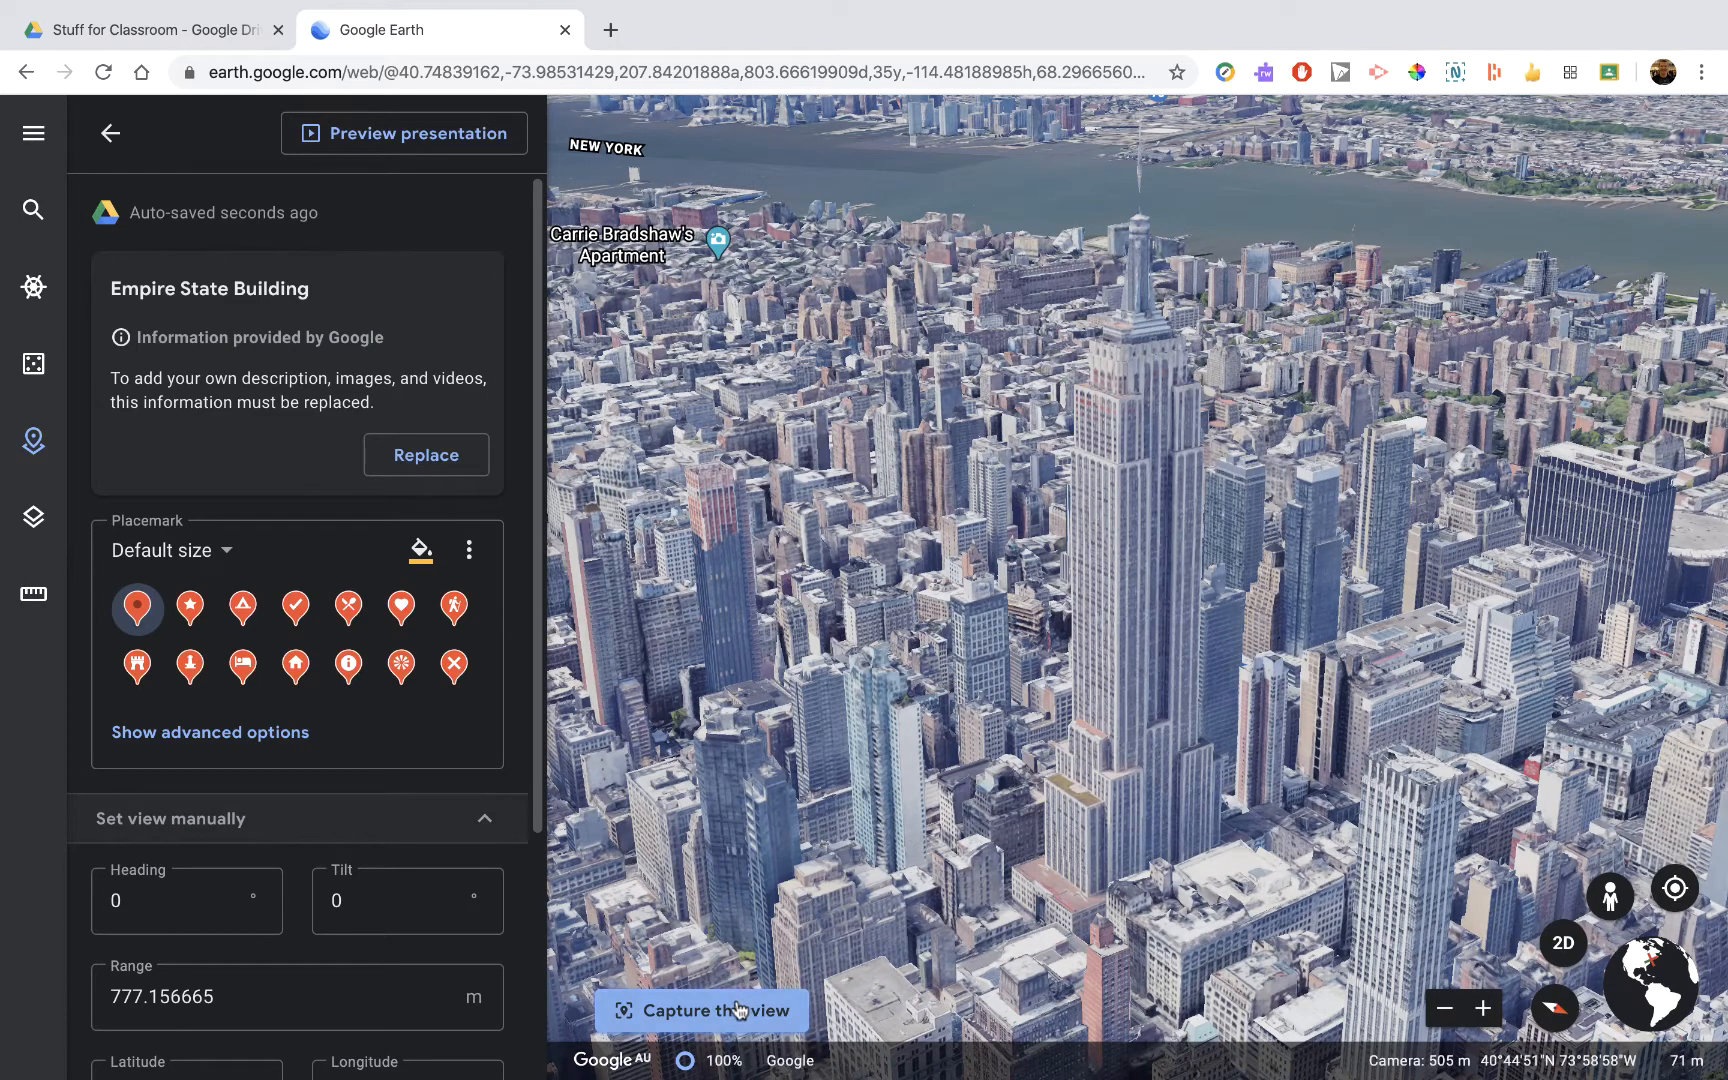
{"action": "left_click", "coordinate": [702, 1010]}
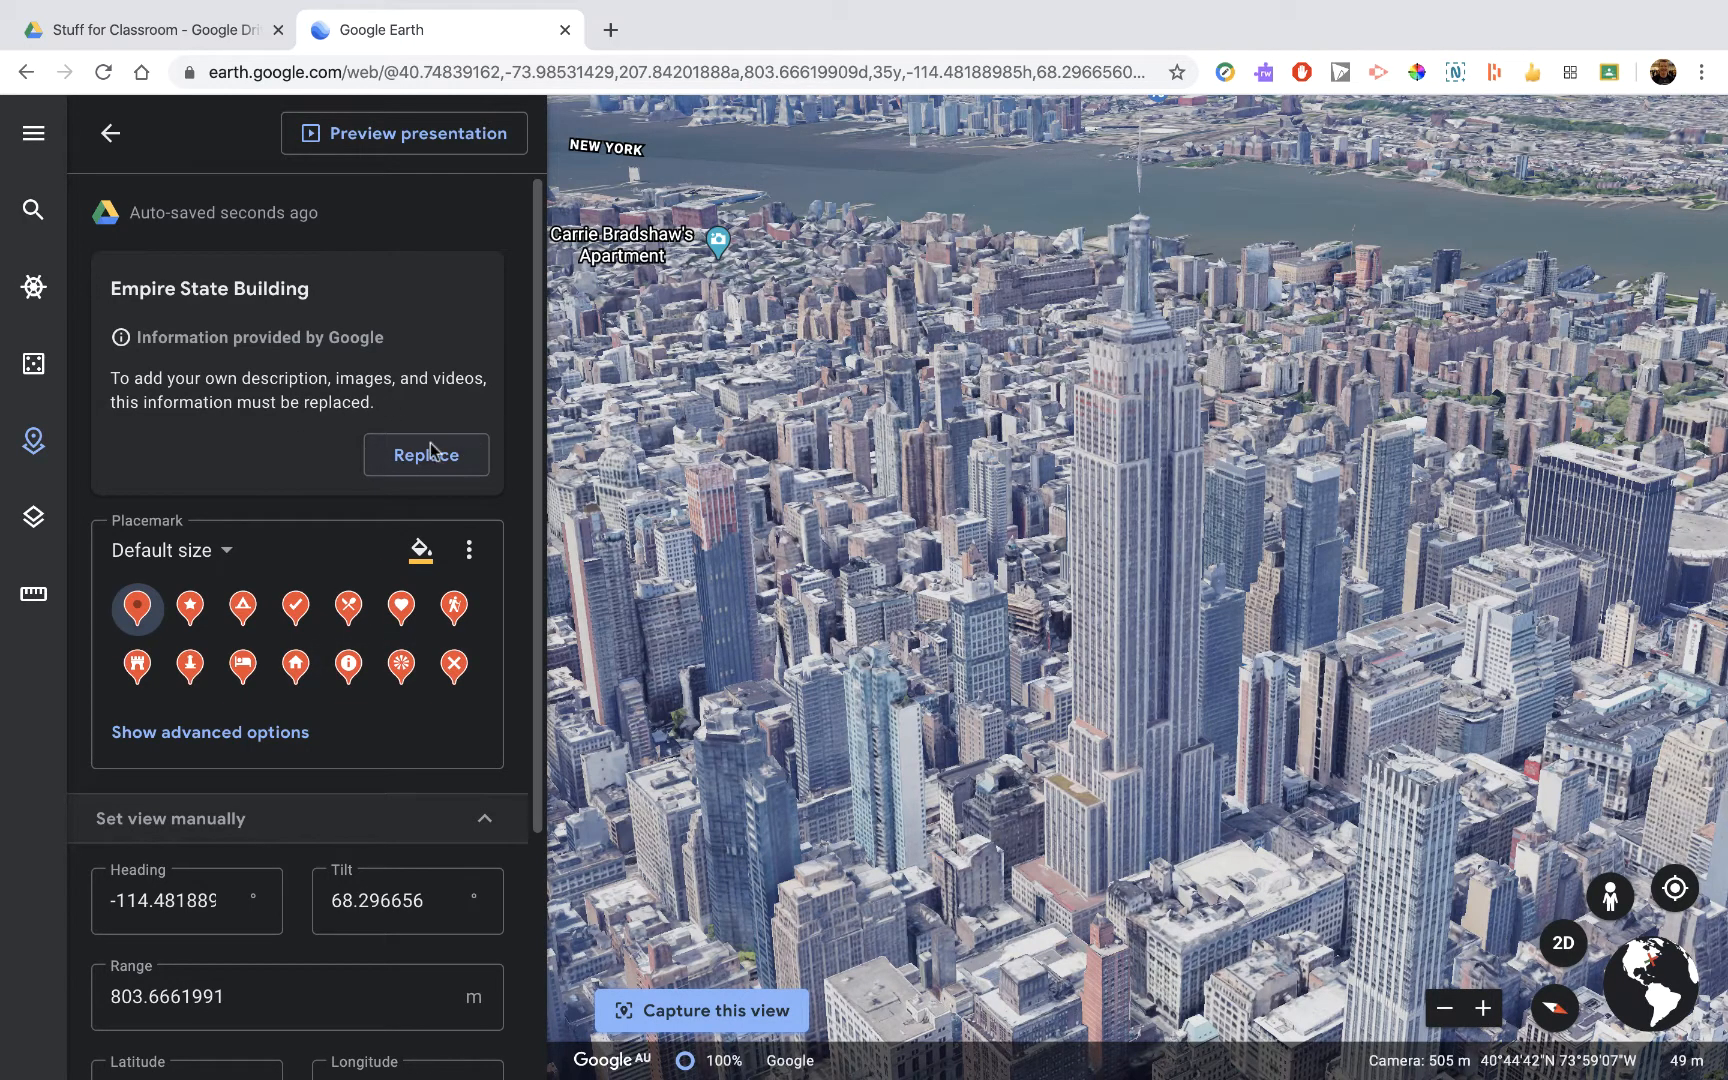
{"action": "mouse_move", "coordinate": [1180, 770]}
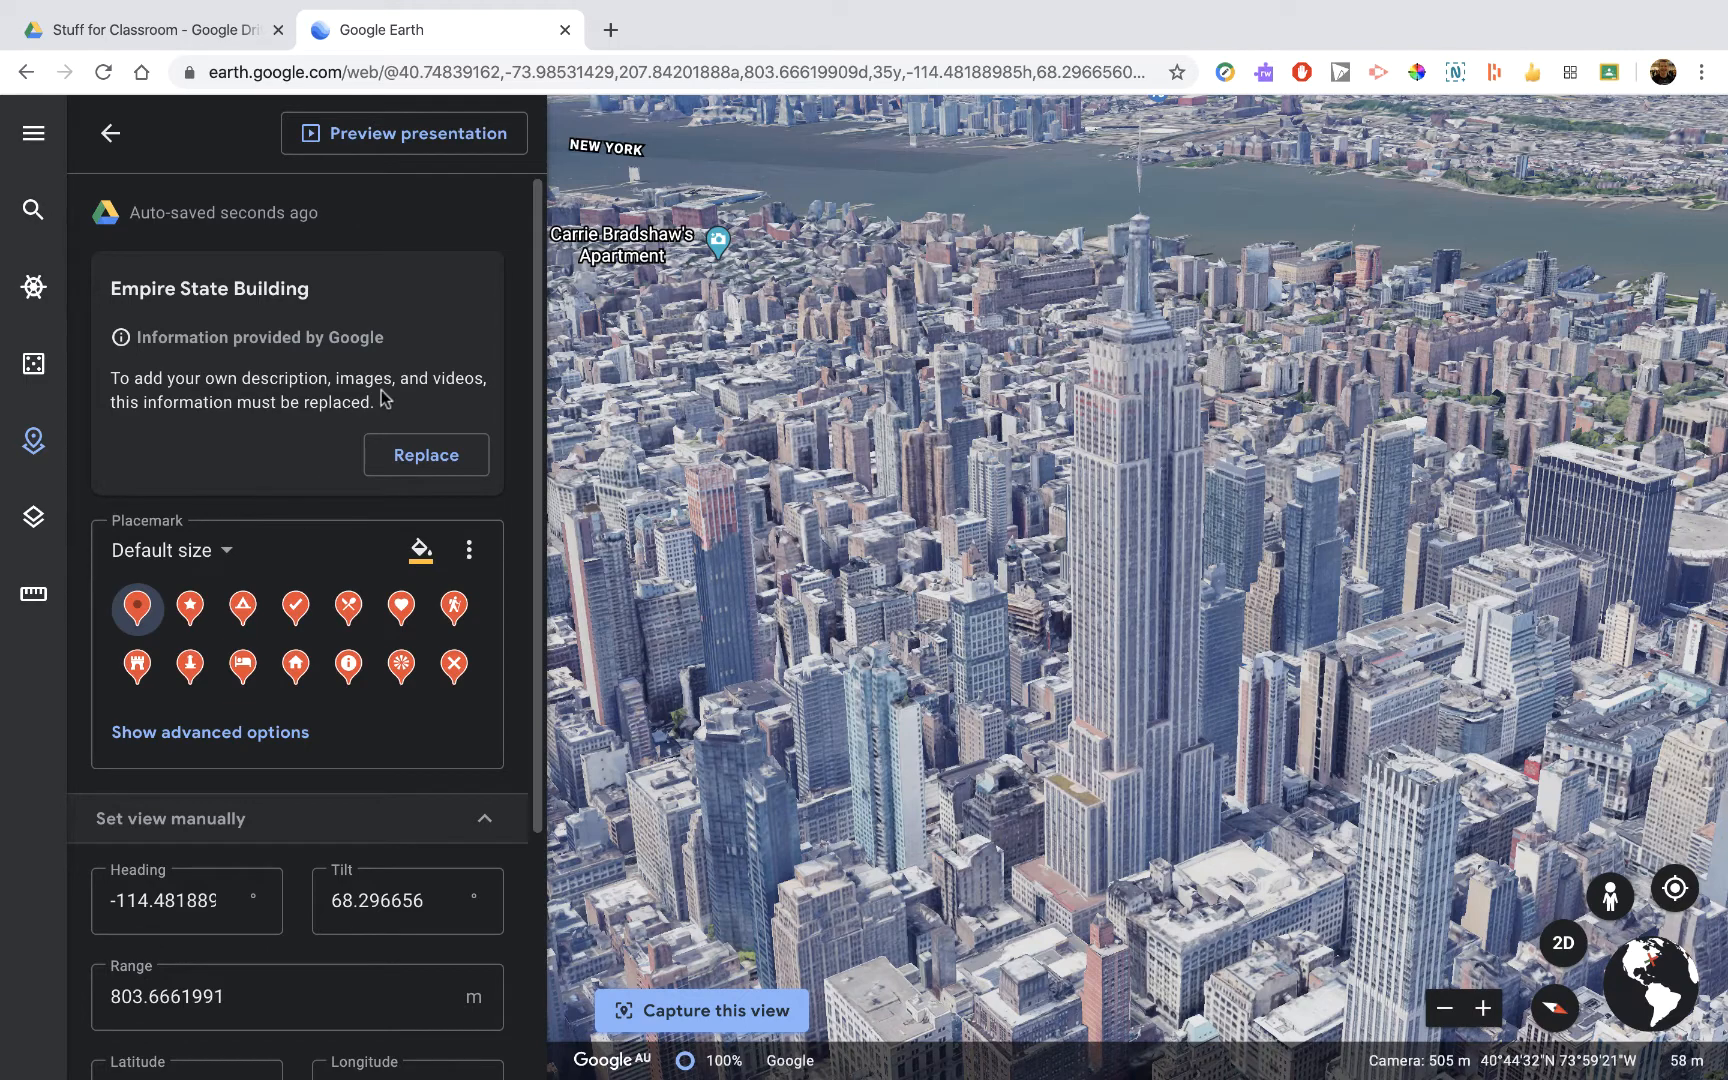
{"action": "mouse_move", "coordinate": [250, 434]}
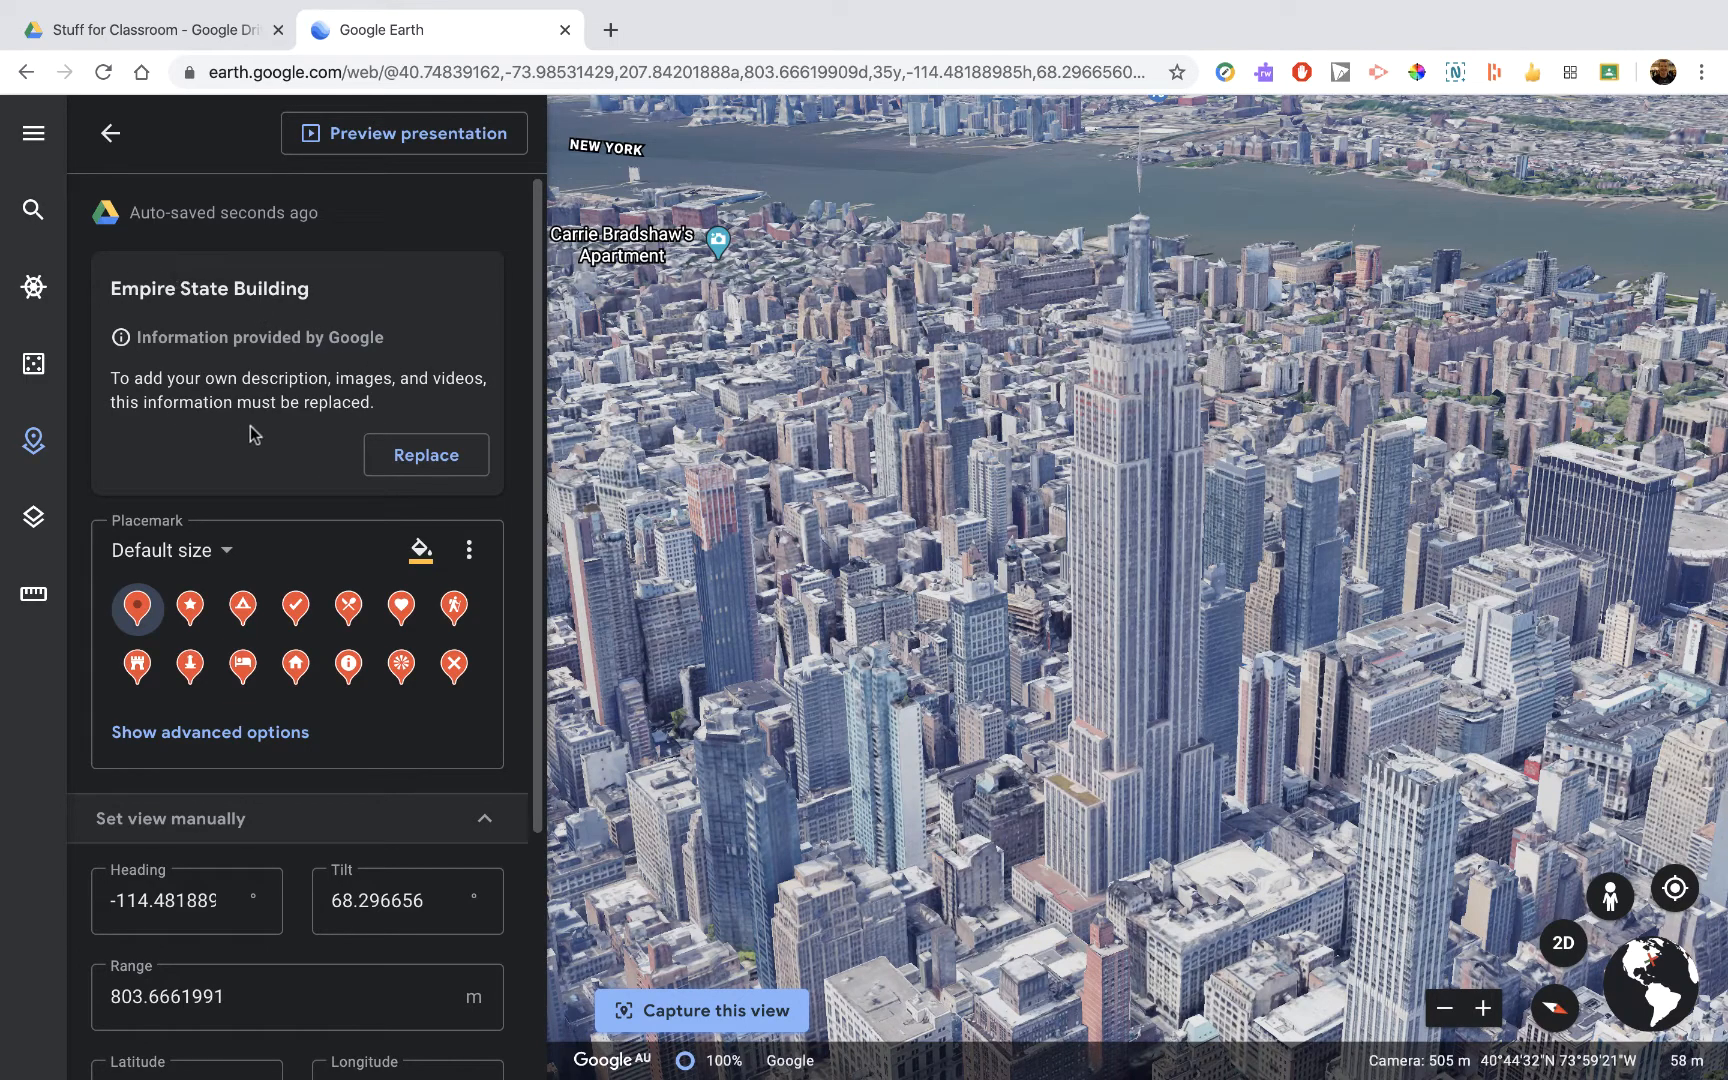
{"action": "mouse_move", "coordinate": [140, 318]}
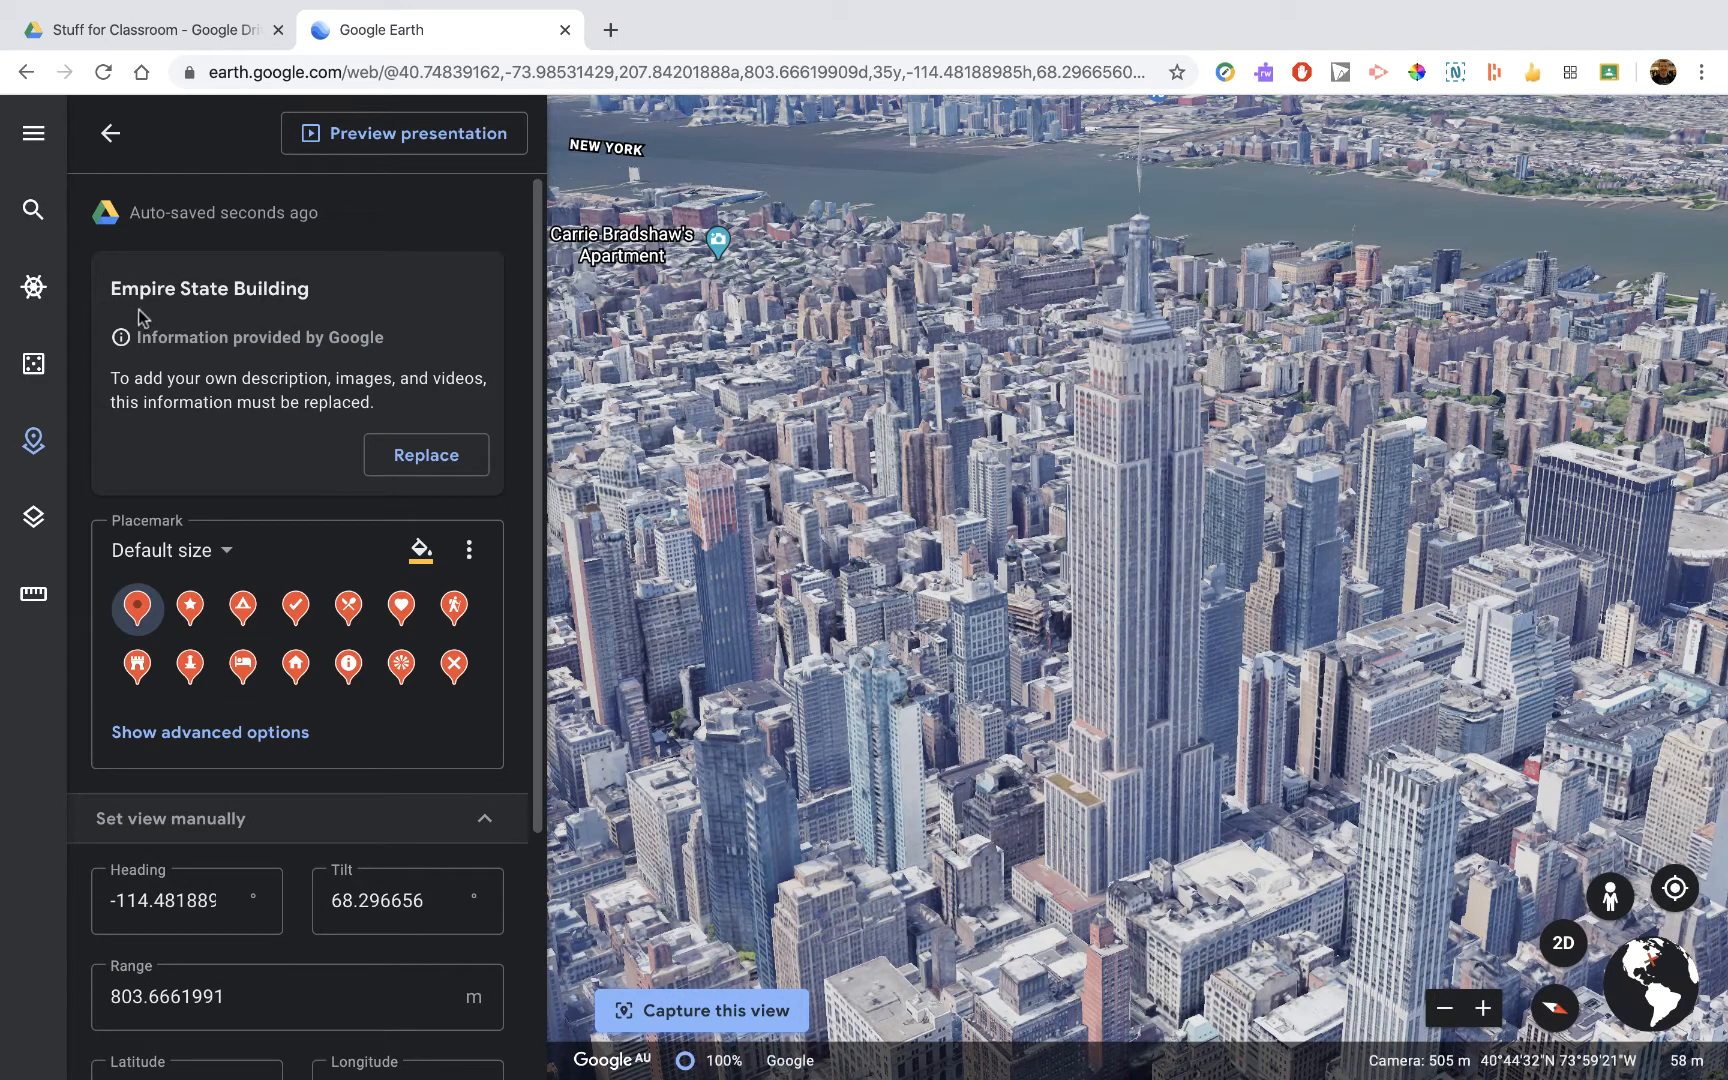
{"action": "mouse_move", "coordinate": [426, 456]}
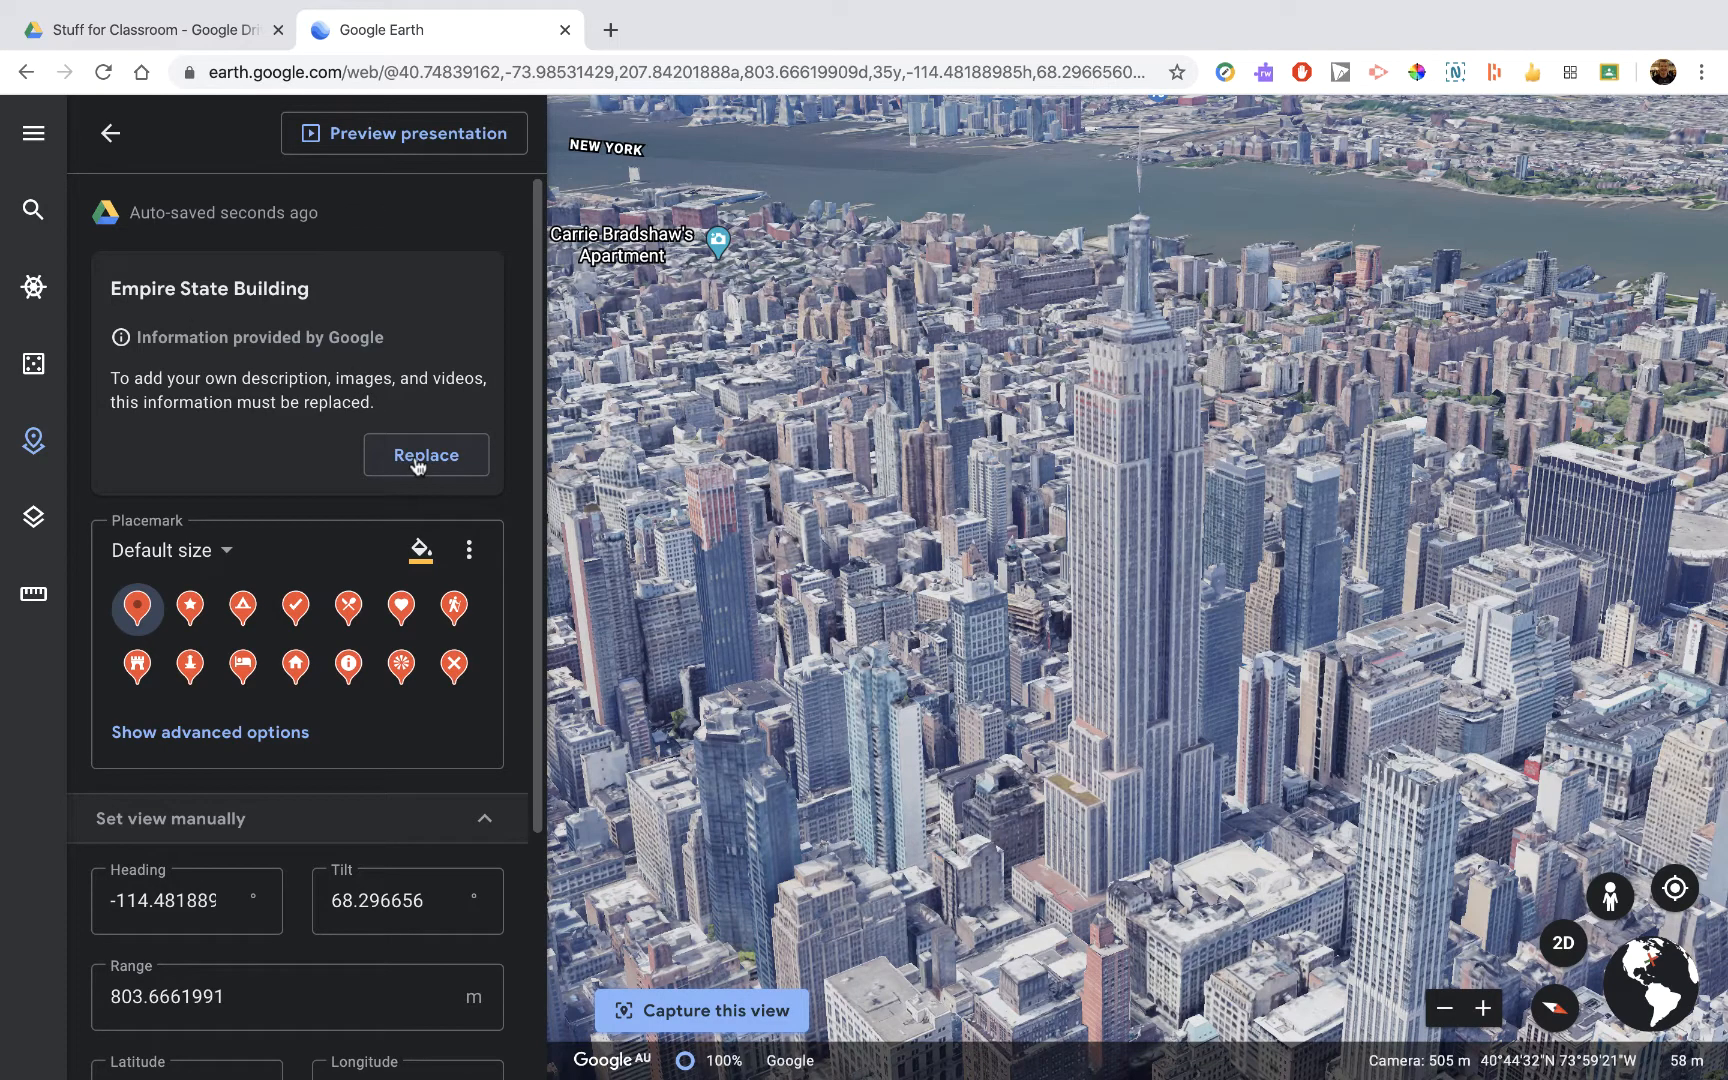
- Replace Google's info with a small info box captioned "Biggest building back in the day!"
{"action": "left_click", "coordinate": [424, 454]}
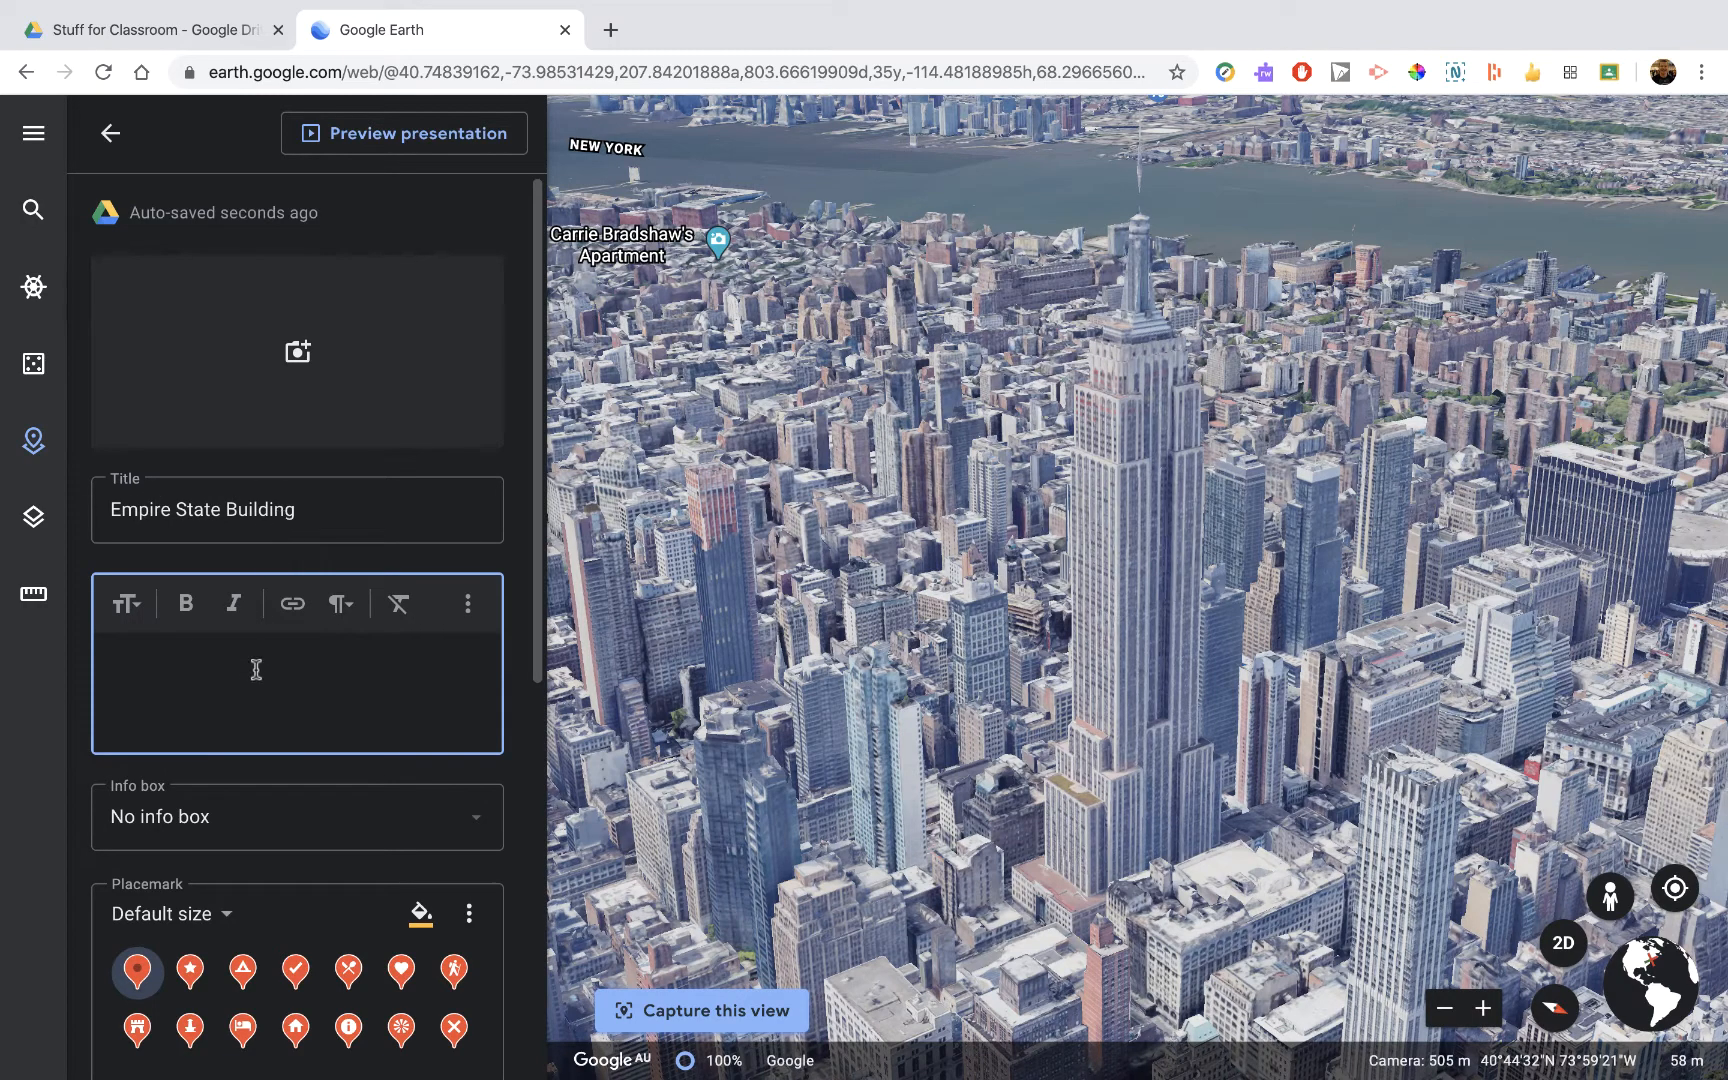
{"action": "left_click", "coordinate": [296, 816]}
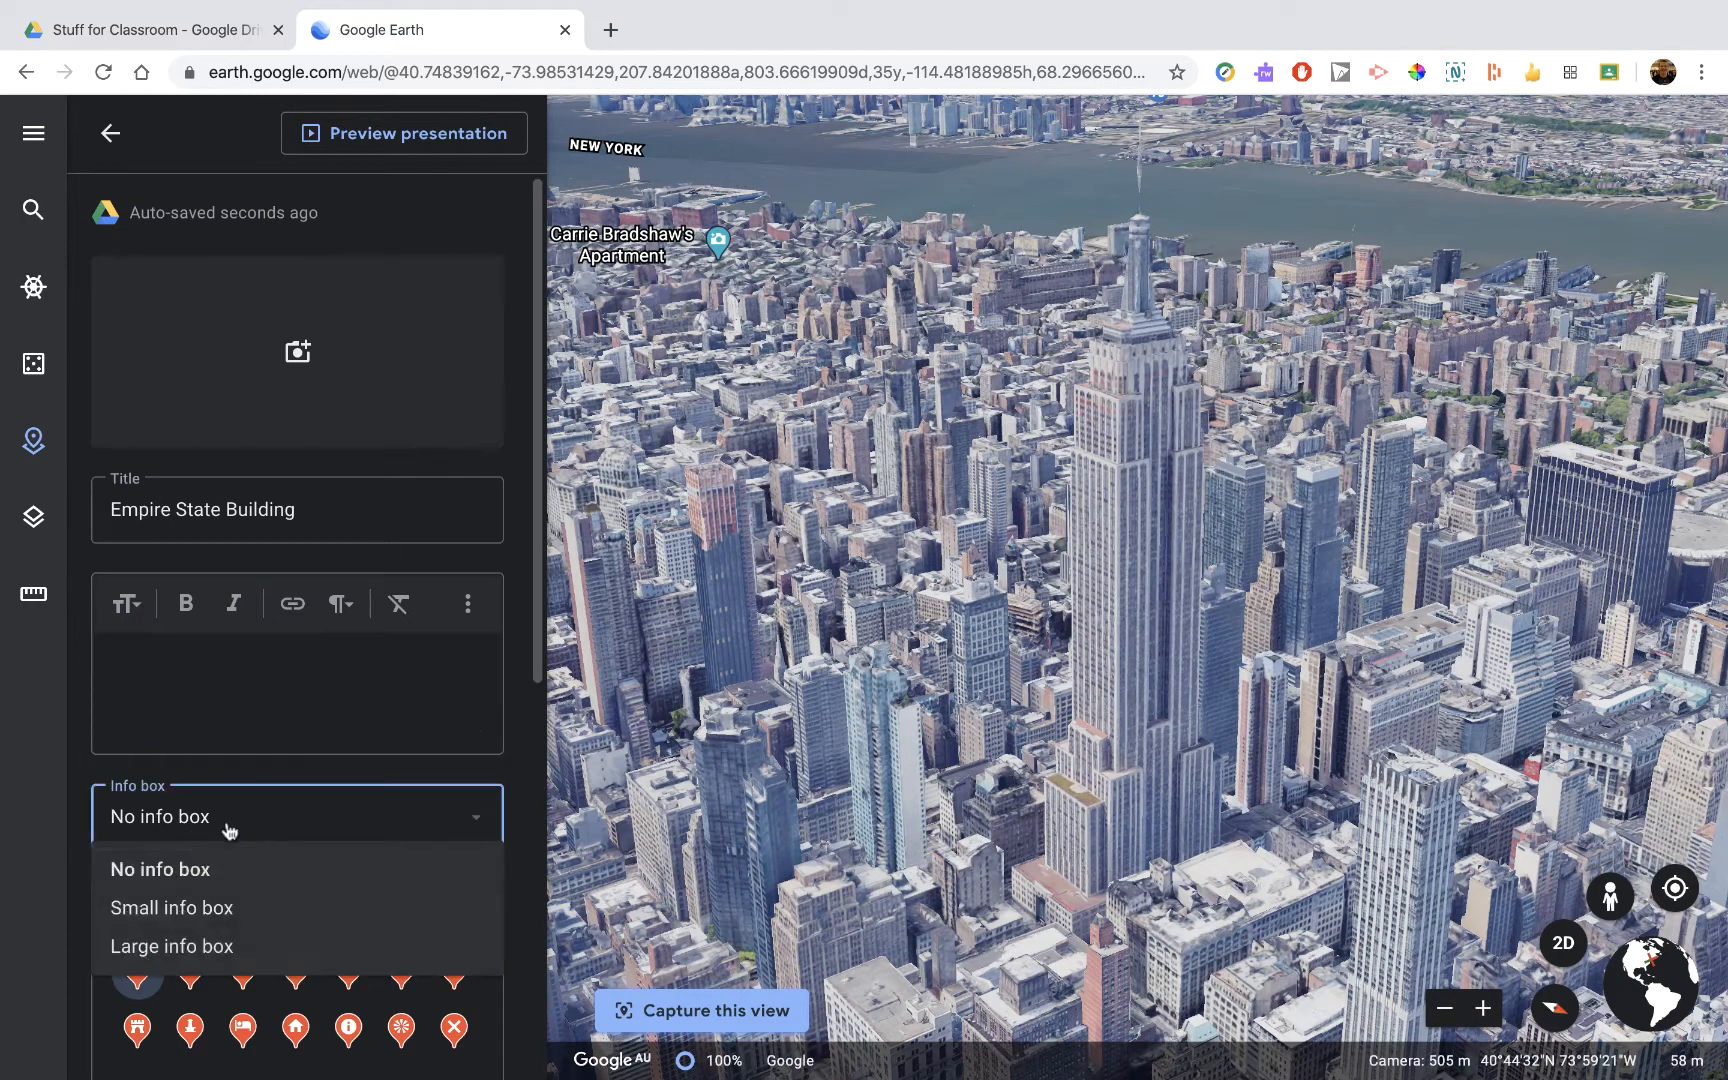
{"action": "left_click", "coordinate": [170, 906]}
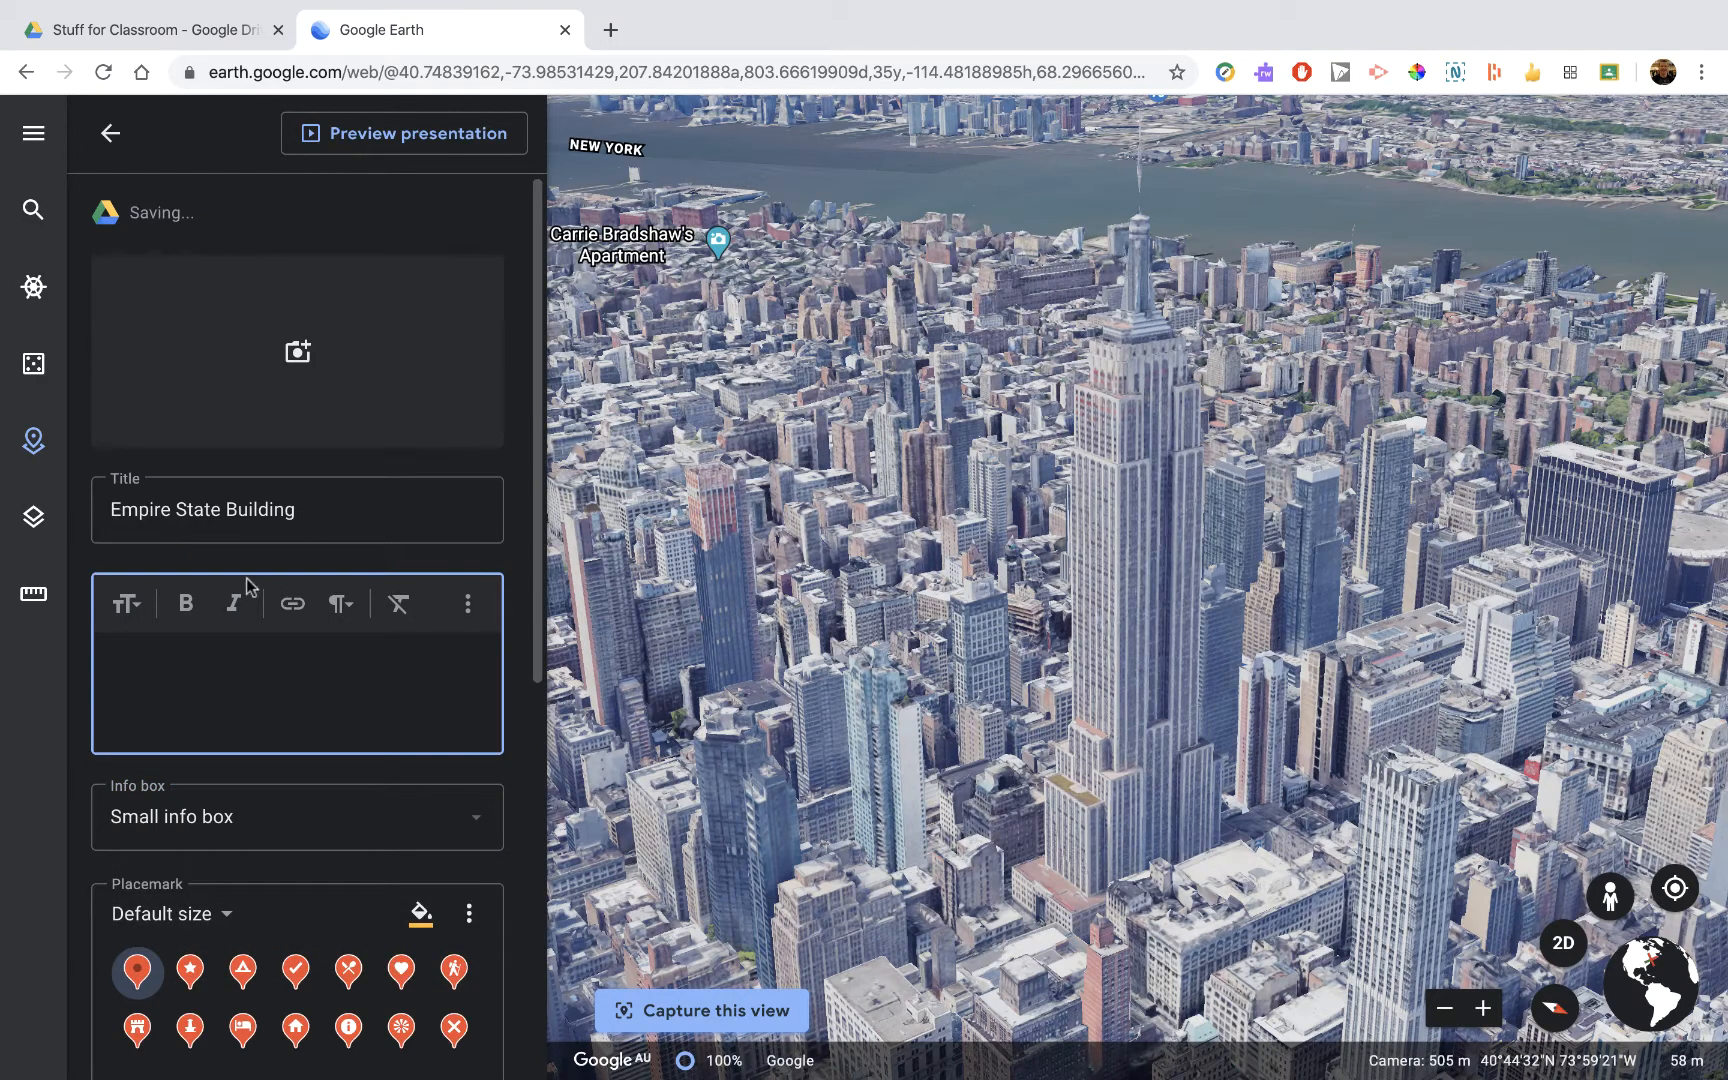
{"action": "type", "text": "Biggest building back in the"}
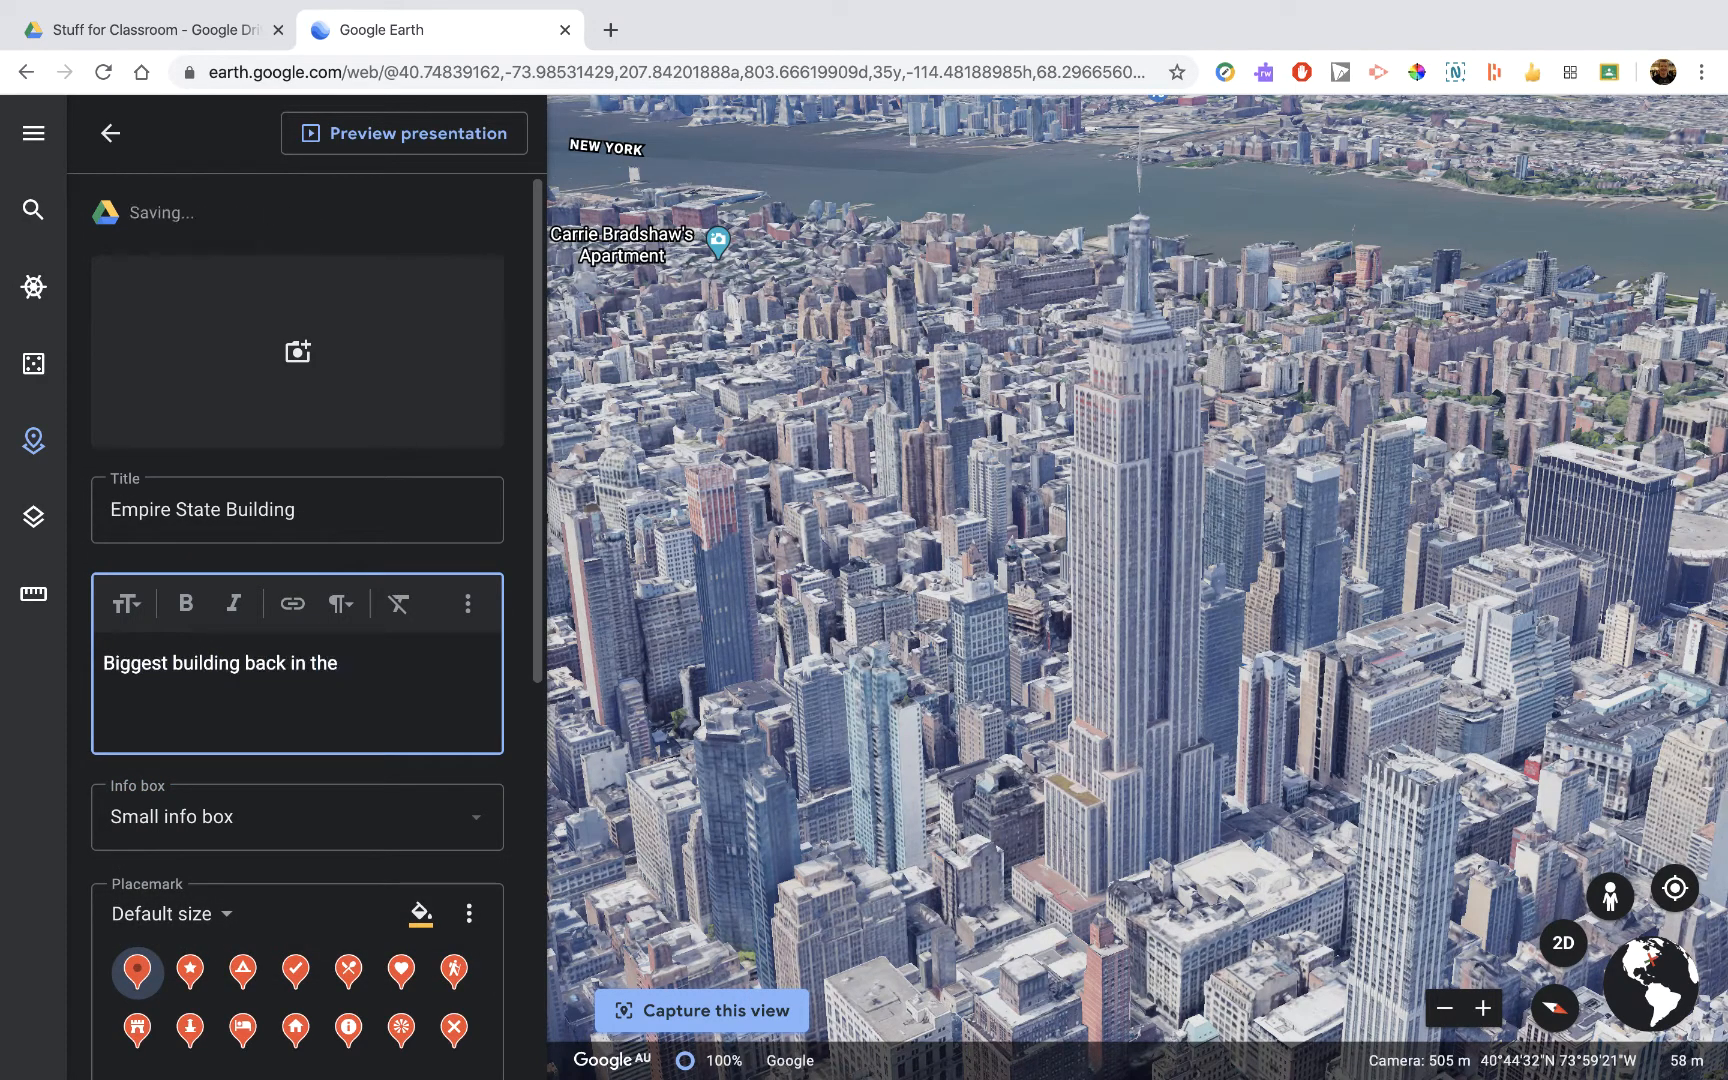
{"action": "type", "text": "day!"}
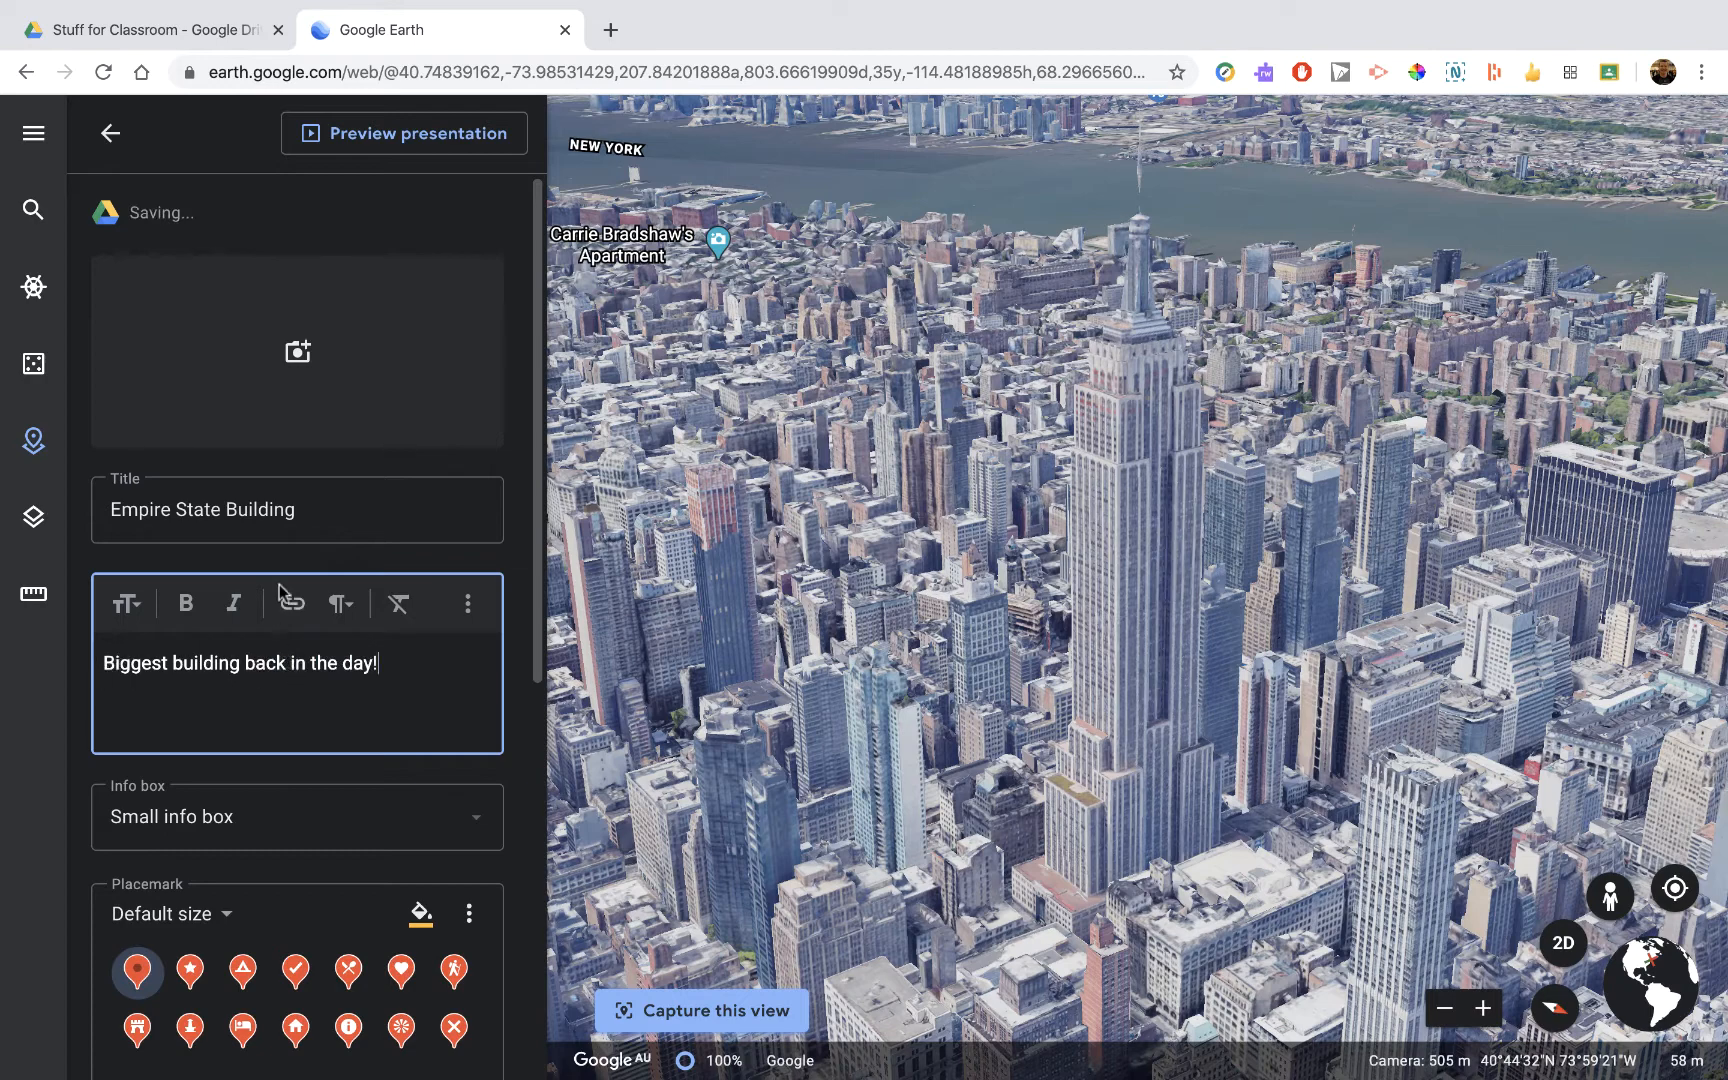
- Search Google Images for "Empire" to add a photo to the placemark
{"action": "left_click", "coordinate": [296, 352]}
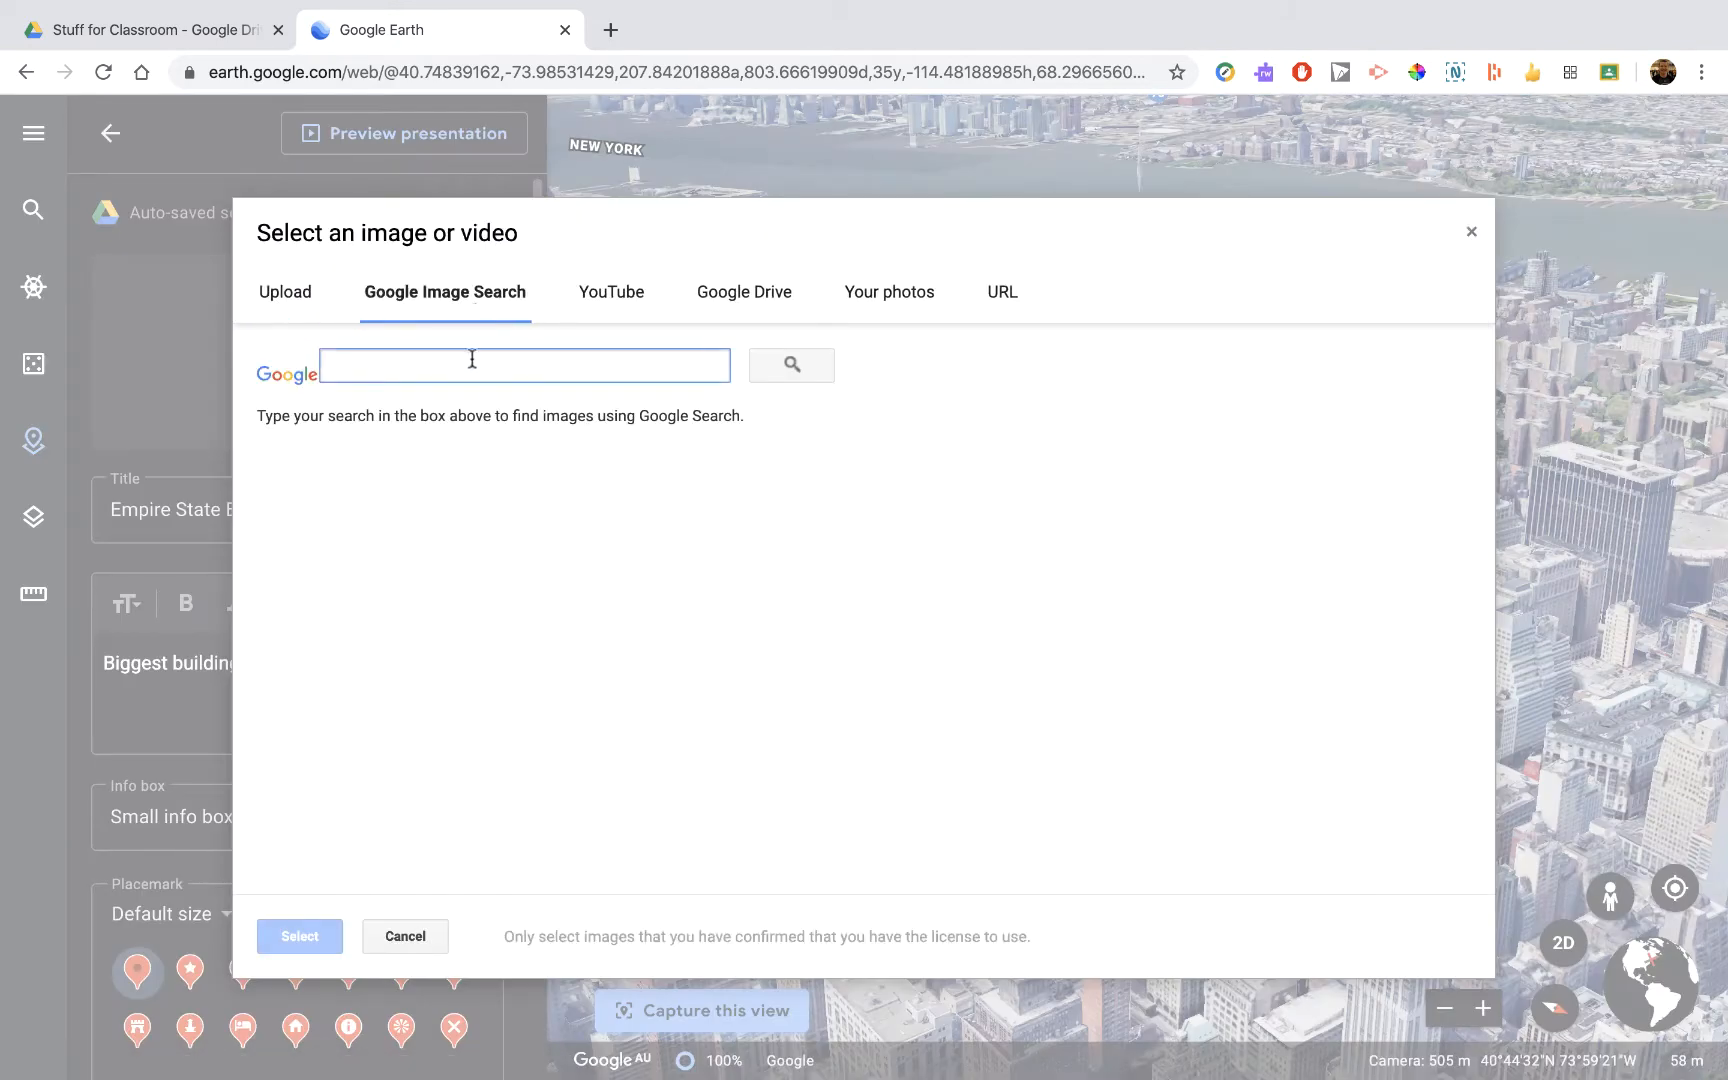
{"action": "type", "text": "E"}
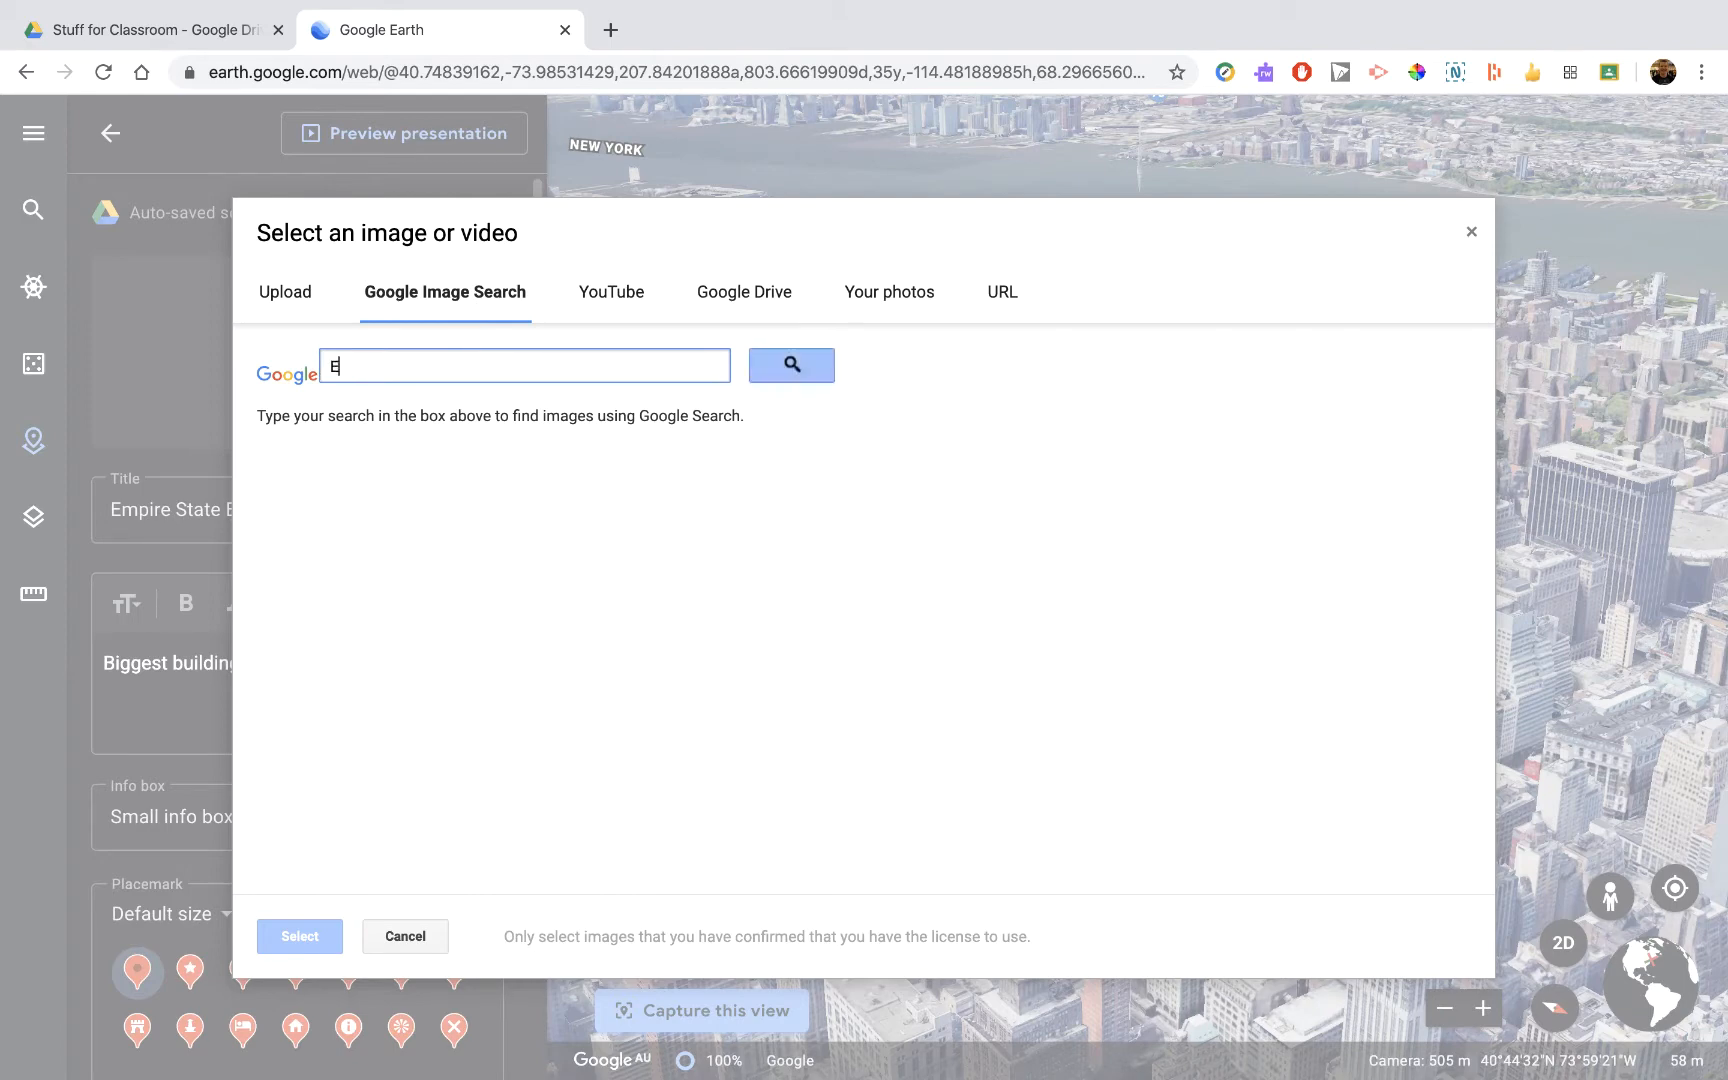
{"action": "type", "text": "mpire"}
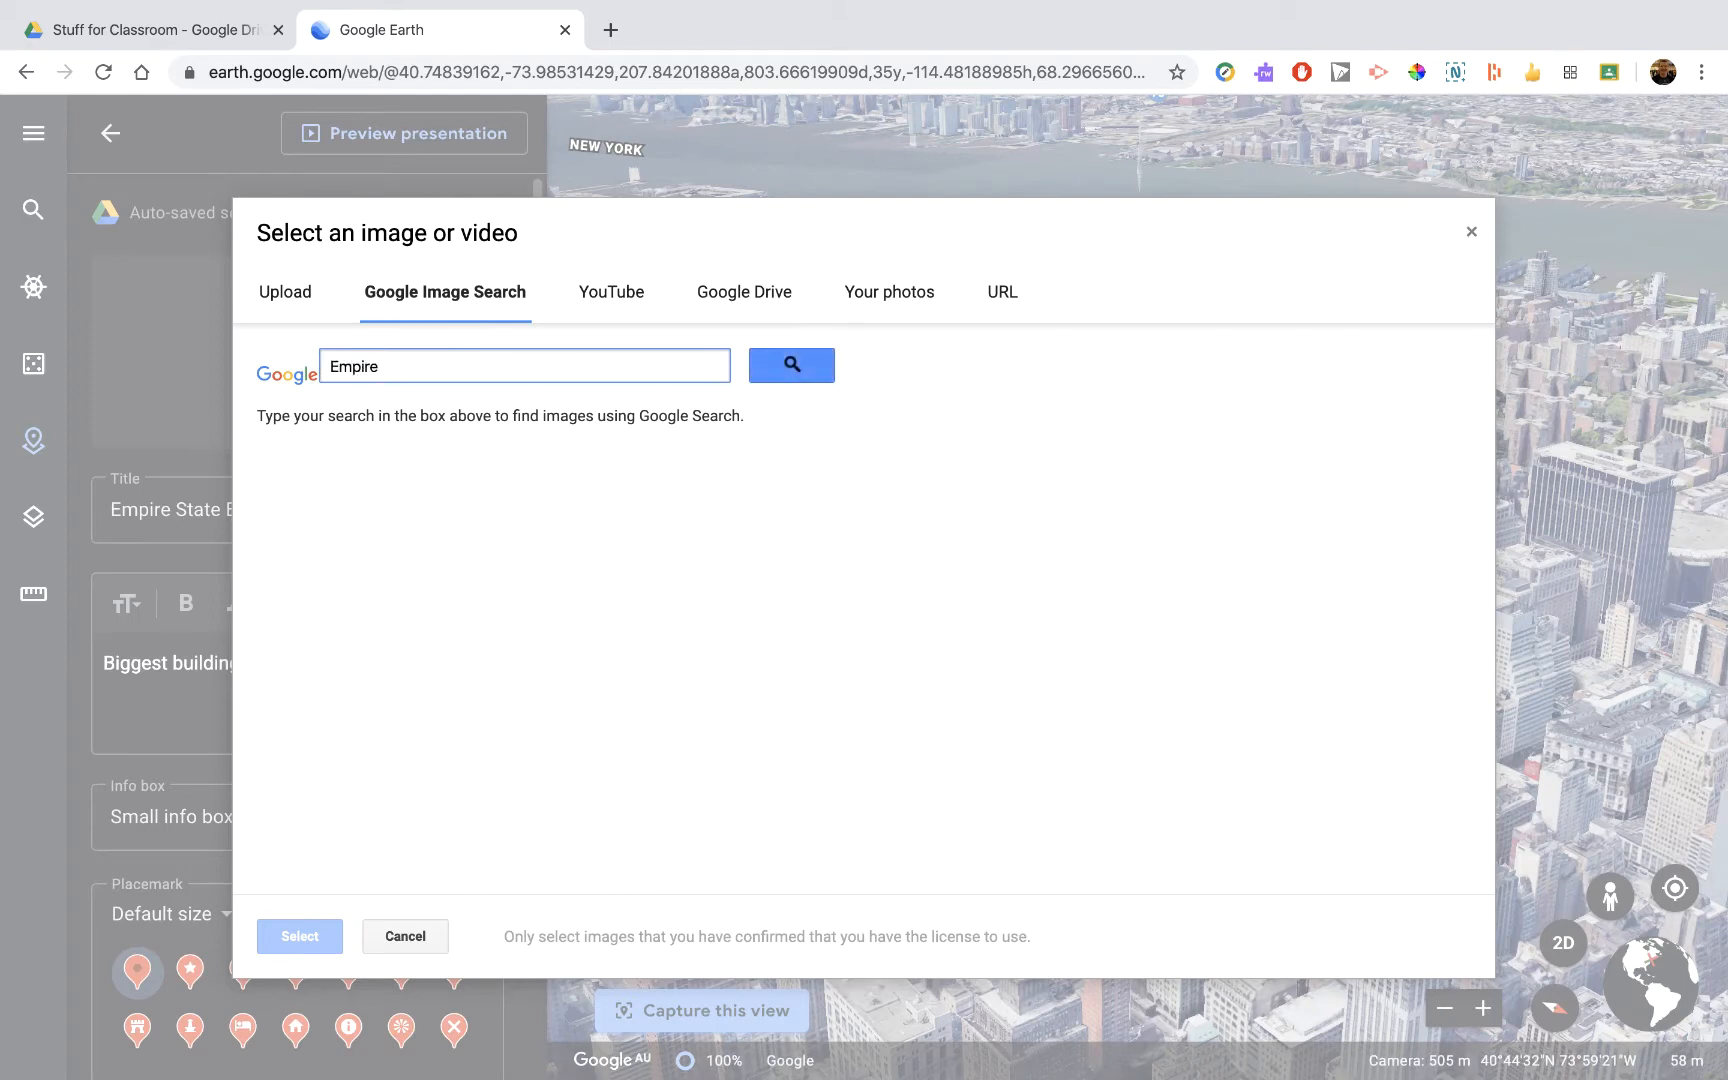
{"action": "left_click", "coordinate": [404, 936]}
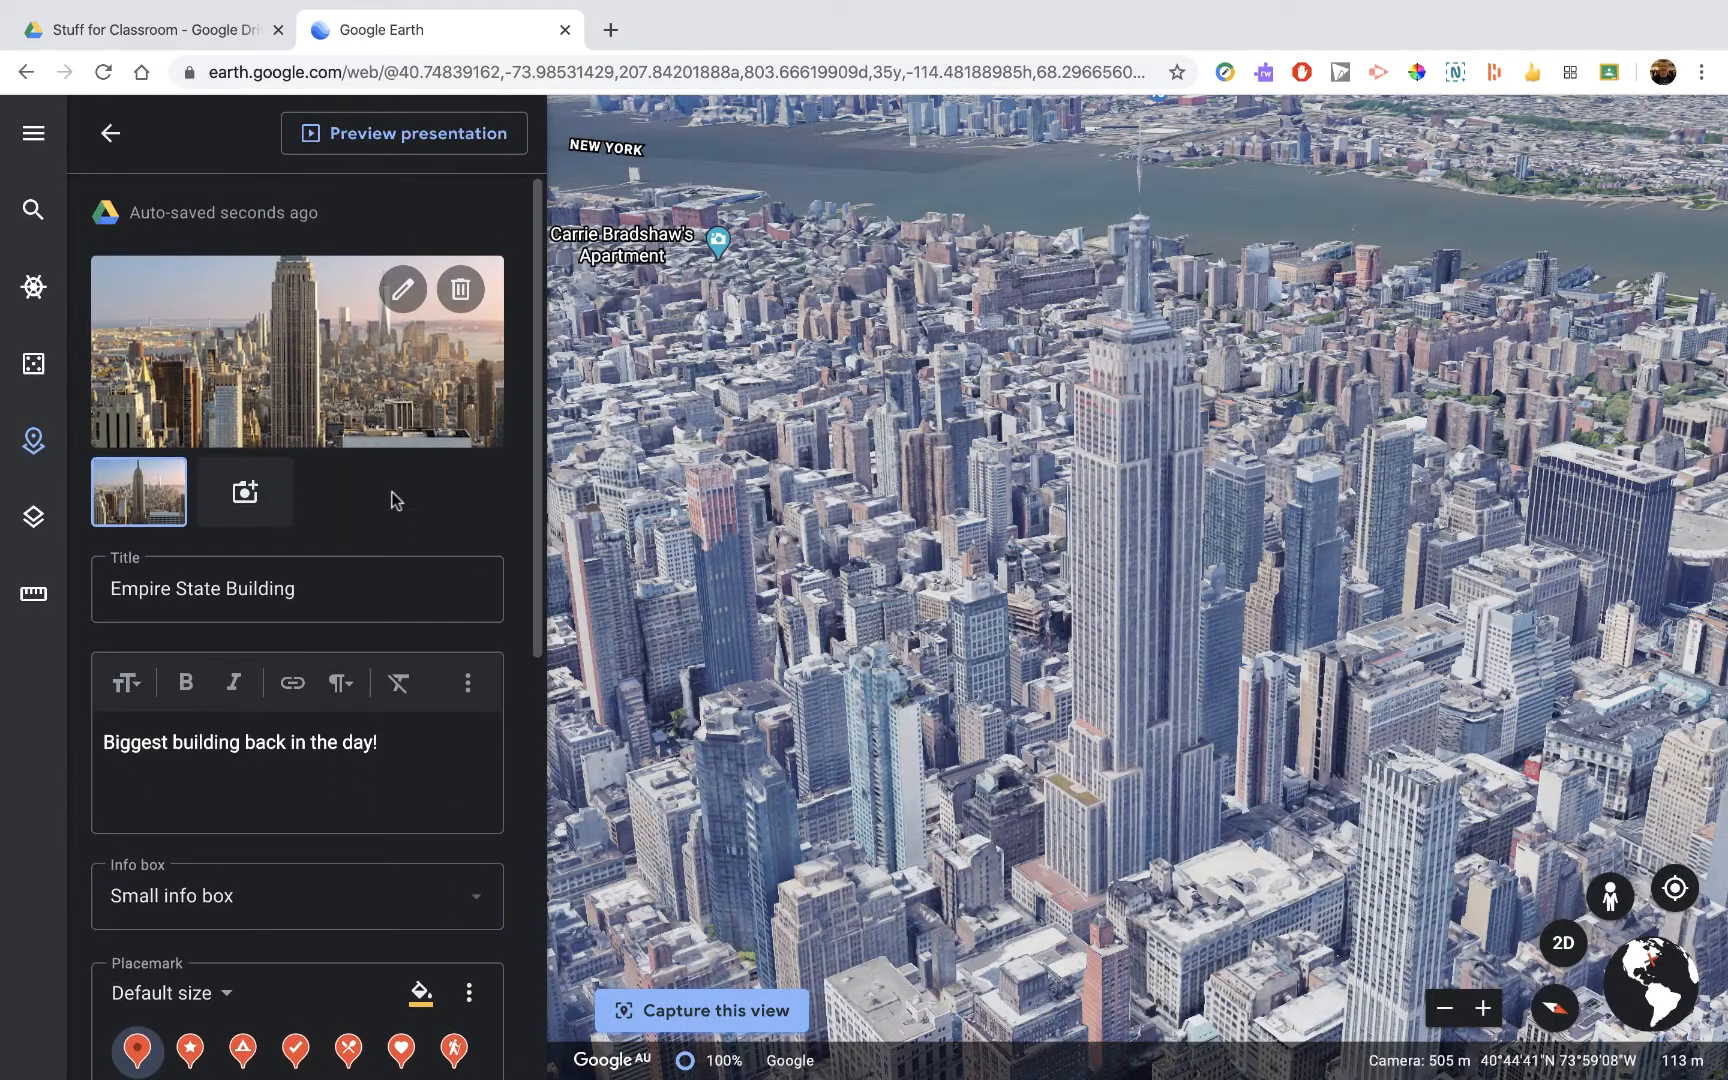
{"action": "left_click", "coordinate": [404, 132]}
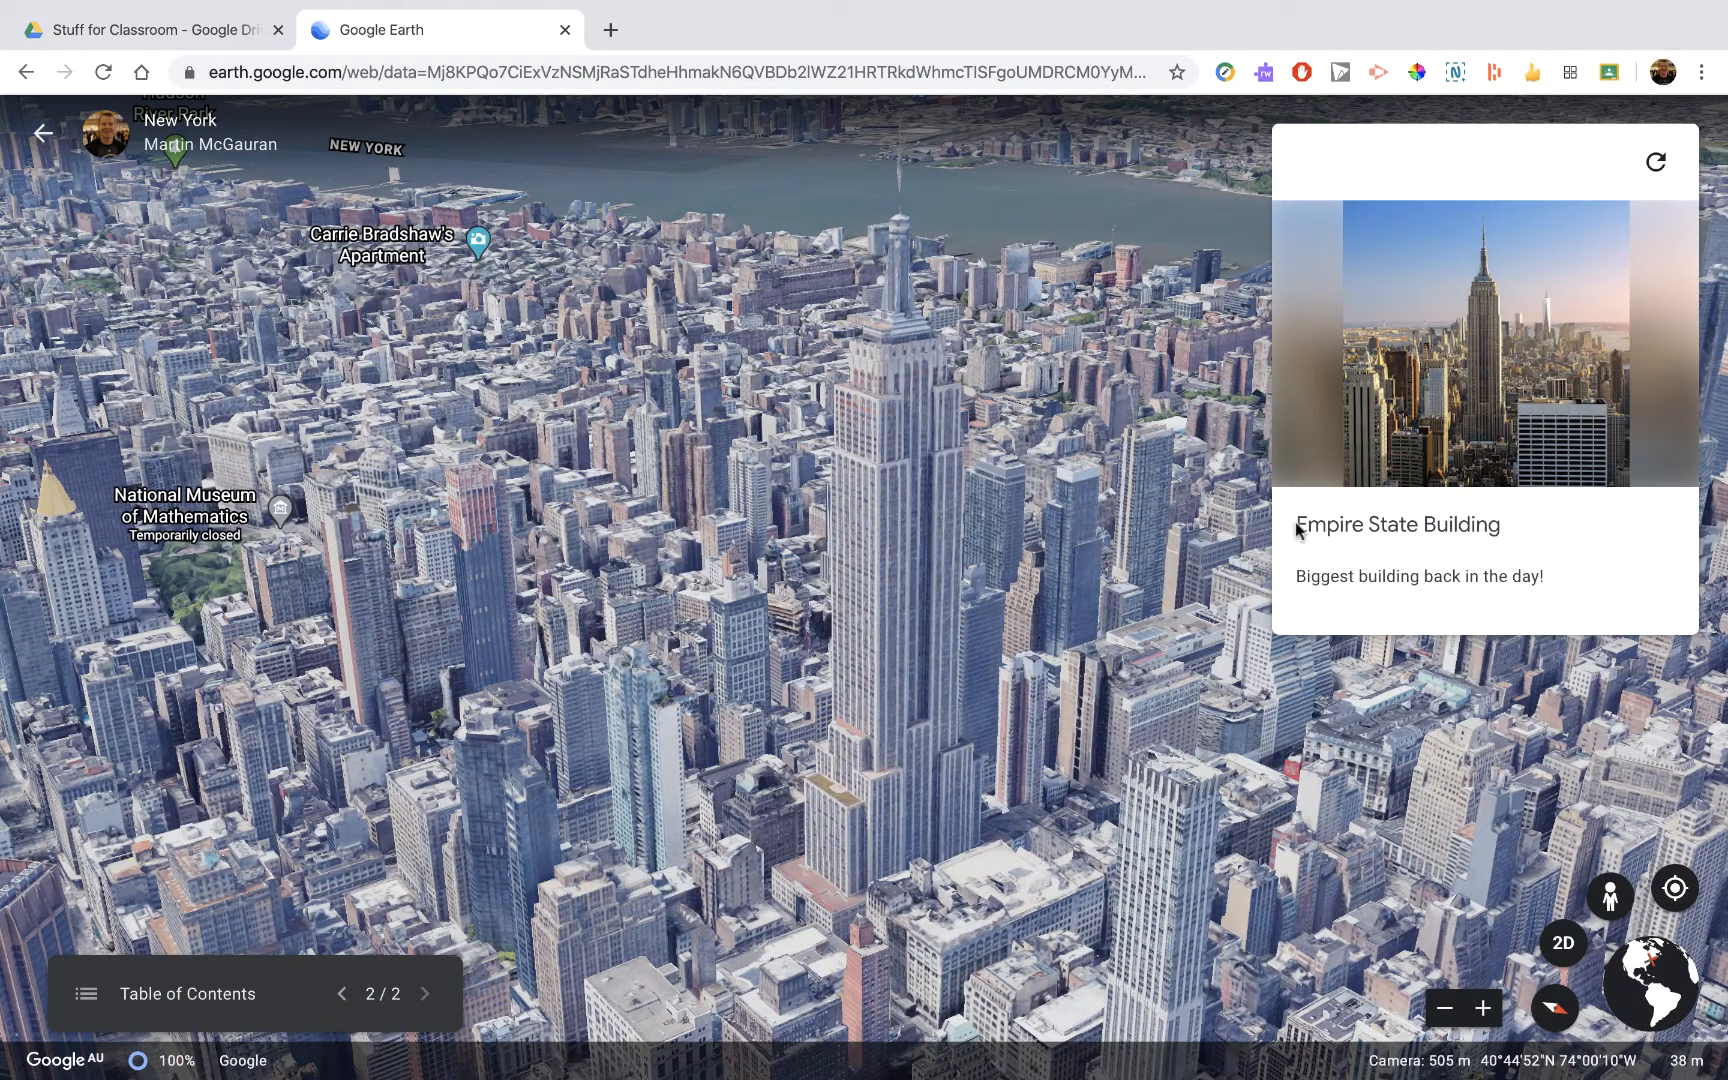
{"action": "mouse_move", "coordinate": [1322, 584]}
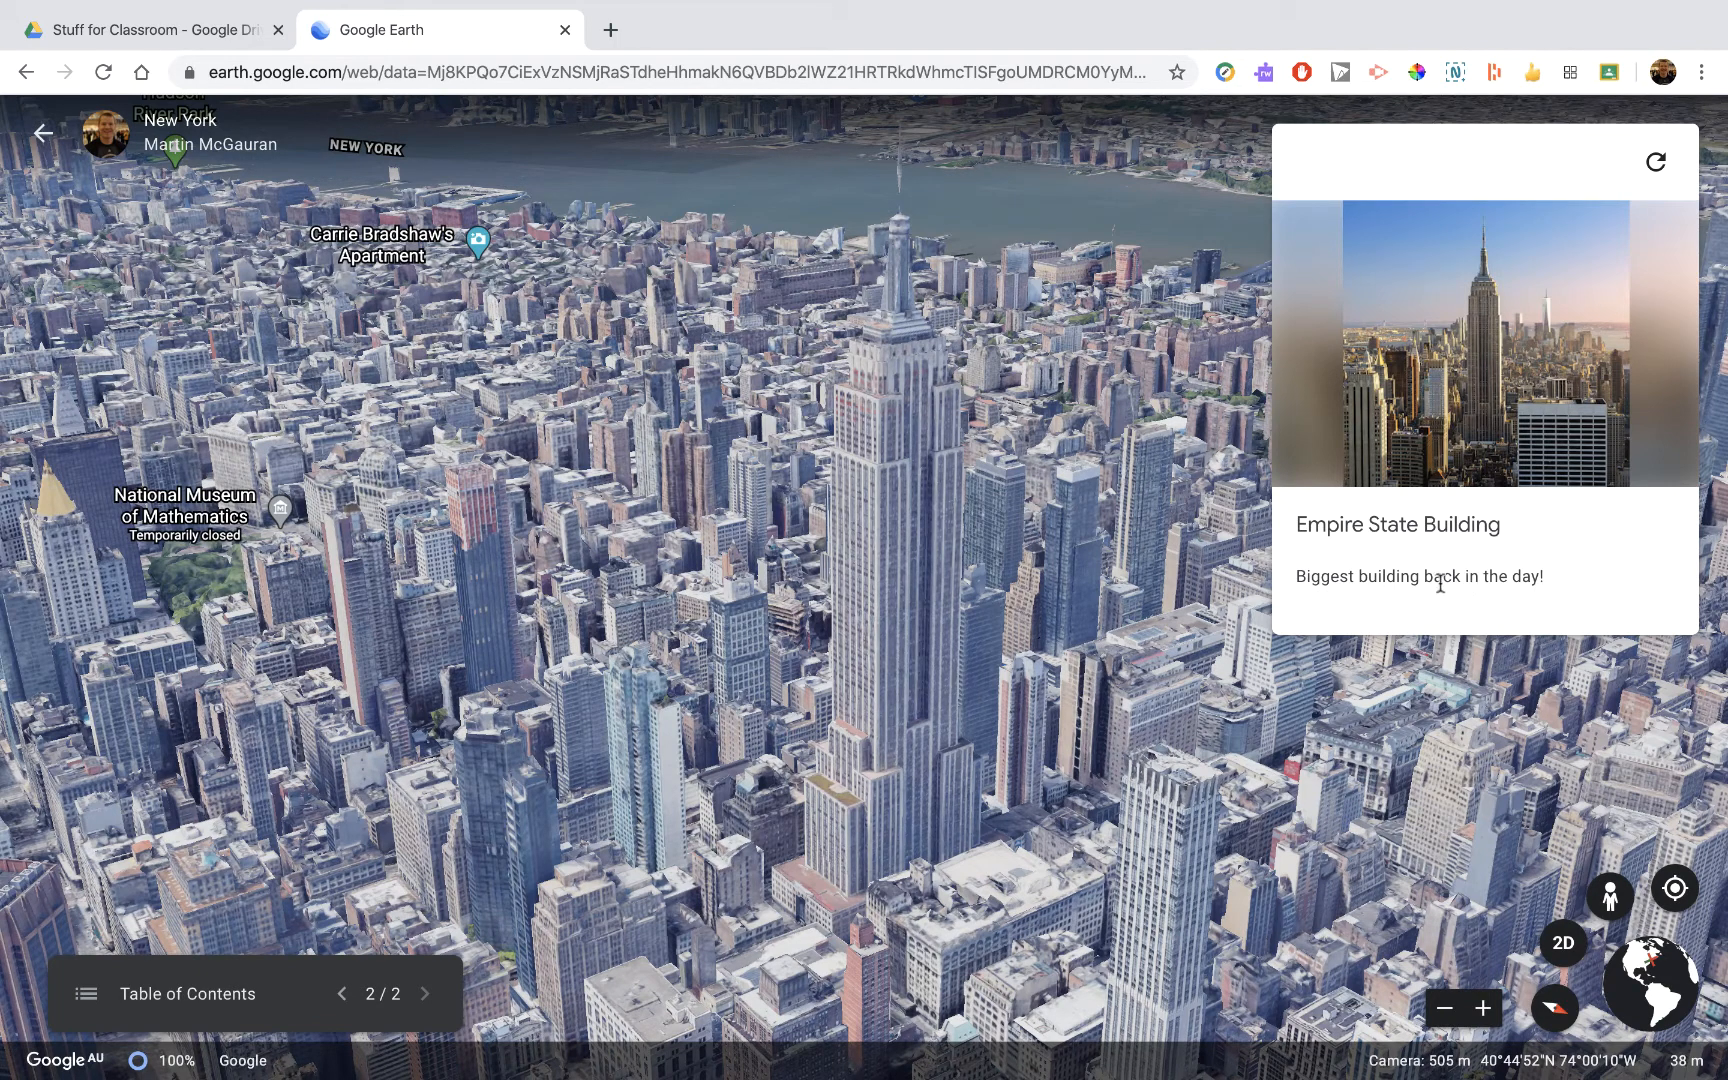
{"action": "mouse_move", "coordinate": [1446, 592]}
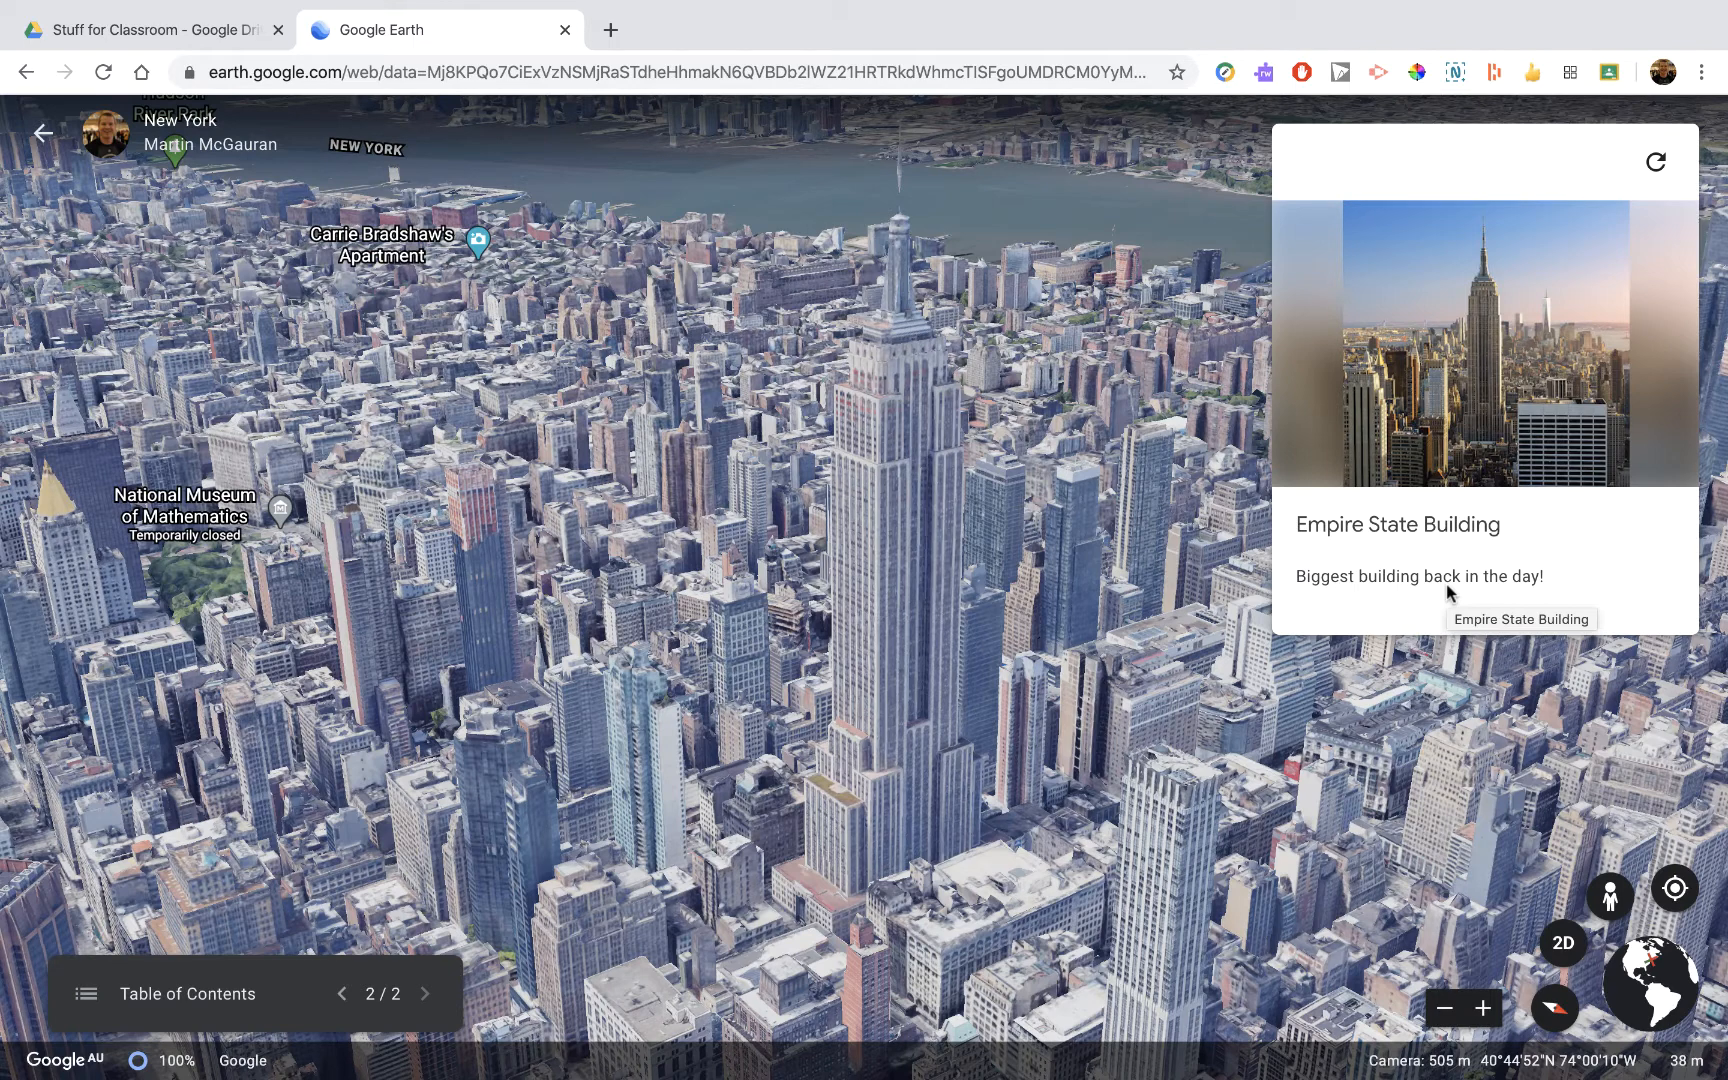
{"action": "mouse_move", "coordinate": [802, 506]}
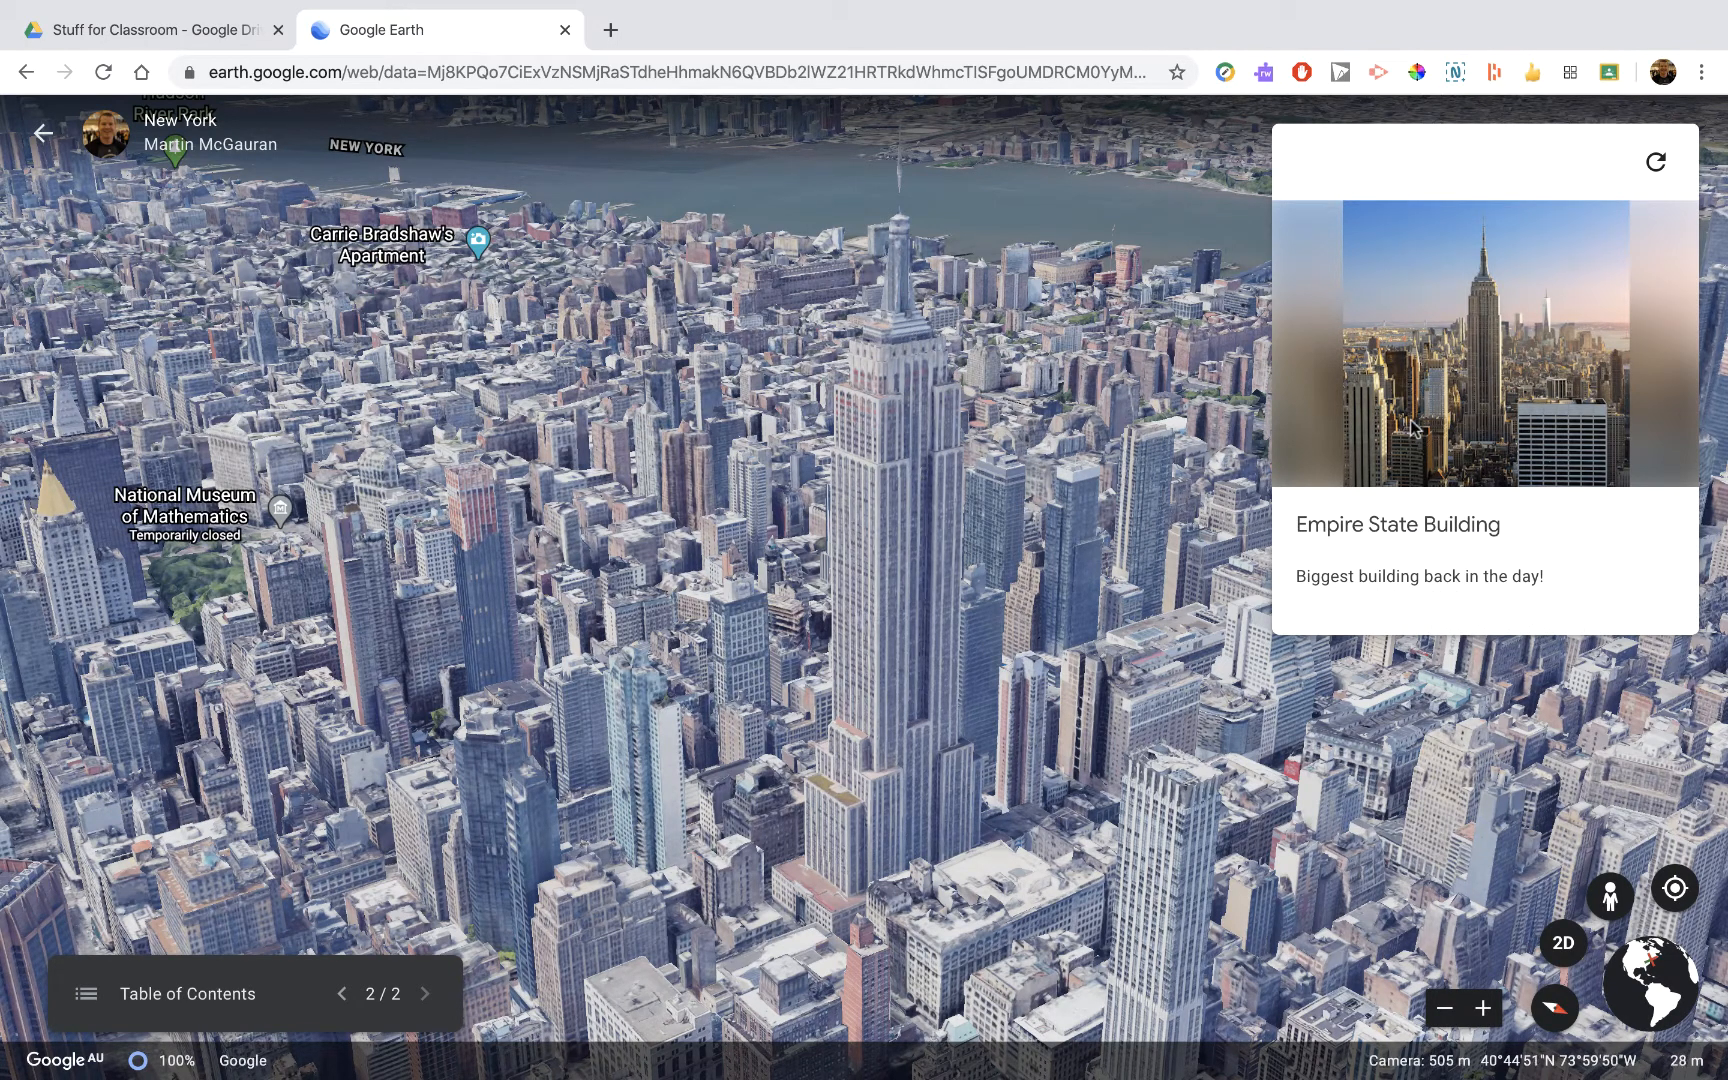
{"action": "left_click", "coordinate": [46, 132]}
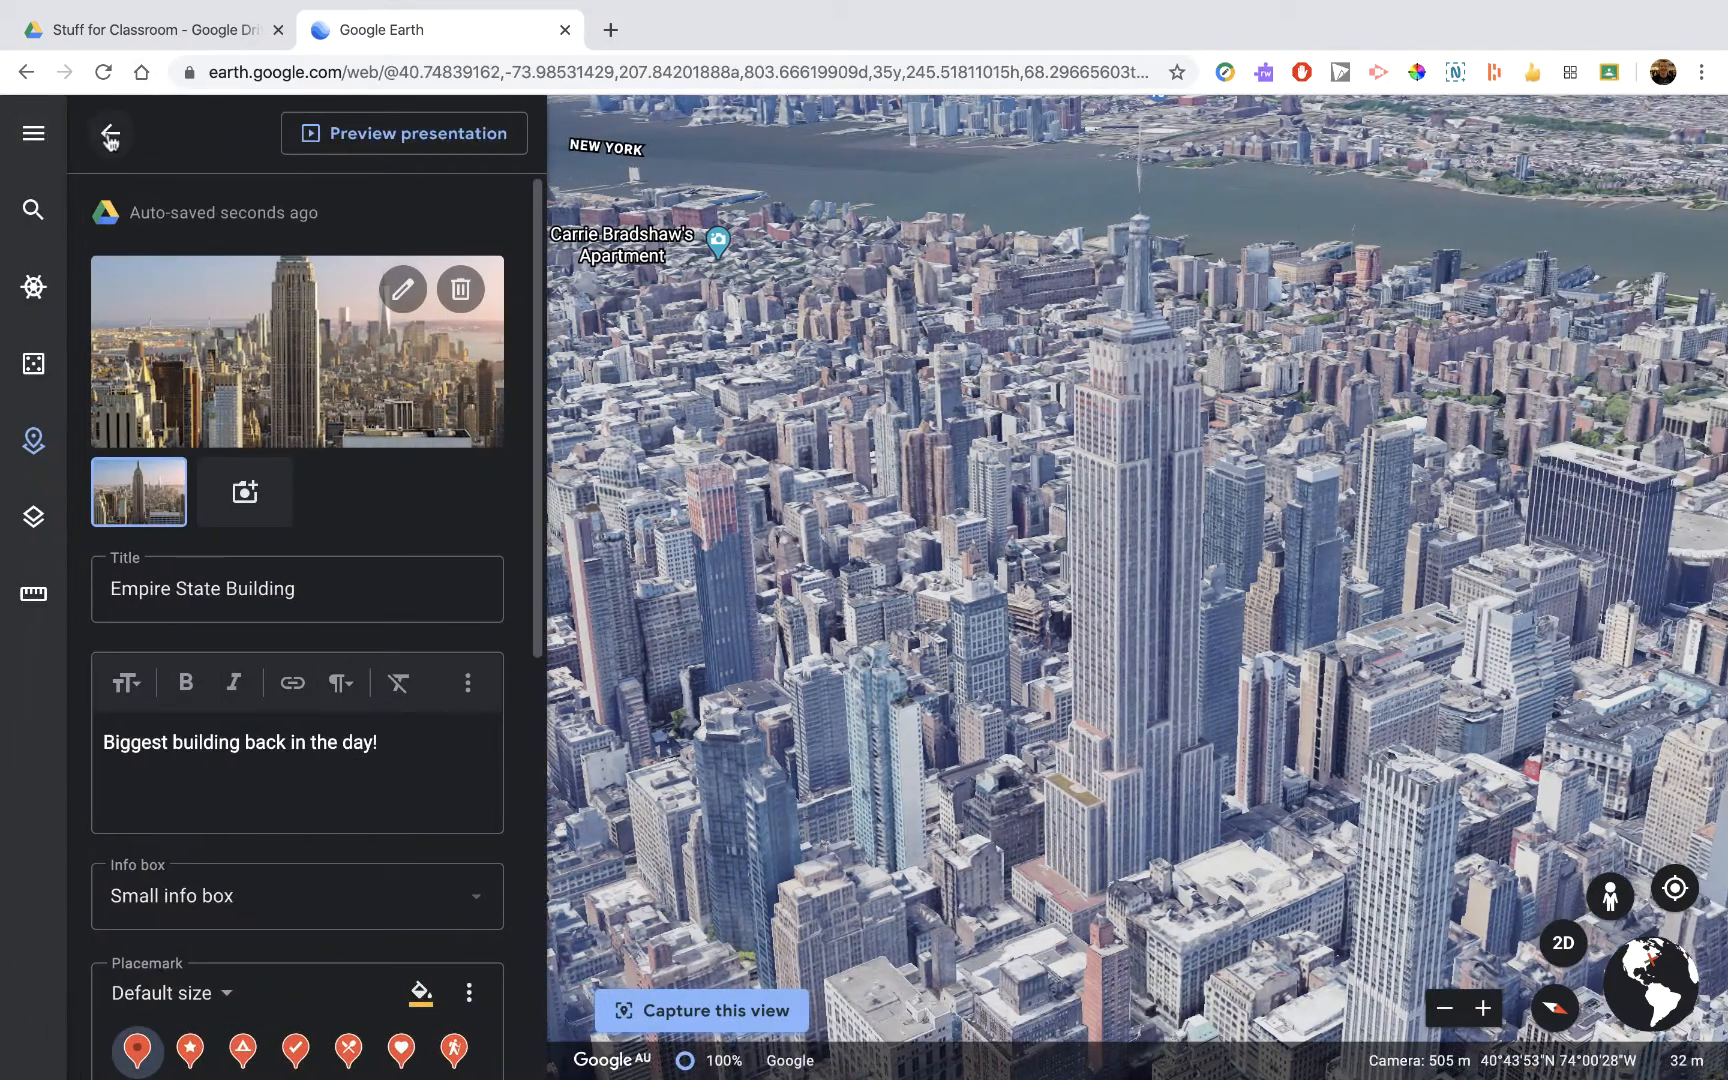
- Return to the project overview and enter the Street View Photo Sphere atop the Empire State Building
{"action": "left_click", "coordinate": [110, 132]}
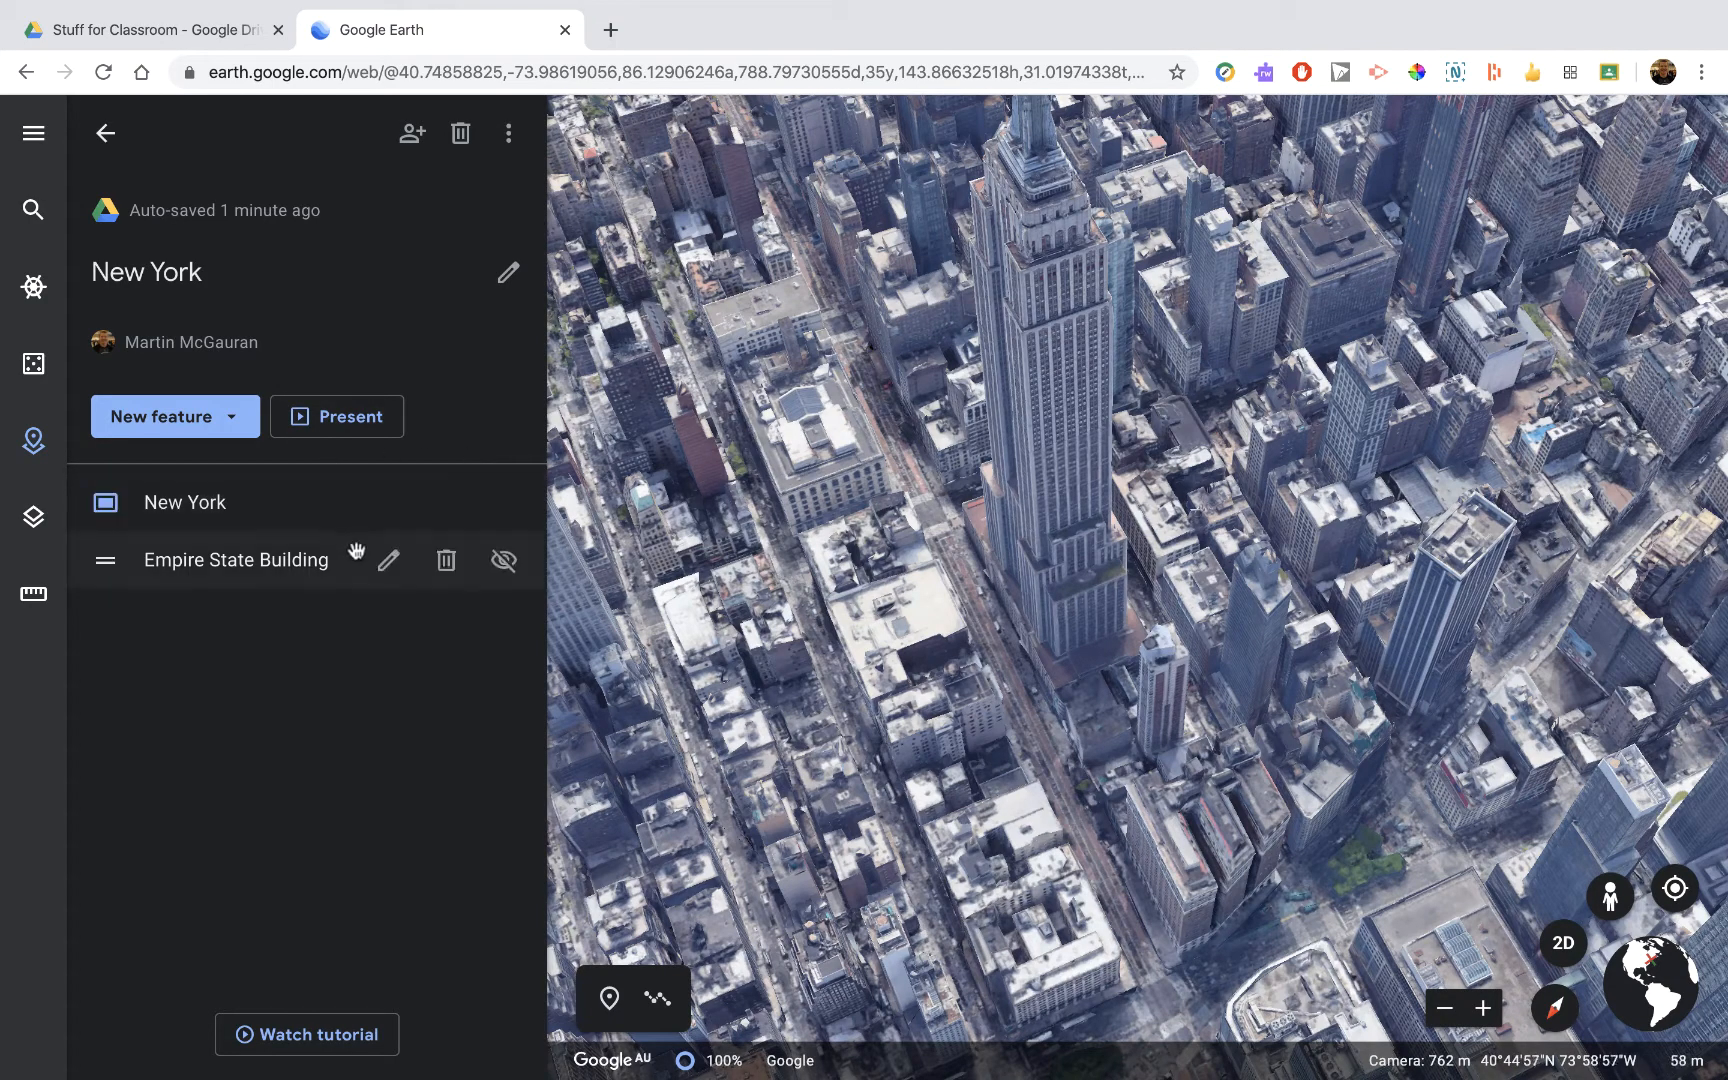
{"action": "mouse_move", "coordinate": [272, 604]}
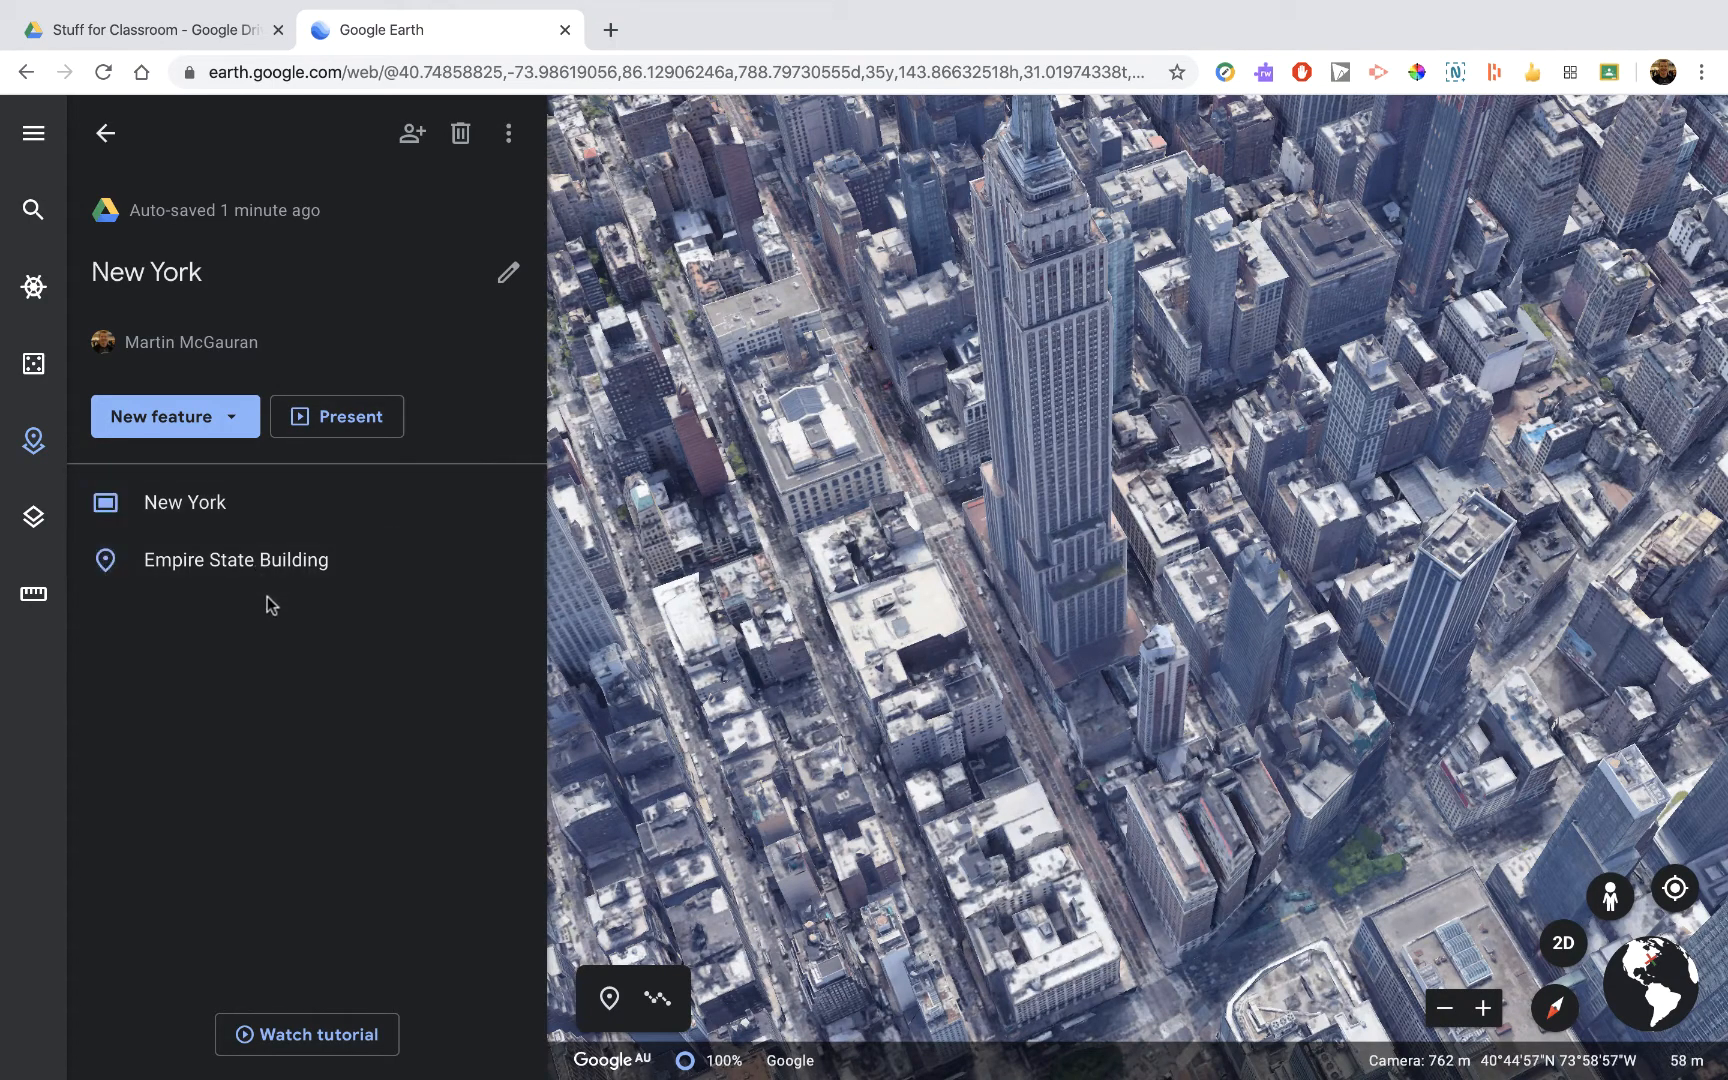
{"action": "left_click", "coordinate": [1608, 894]}
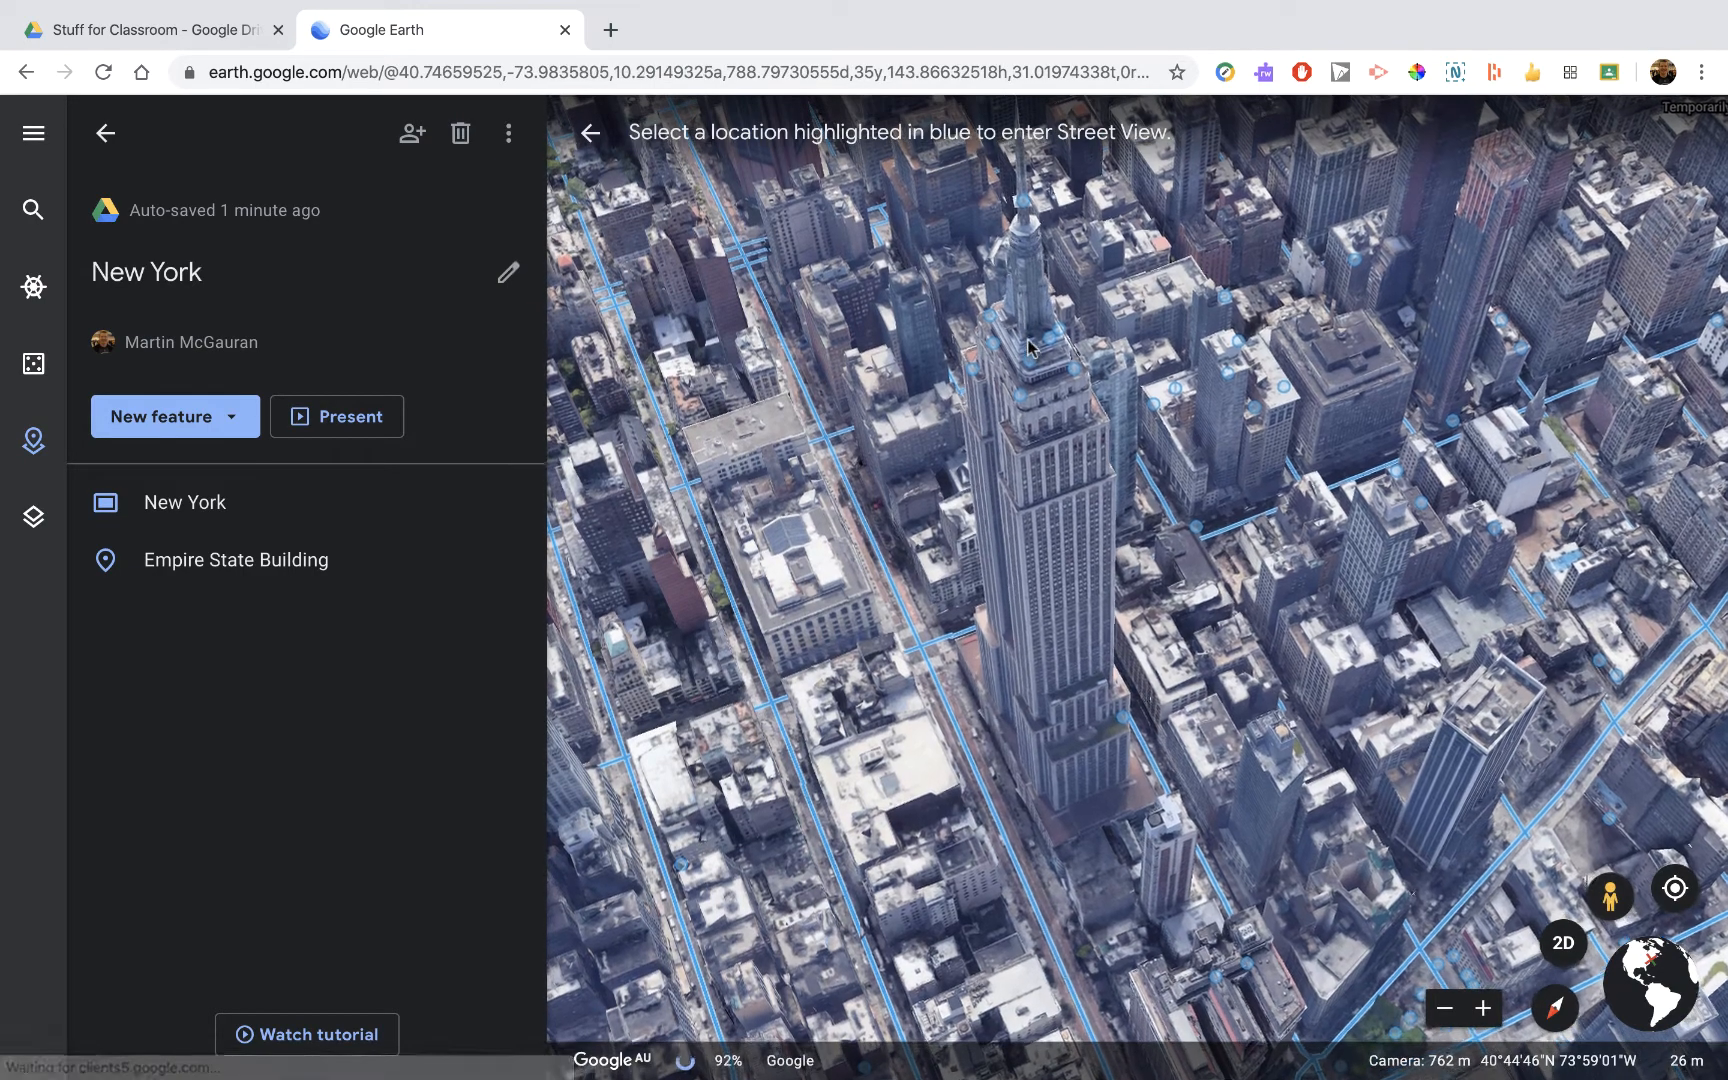
{"action": "left_click", "coordinate": [1030, 348]}
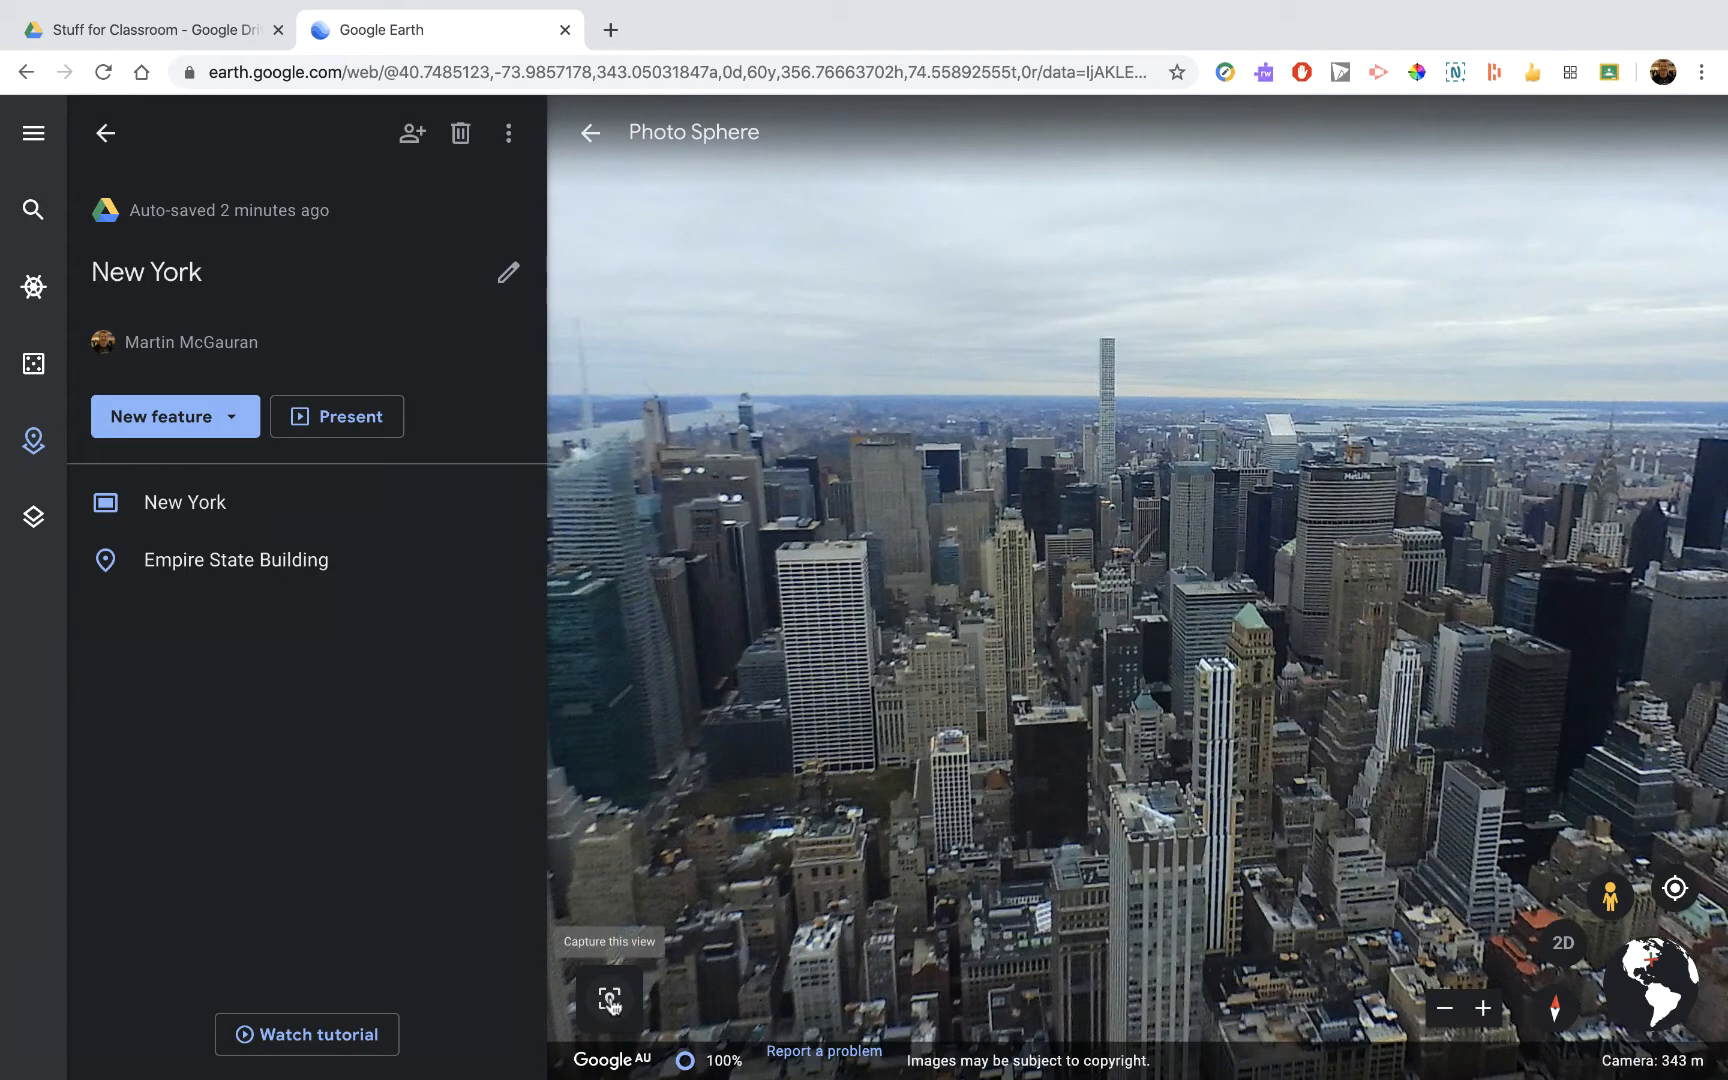
- Capture the panorama as a placemark with a small info box reading "Wow what a view!"
{"action": "left_click", "coordinate": [610, 996]}
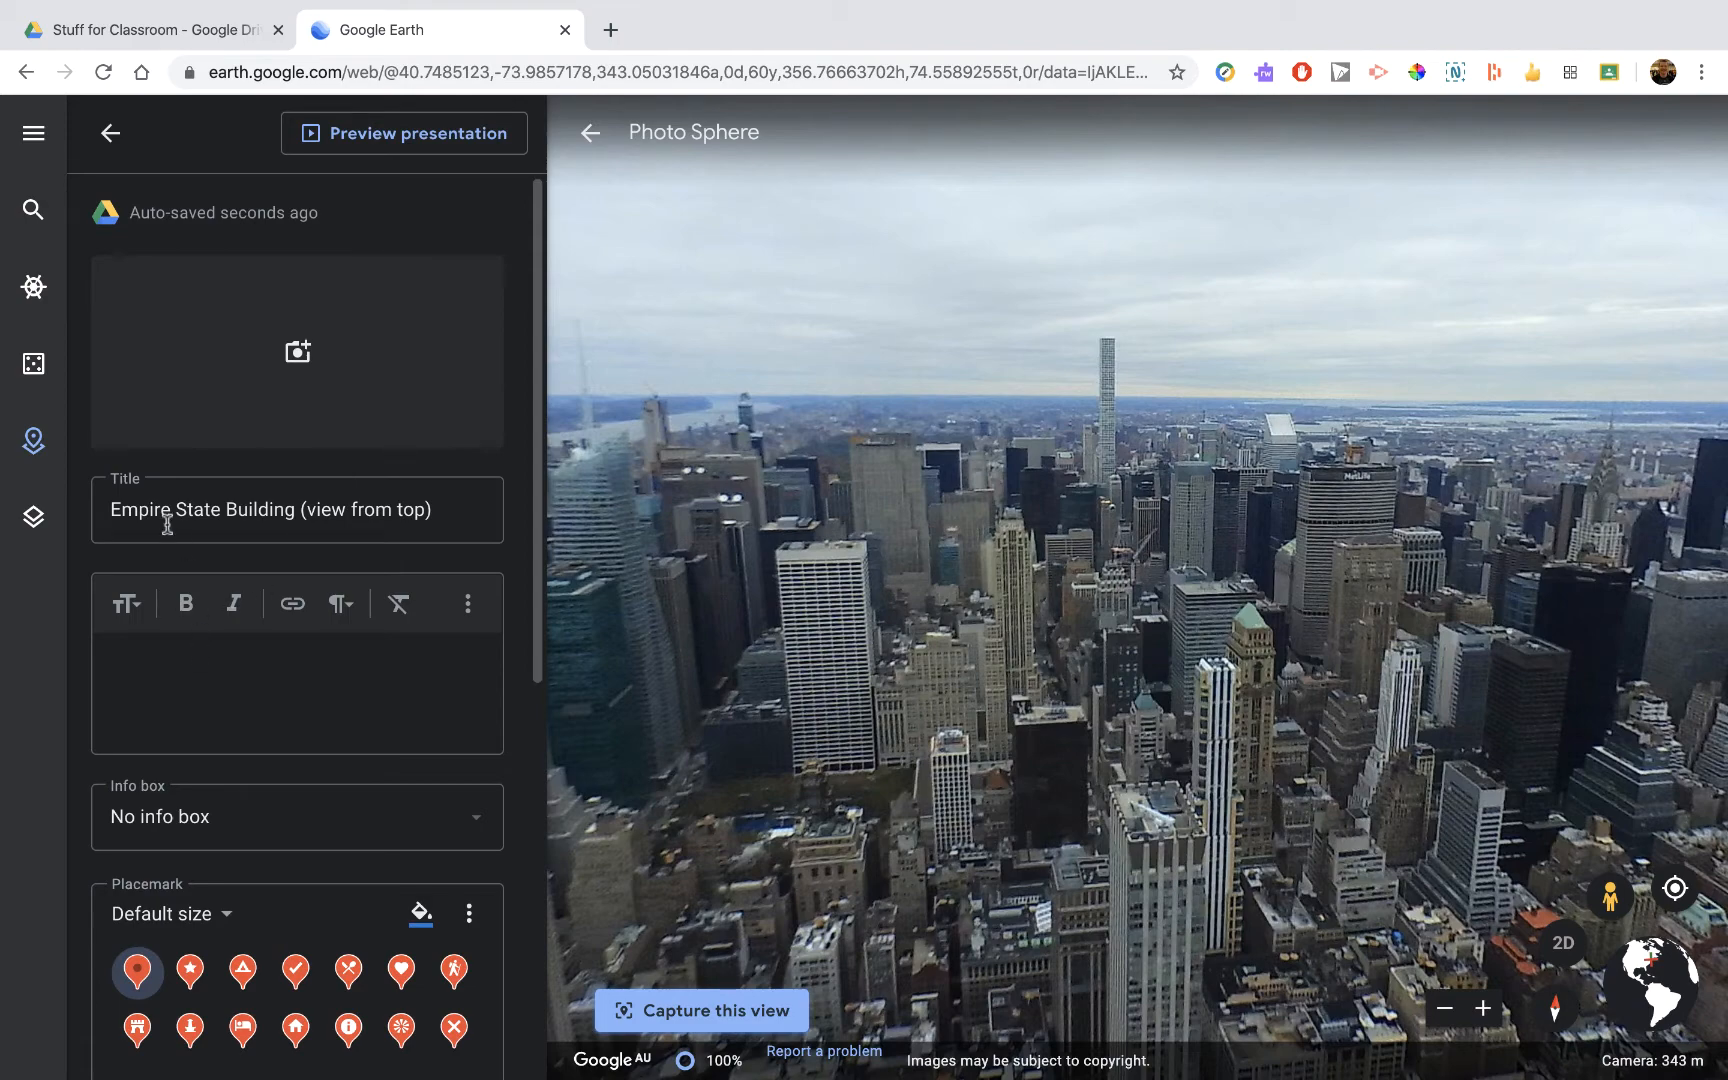
{"action": "left_click", "coordinate": [296, 816]}
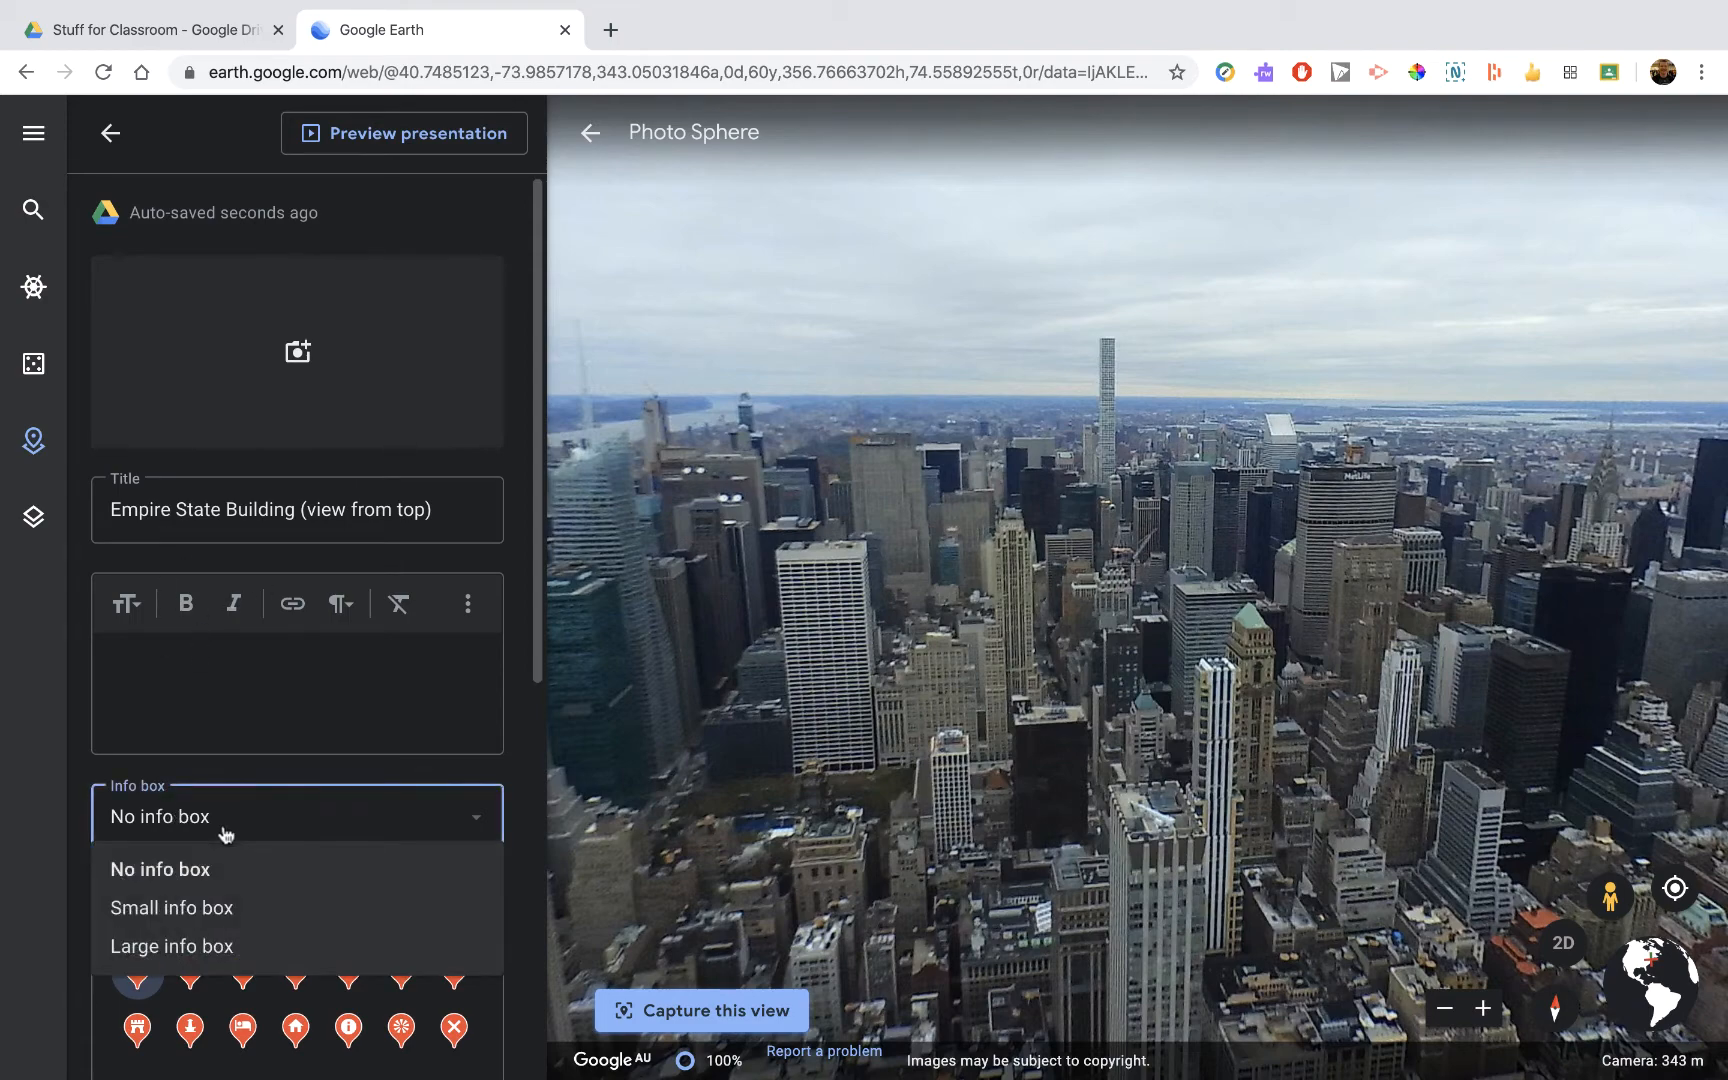
{"action": "left_click", "coordinate": [170, 906]}
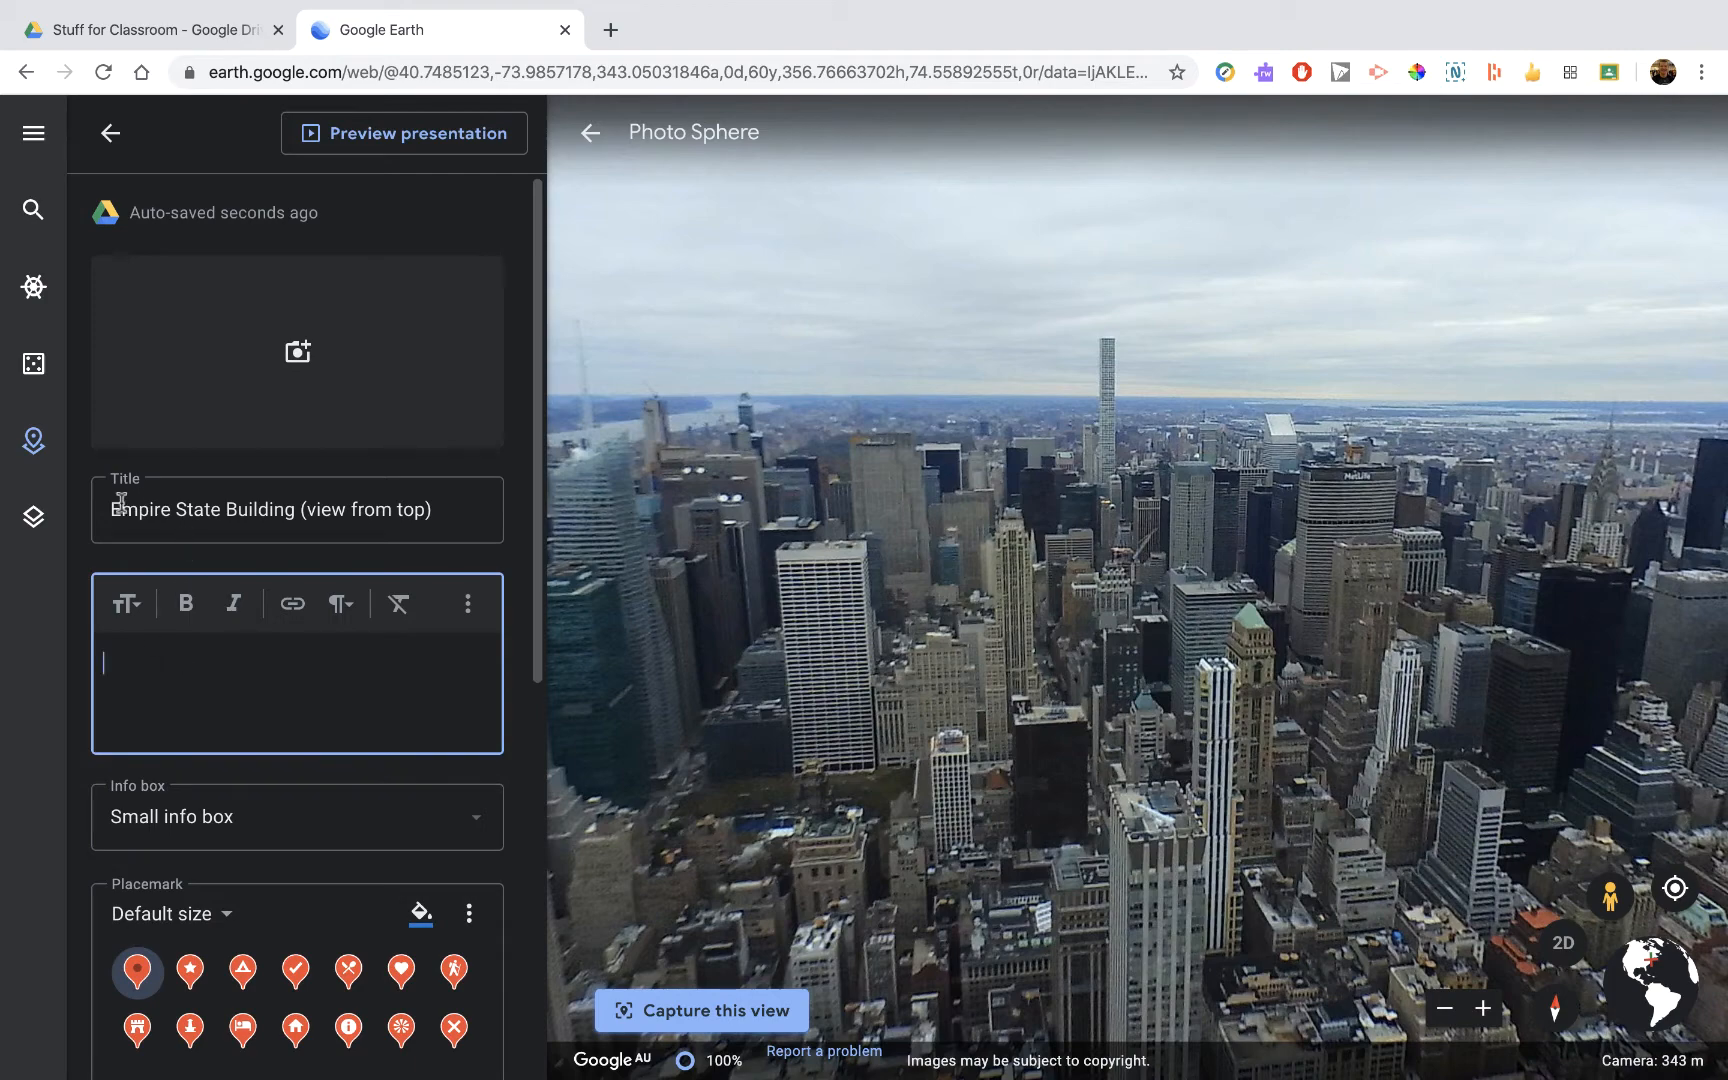
{"action": "type", "text": "Wow what a view"}
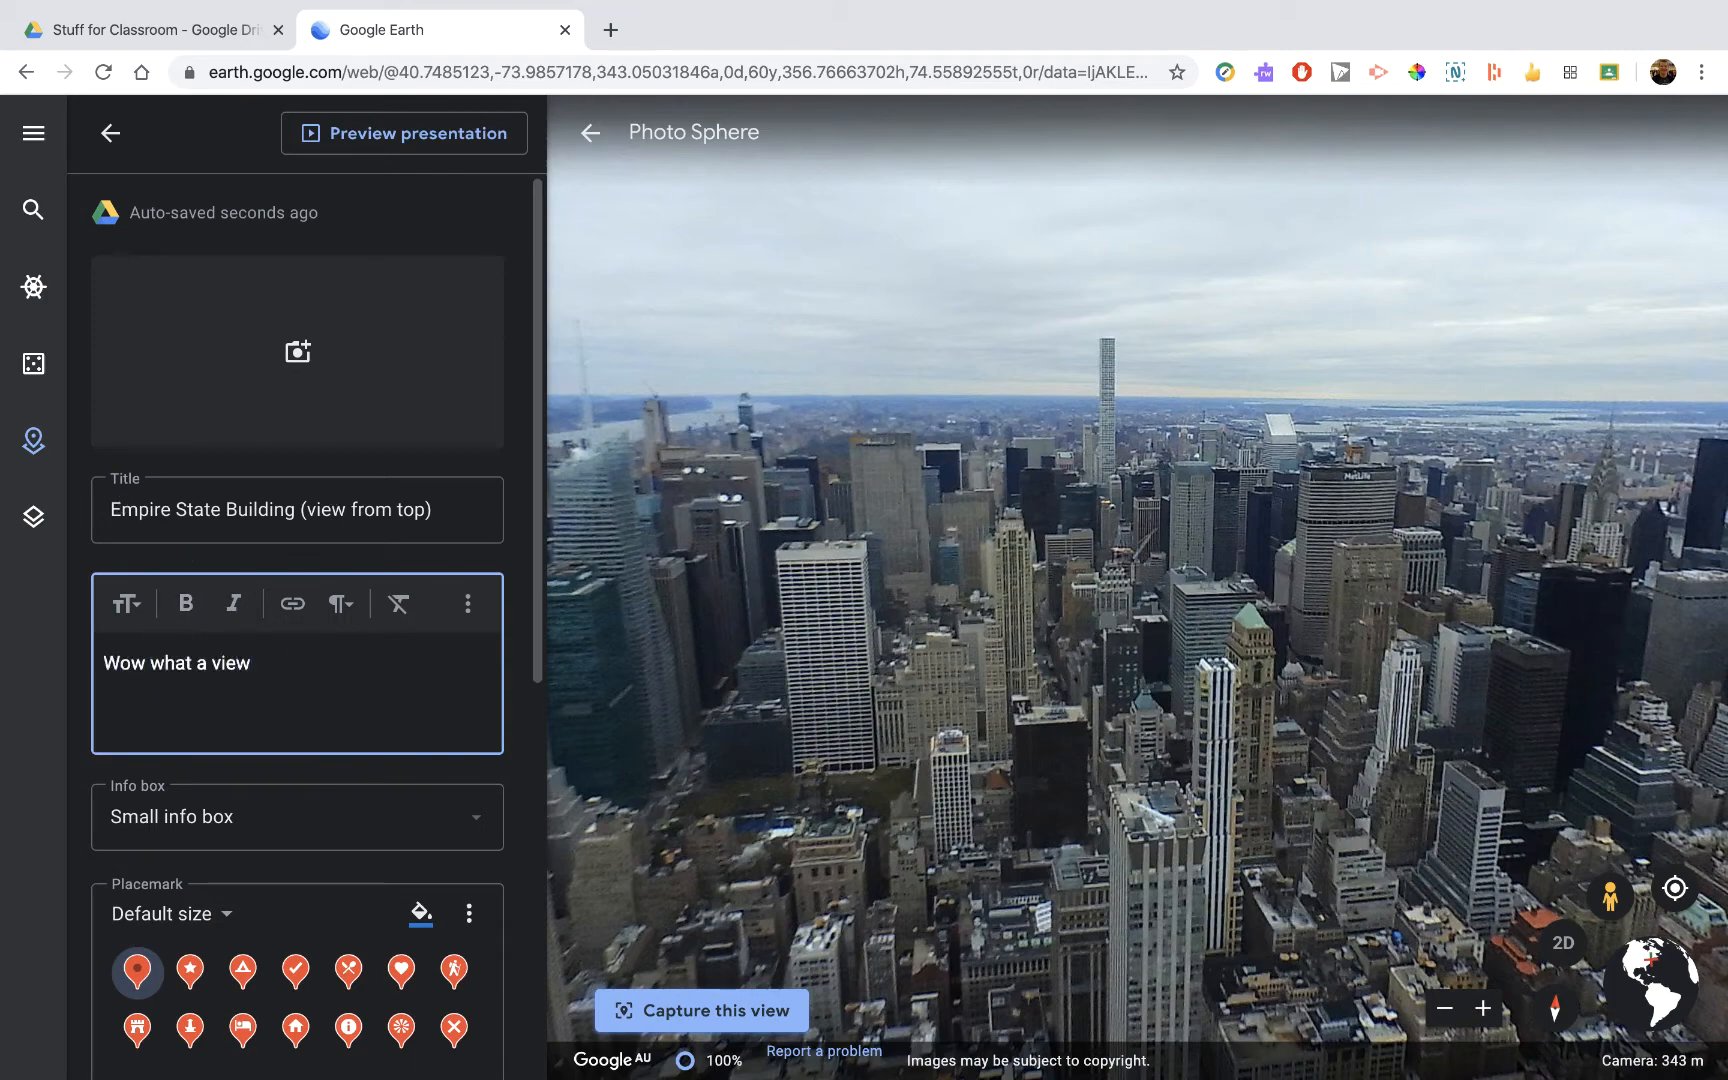
{"action": "type", "text": "!"}
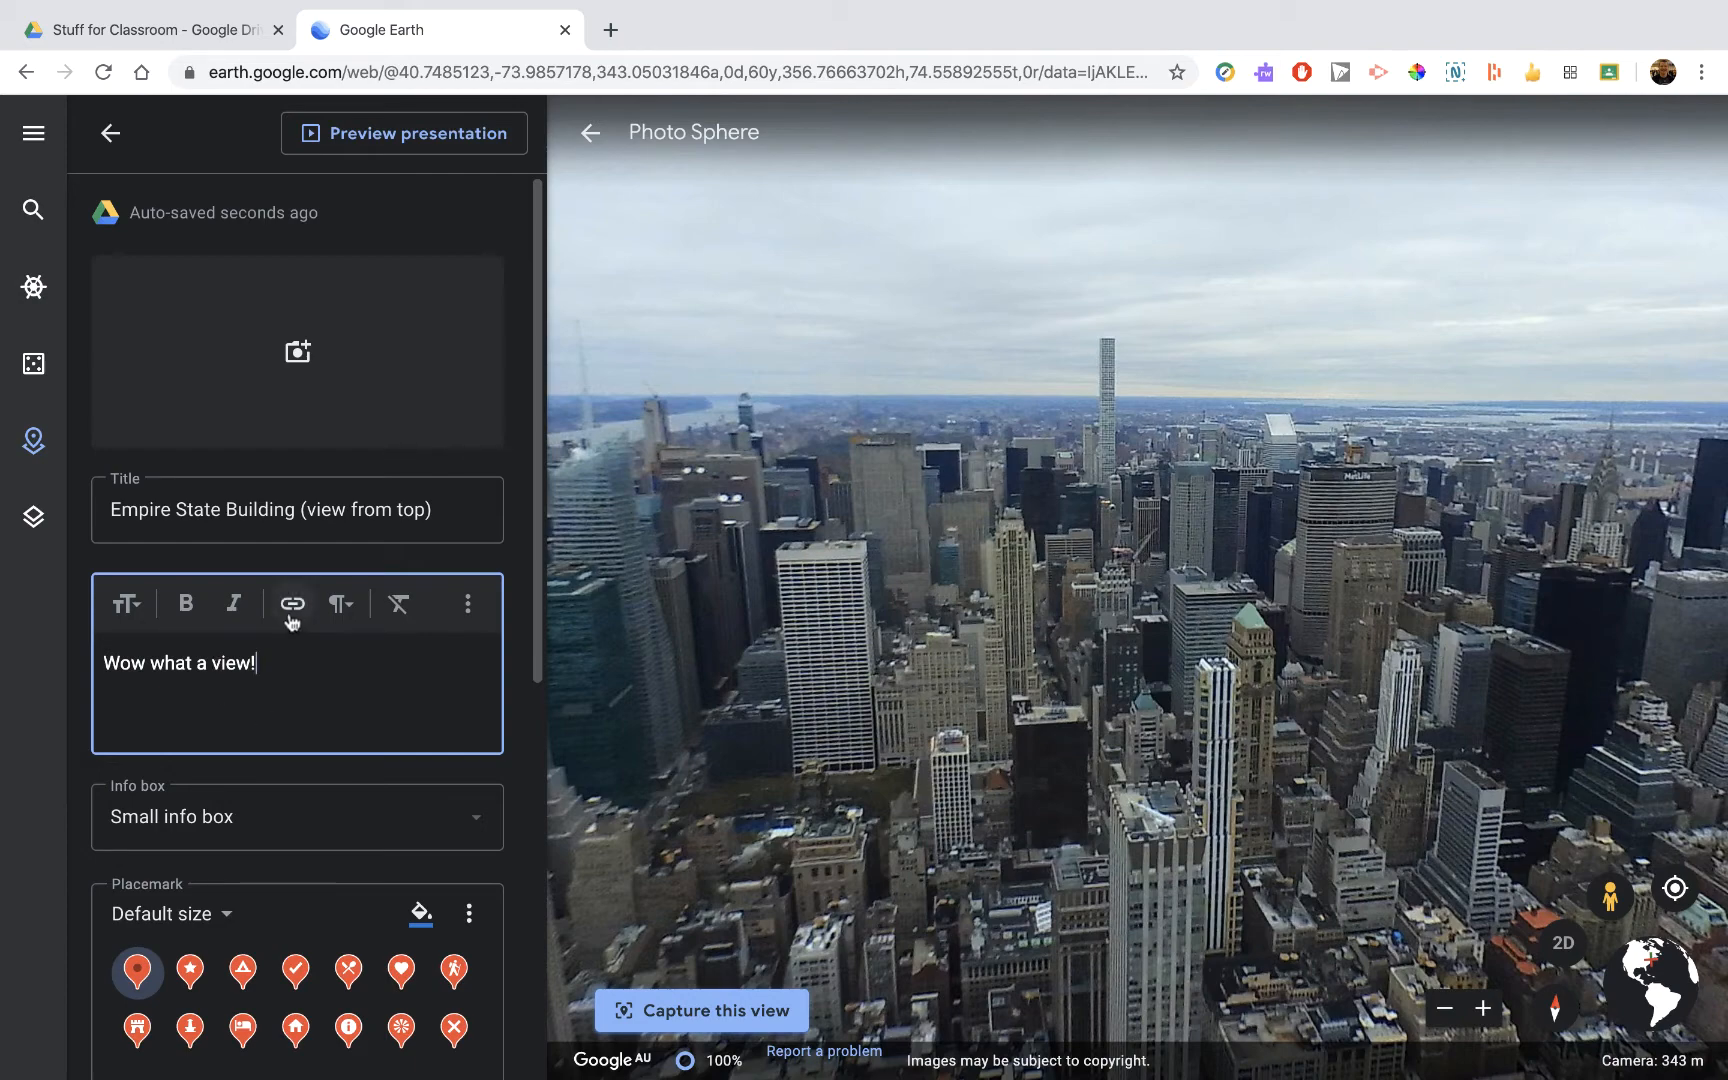
{"action": "mouse_move", "coordinate": [290, 602]}
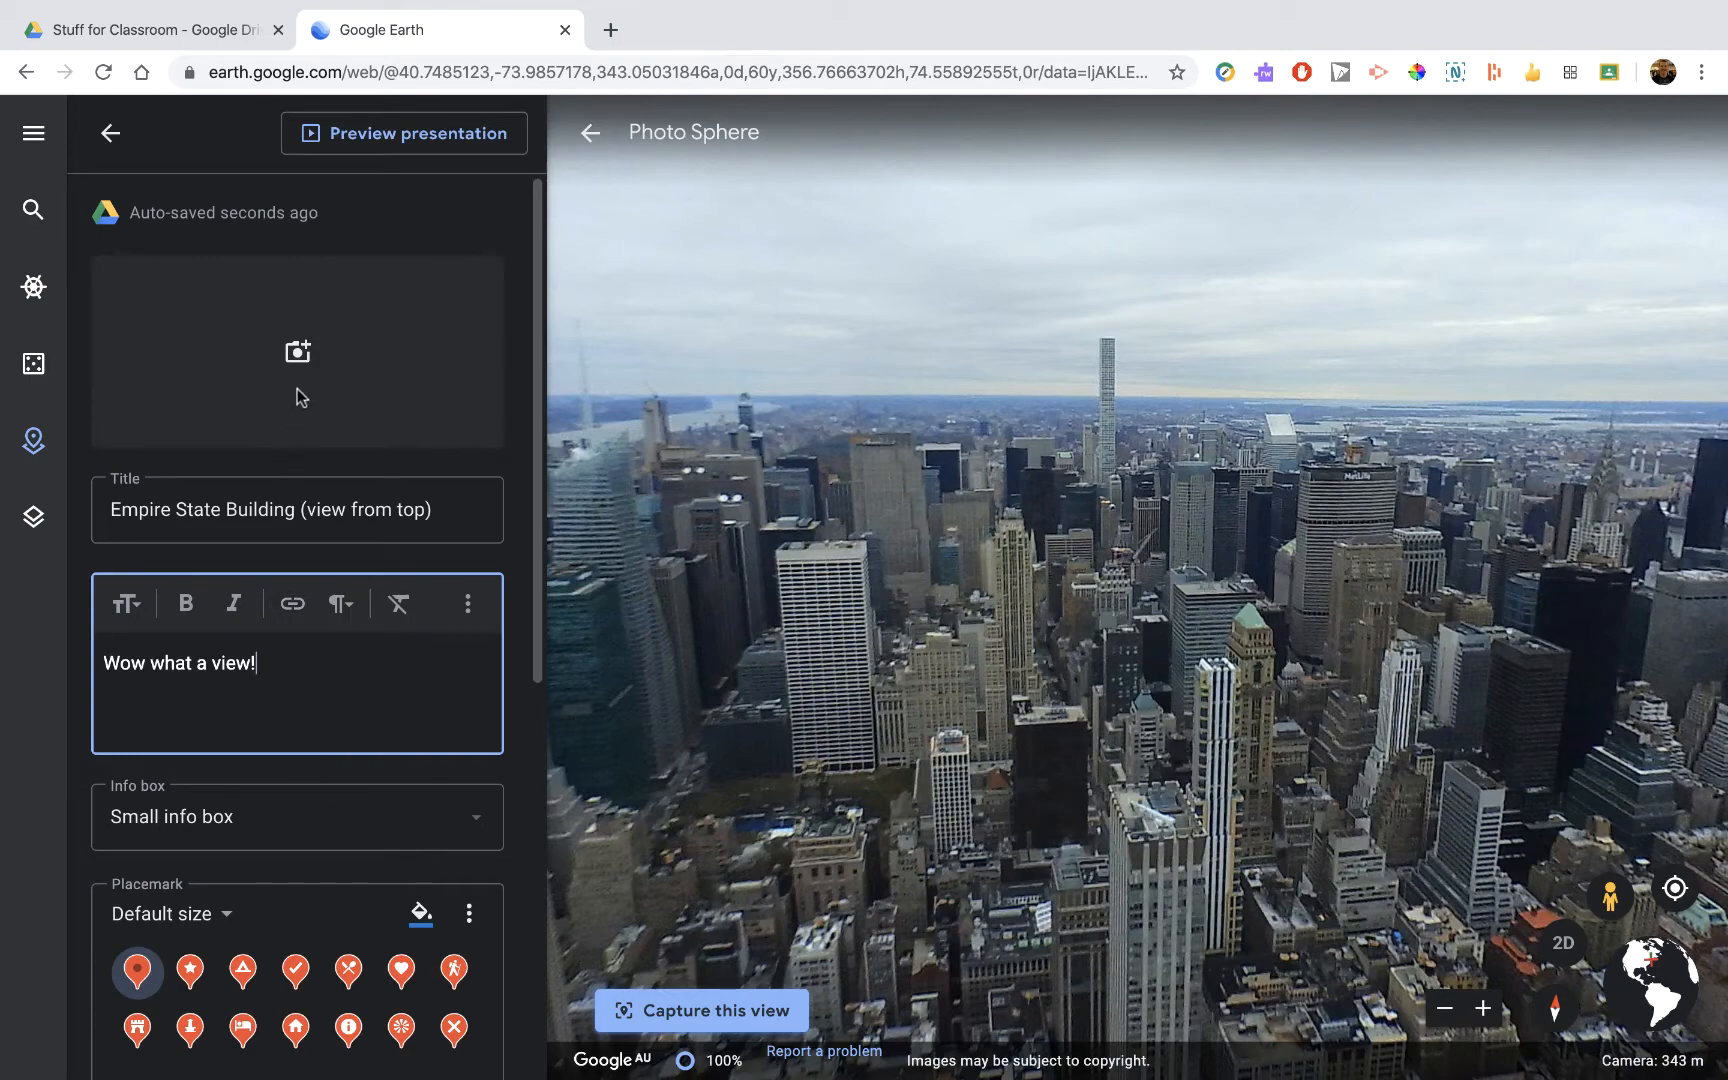
{"action": "mouse_move", "coordinate": [306, 320]}
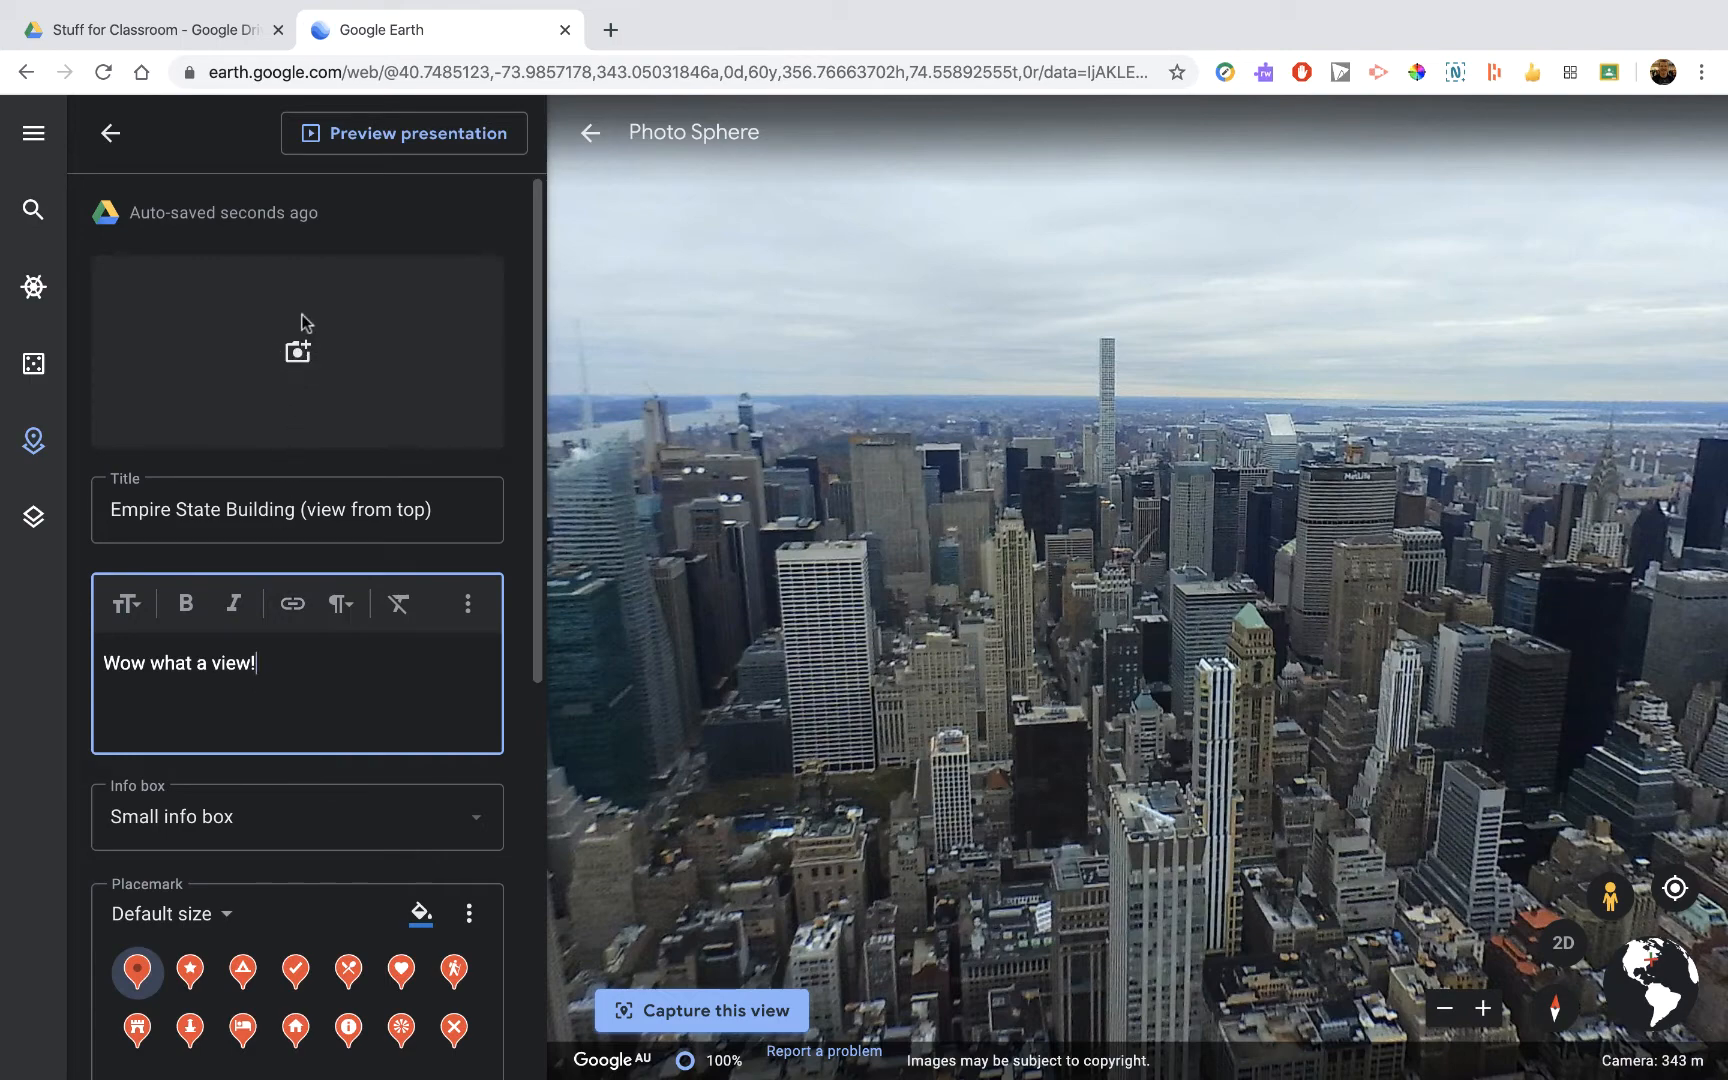
{"action": "mouse_move", "coordinate": [110, 134]}
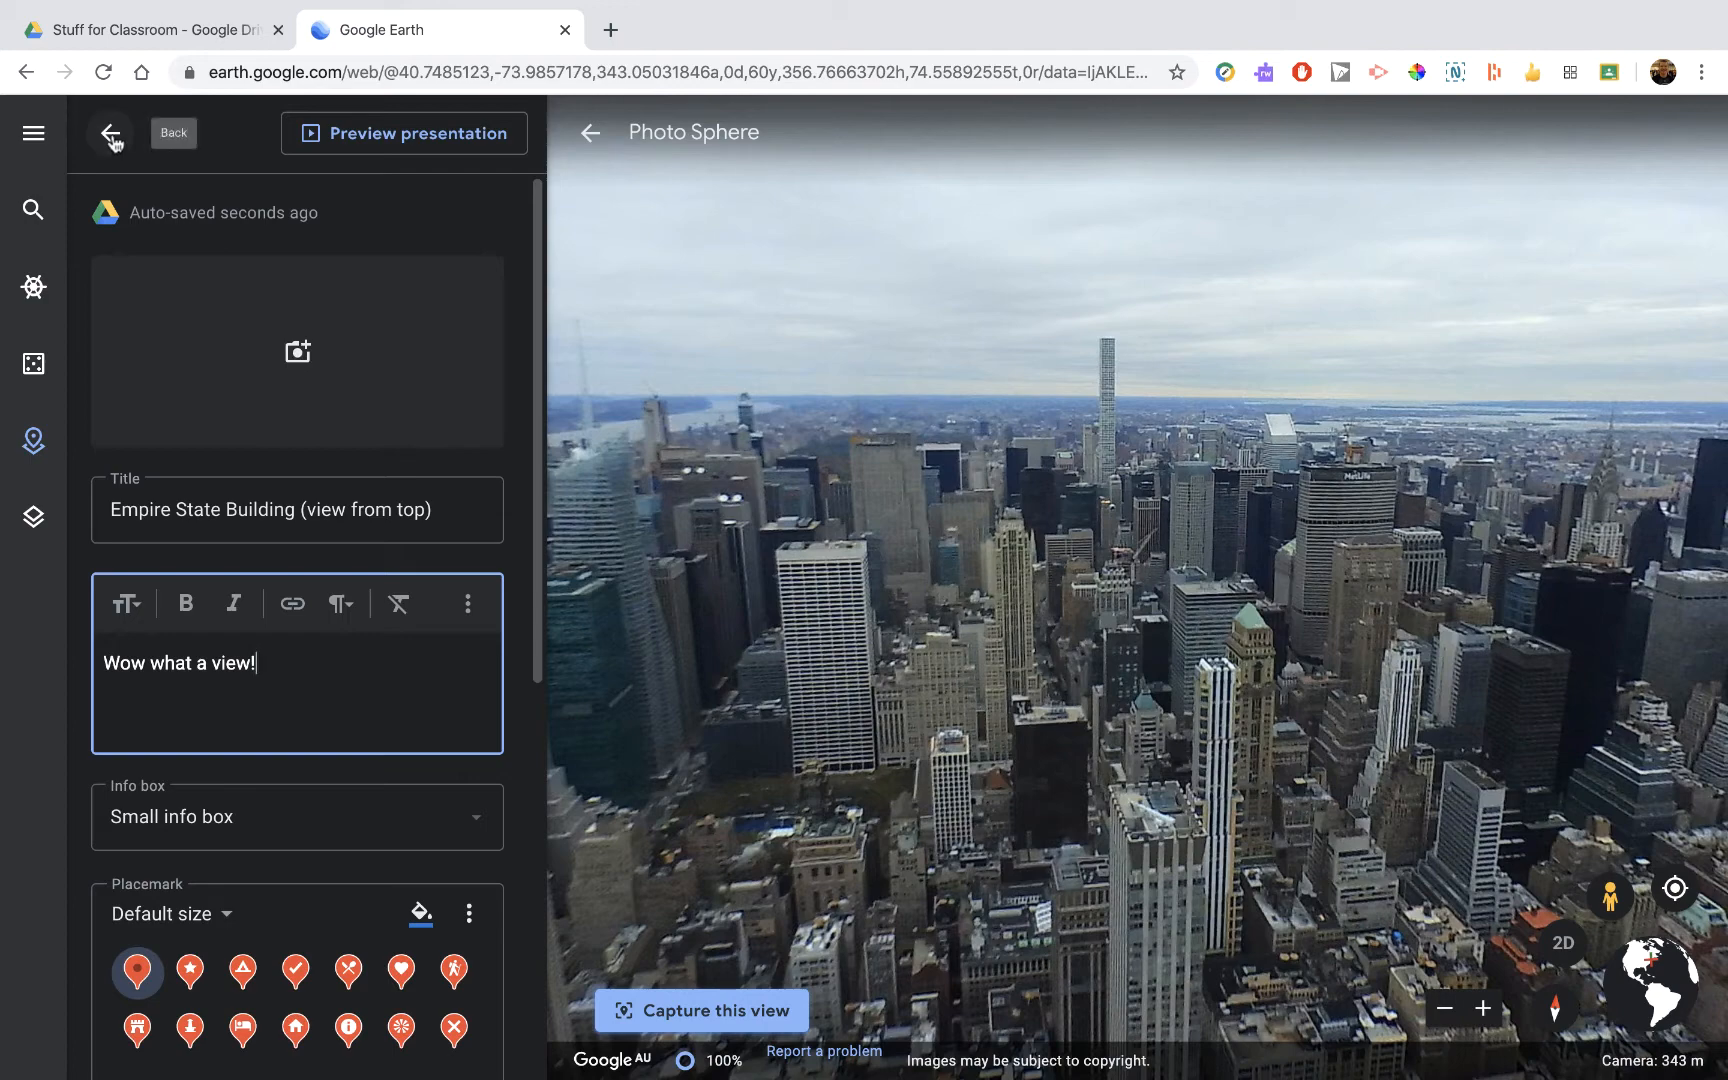
- Preview the presentation and step back from slide 3 to the cover slide
{"action": "left_click", "coordinate": [404, 132]}
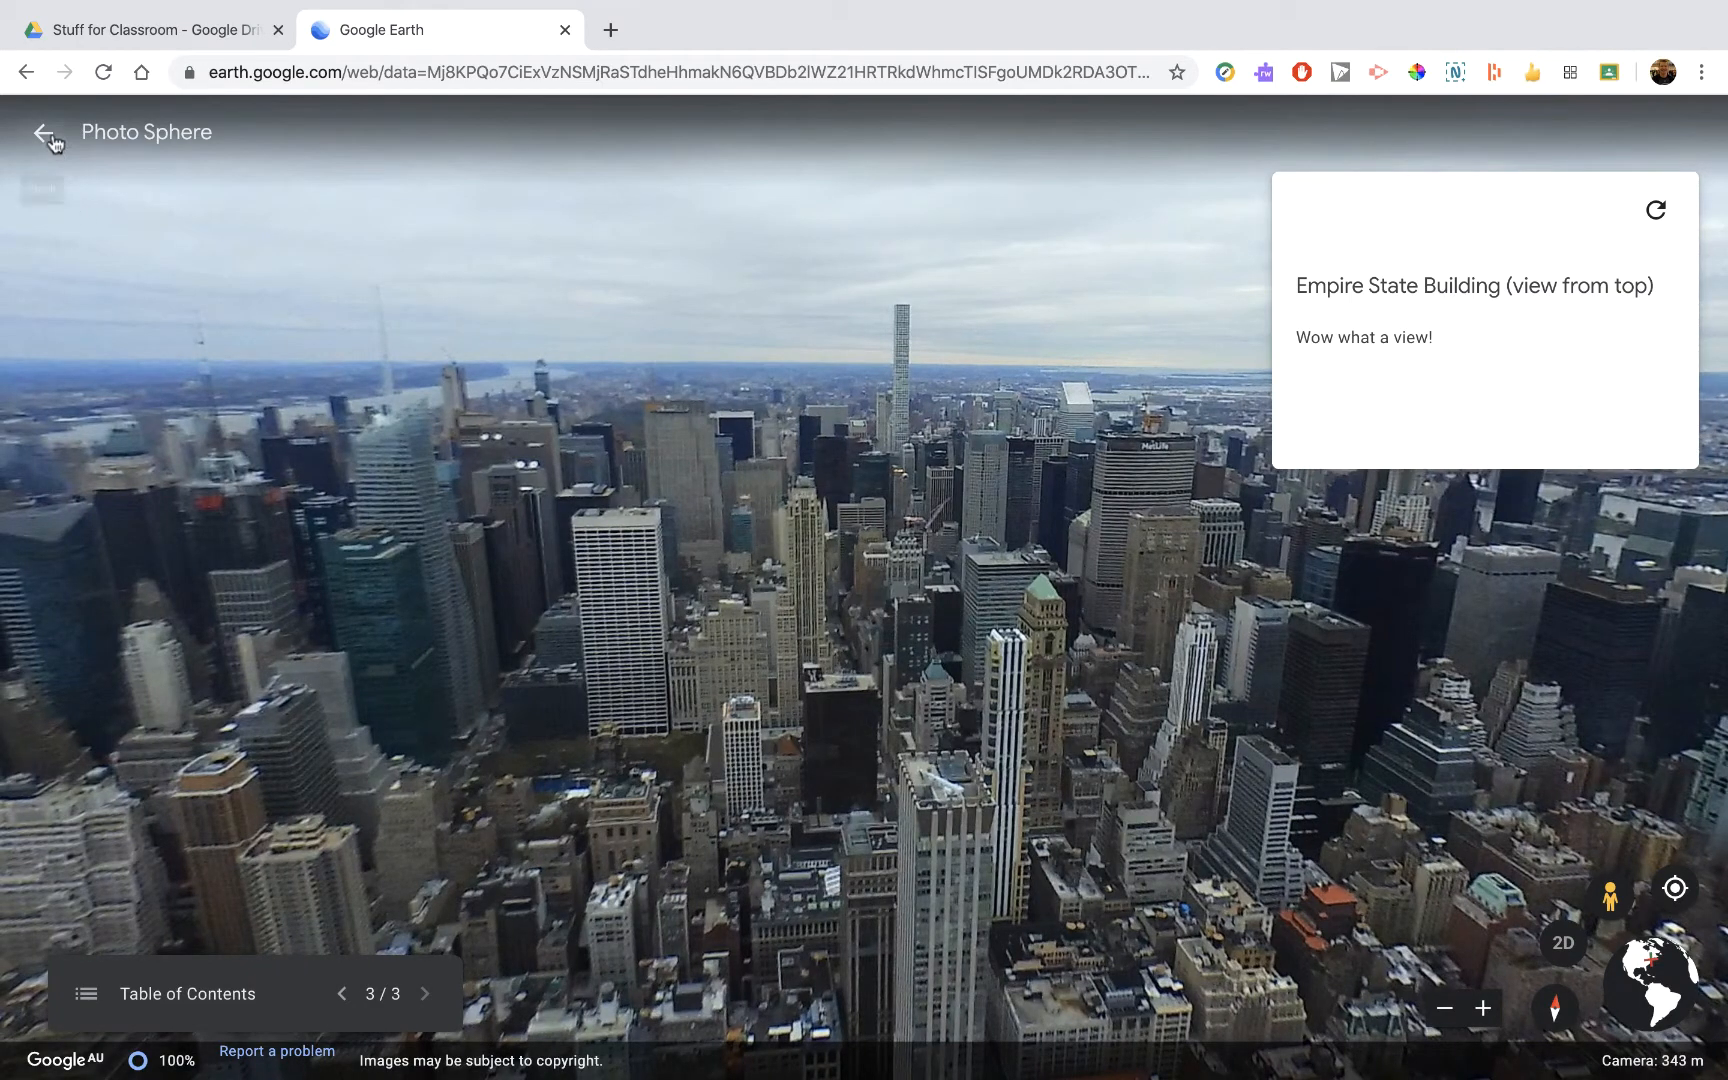
{"action": "left_click", "coordinate": [342, 992]}
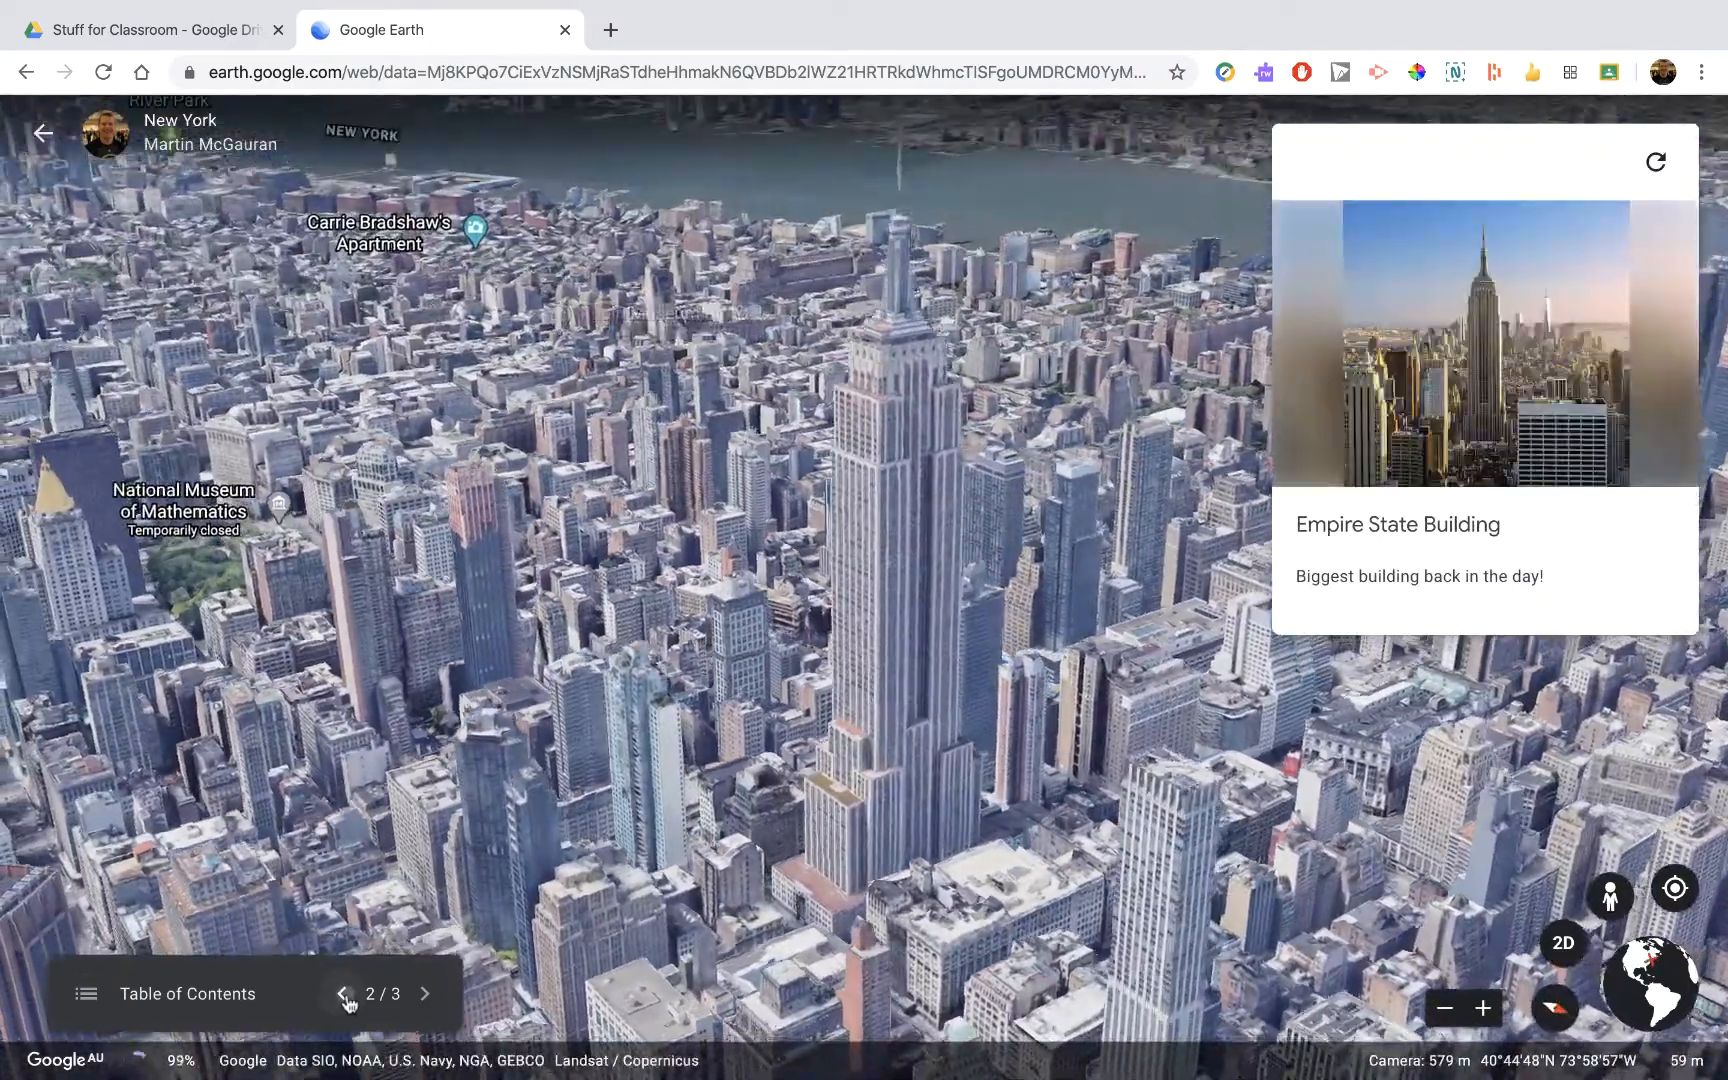
{"action": "left_click", "coordinate": [342, 992]}
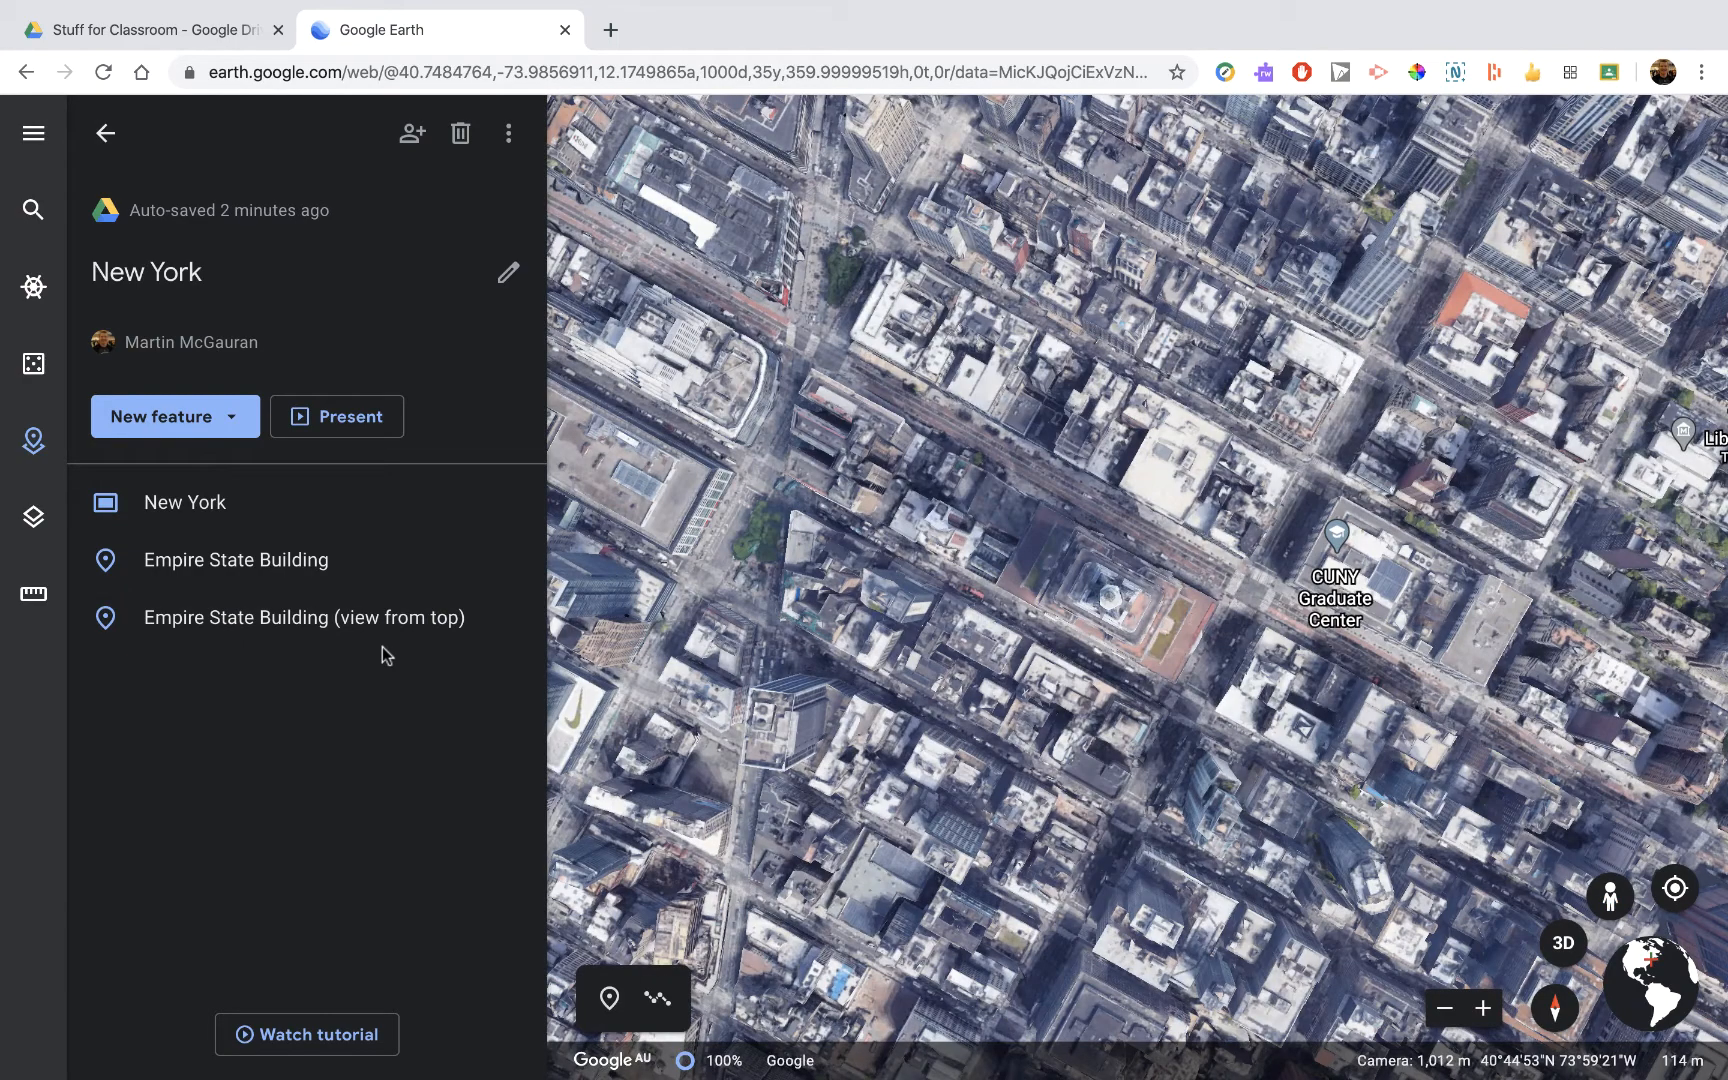
{"action": "mouse_move", "coordinate": [386, 618]}
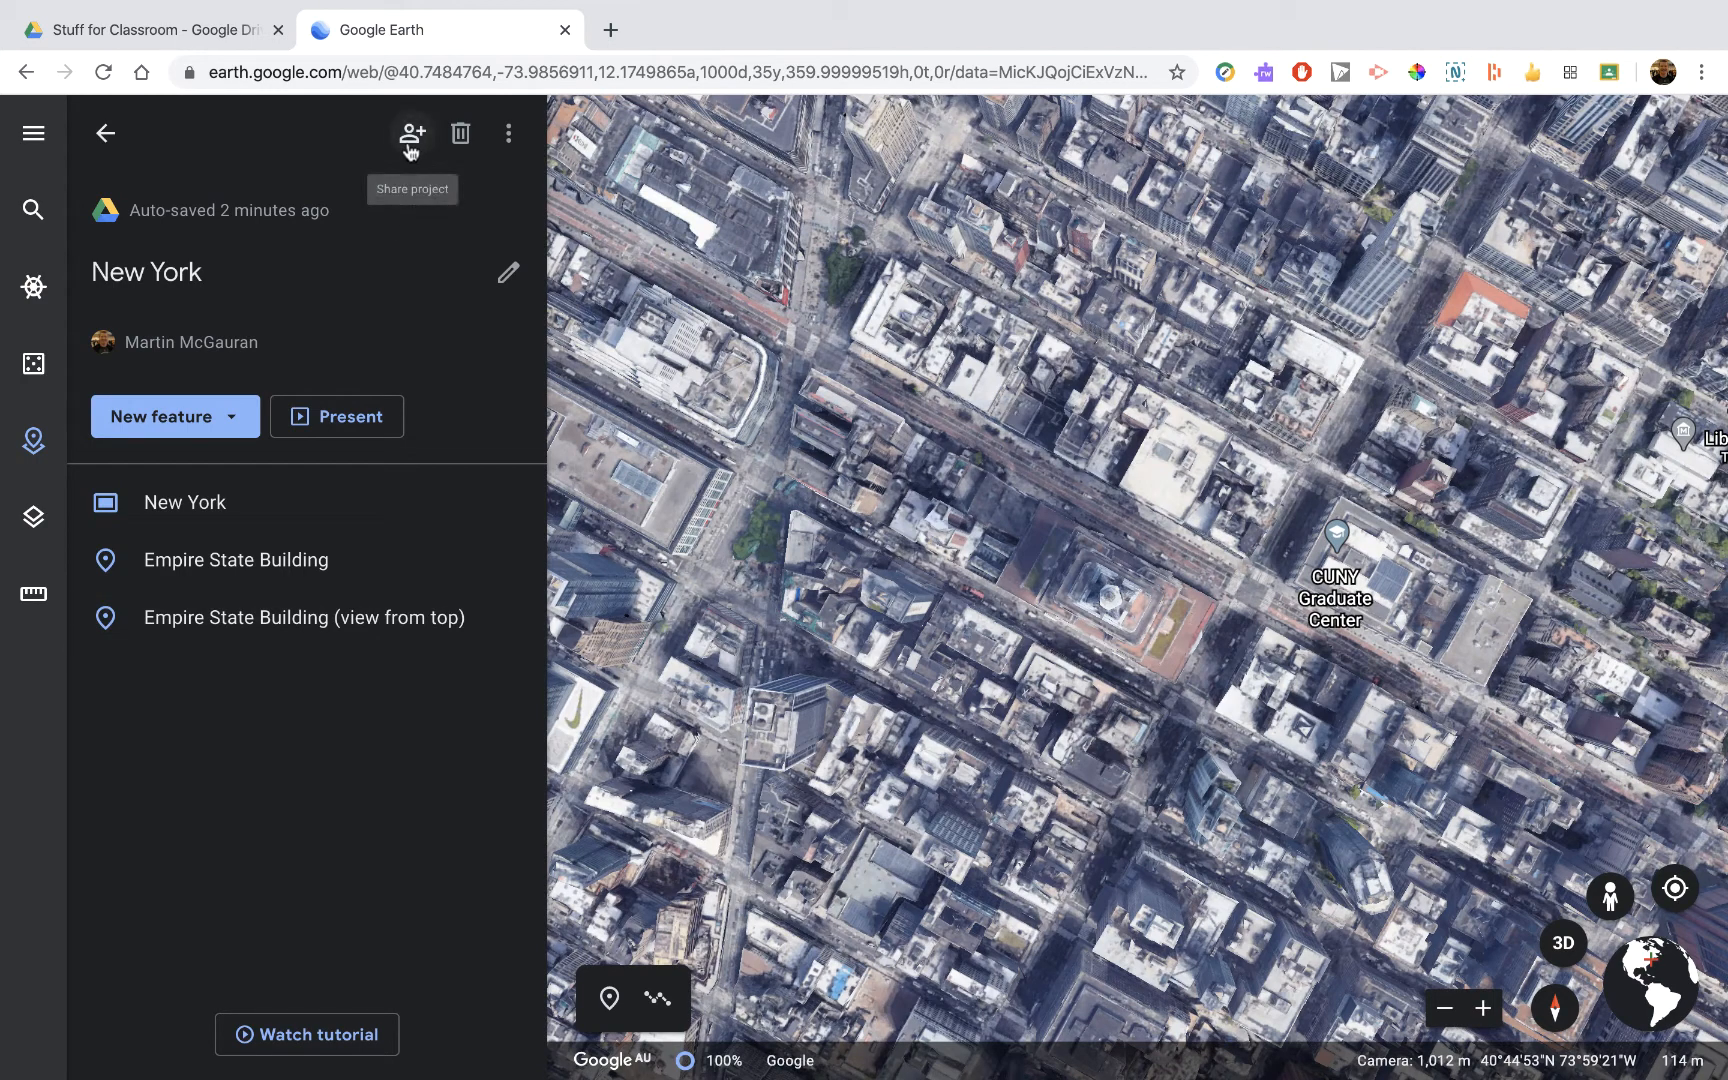
{"action": "mouse_move", "coordinate": [414, 158]}
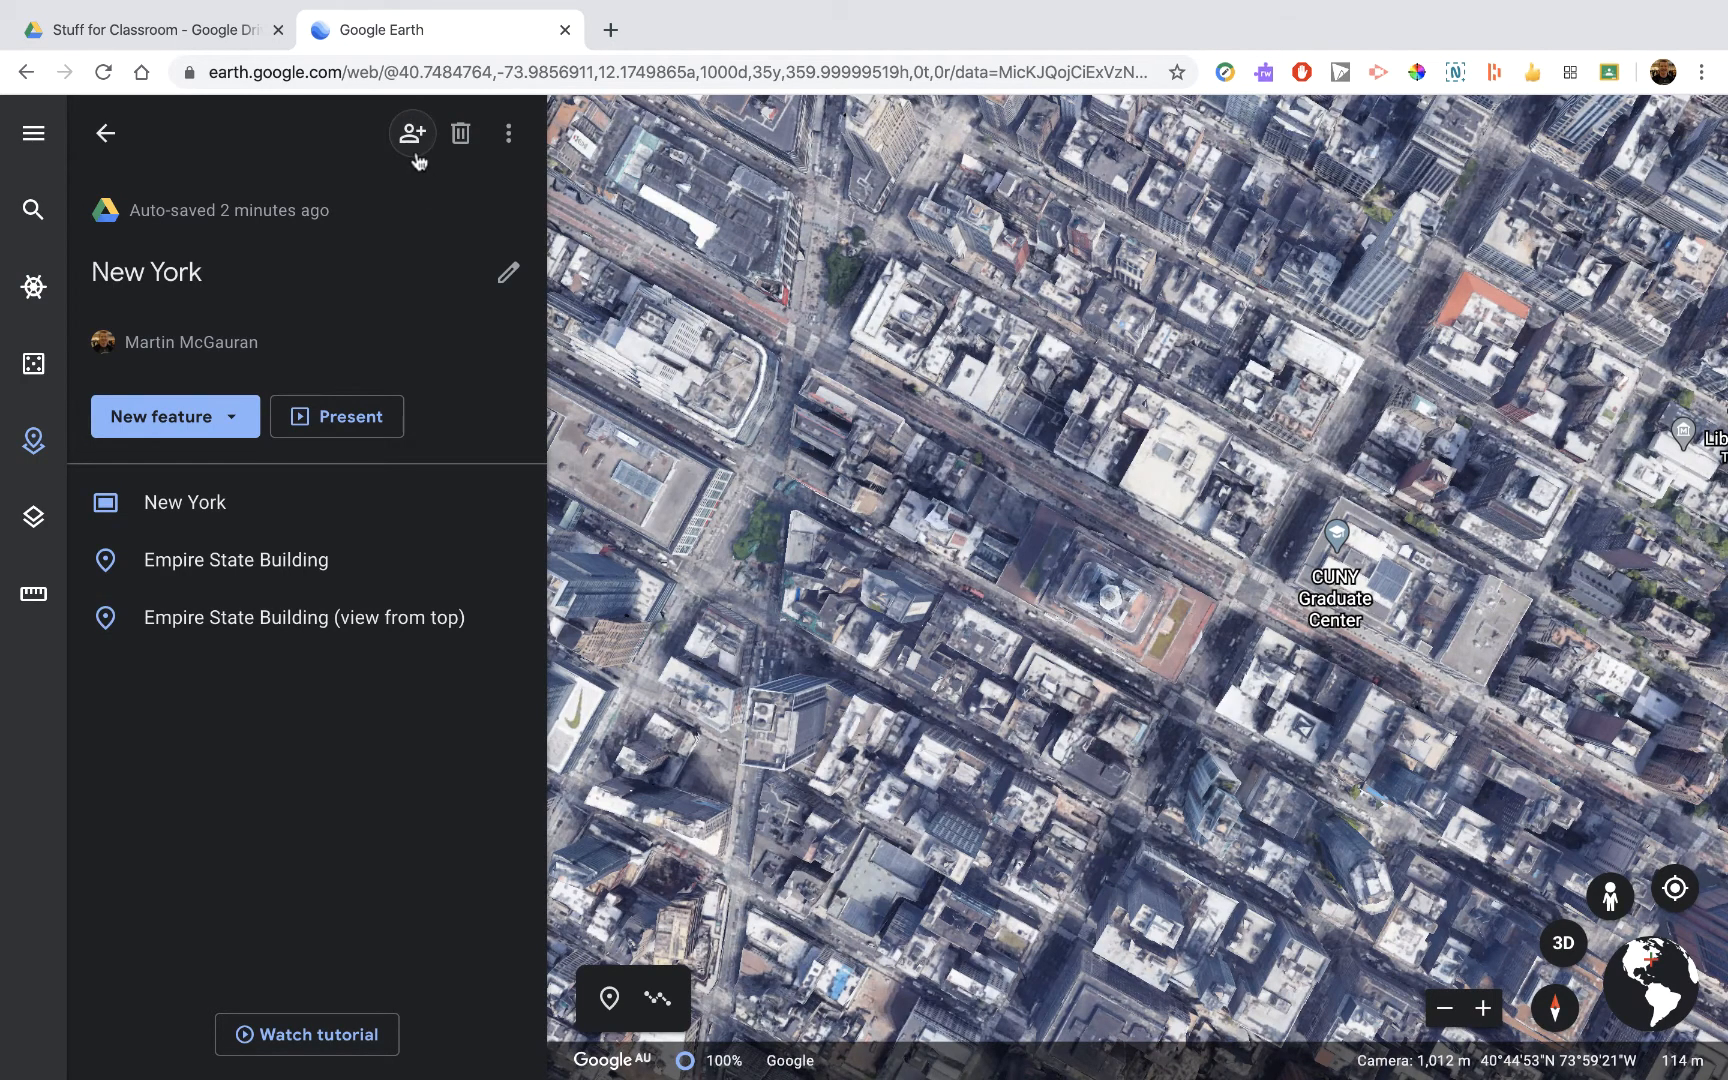
- Turn on link sharing as 'Anyone with the link' and save the setting
{"action": "left_click", "coordinate": [412, 134]}
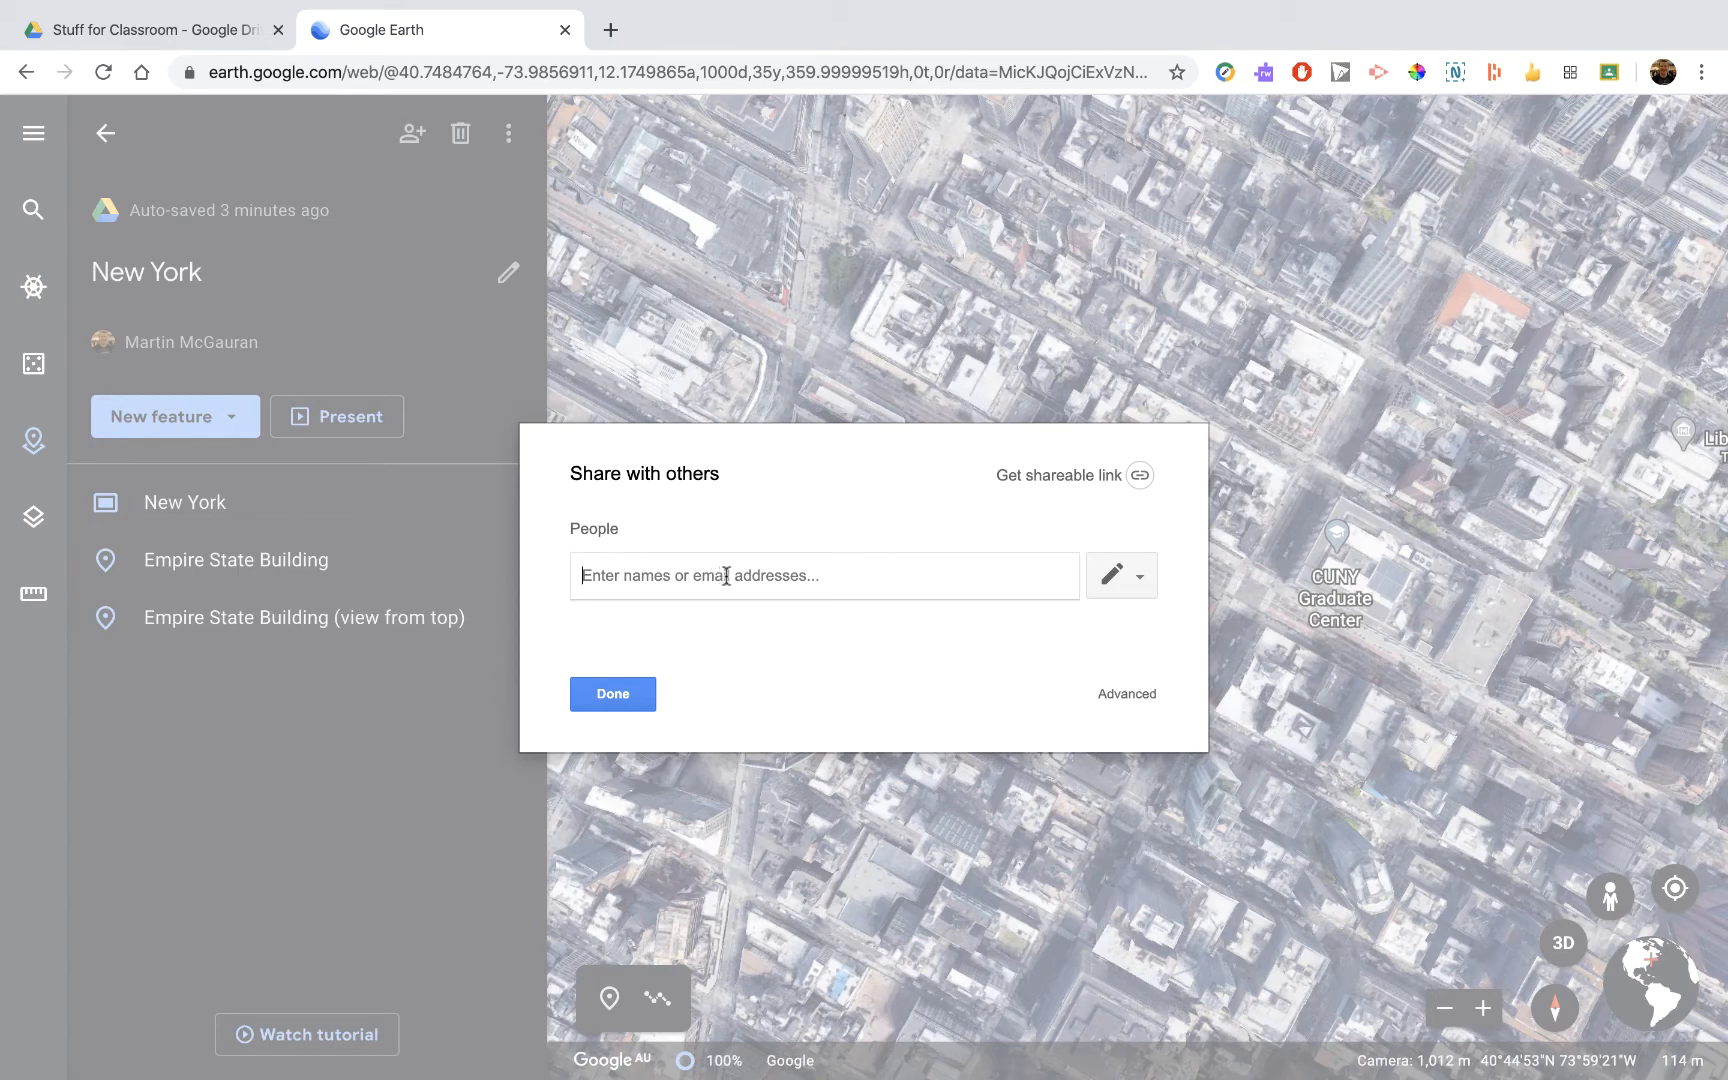
{"action": "mouse_move", "coordinate": [956, 596]}
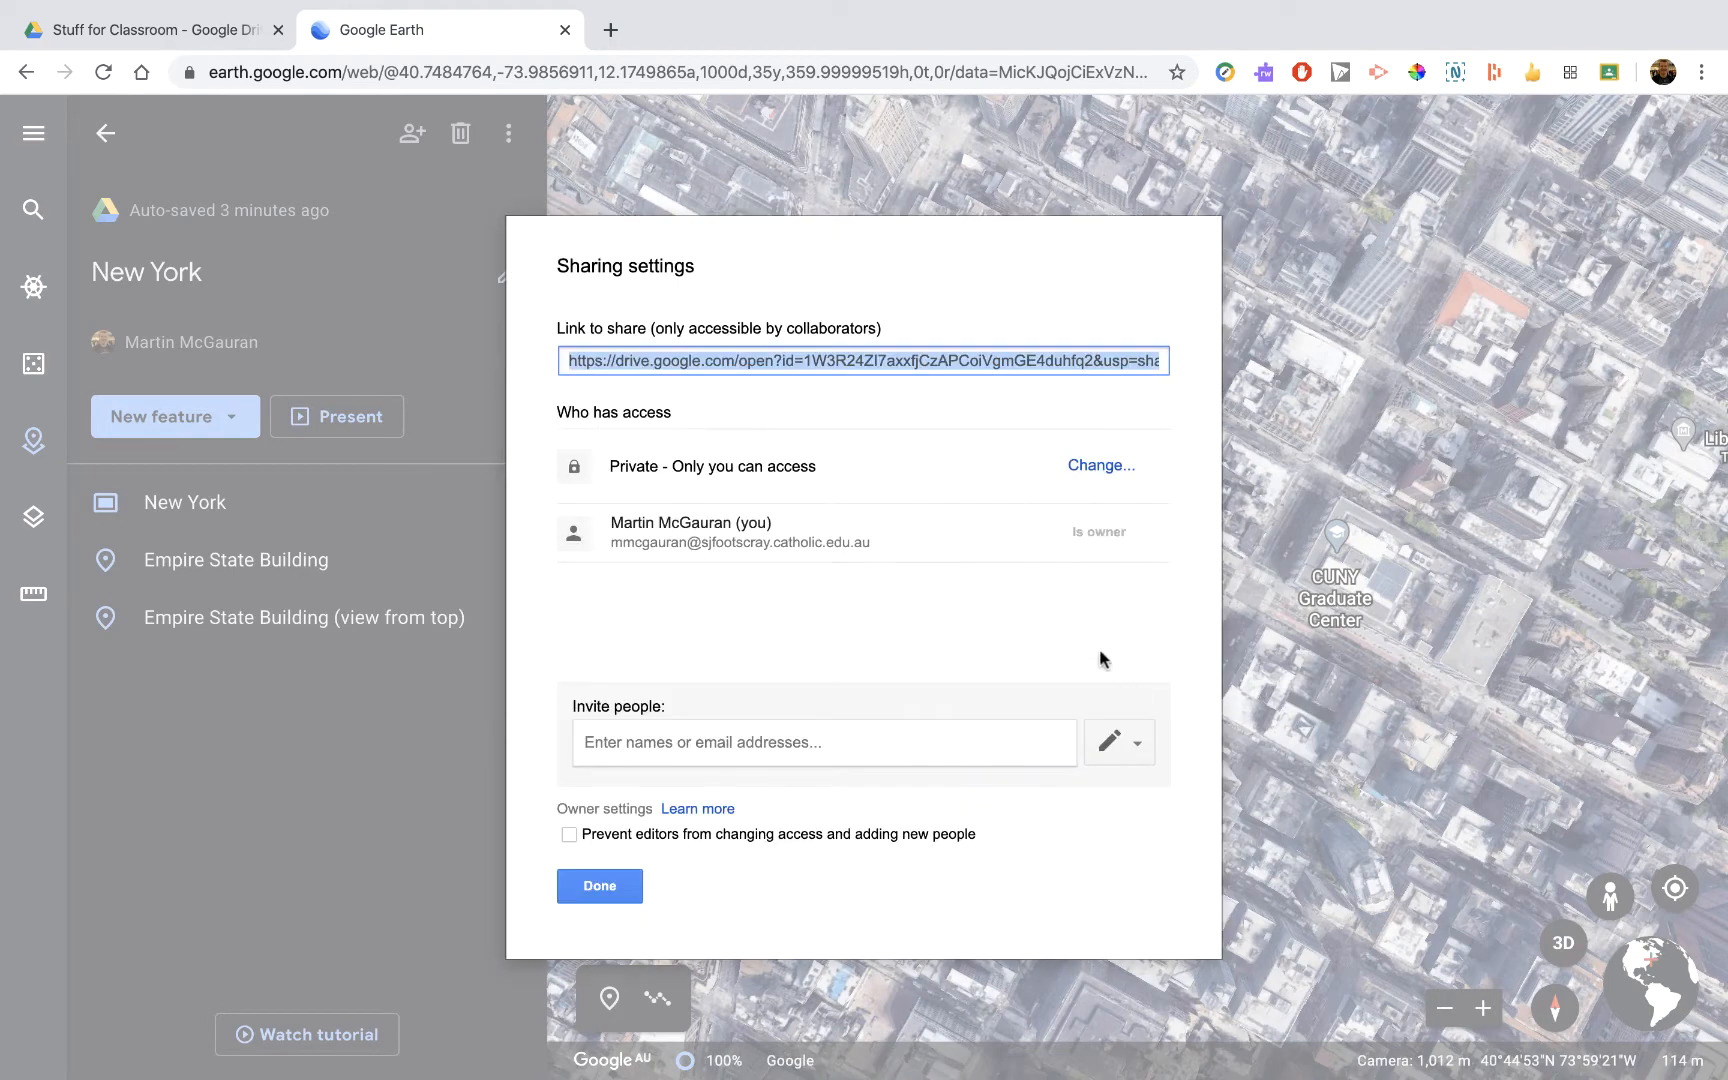
{"action": "left_click", "coordinate": [1098, 466]}
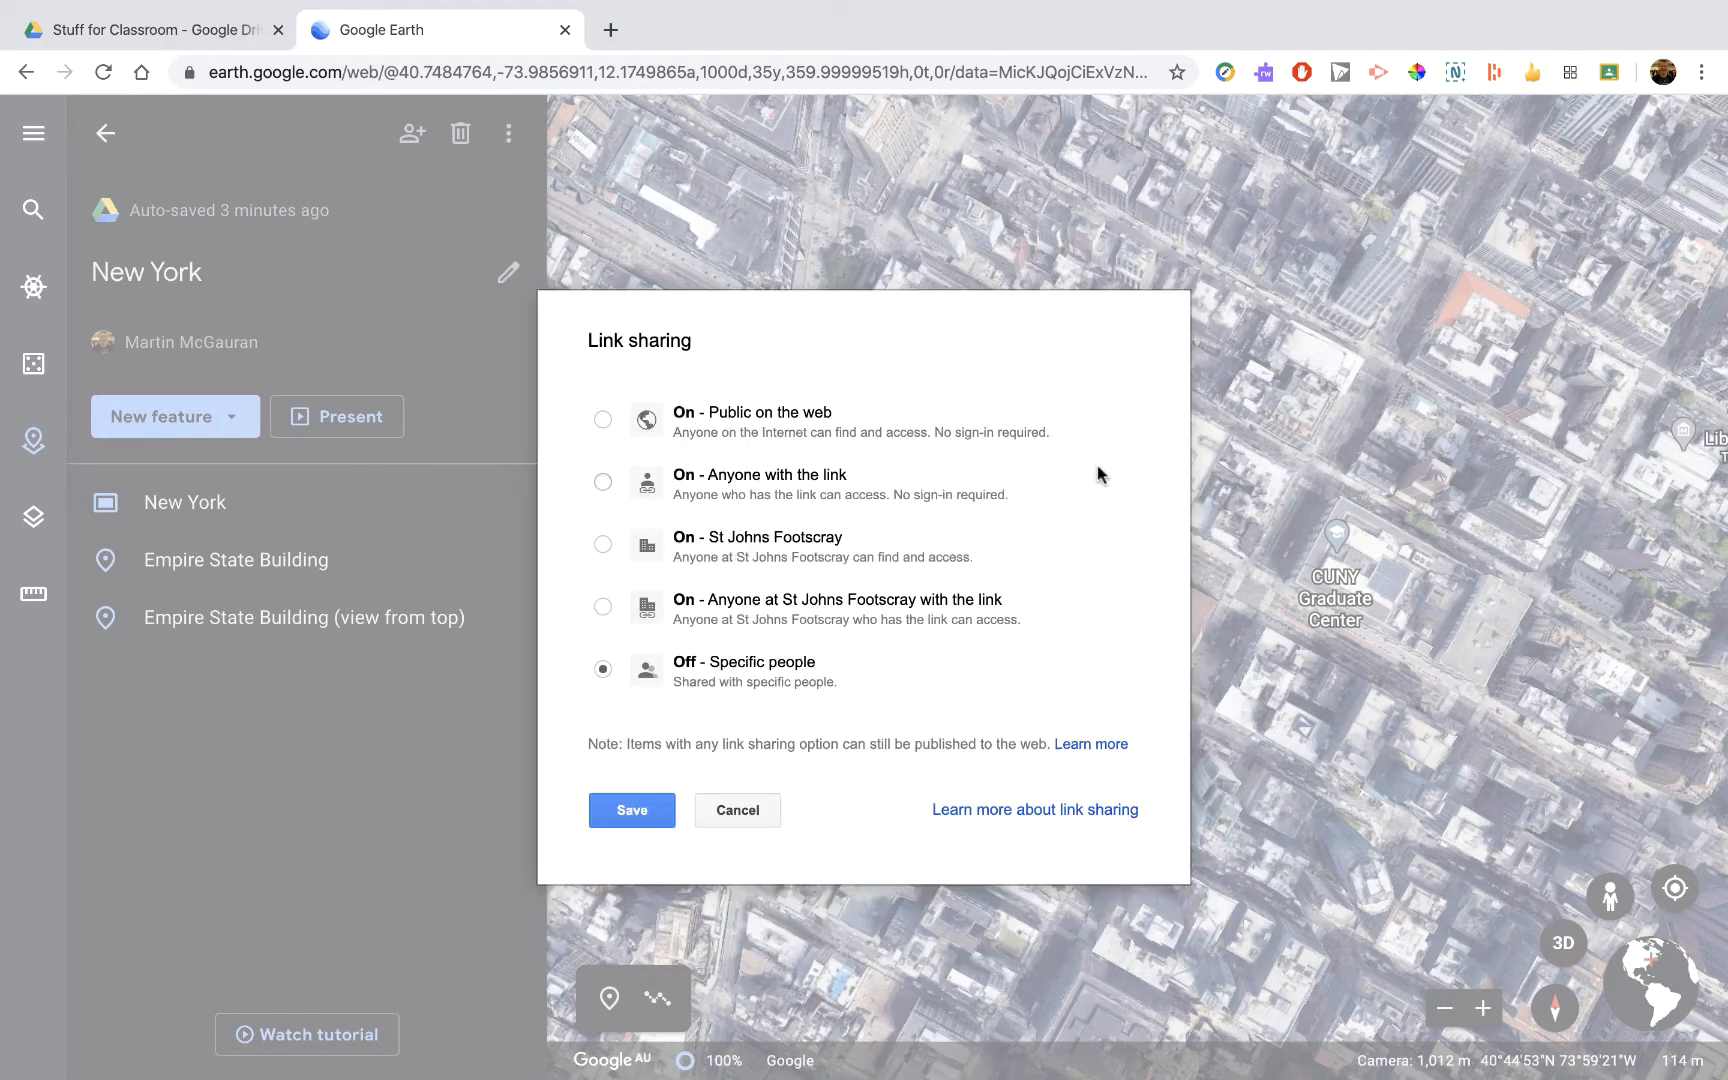
{"action": "left_click", "coordinate": [602, 482]}
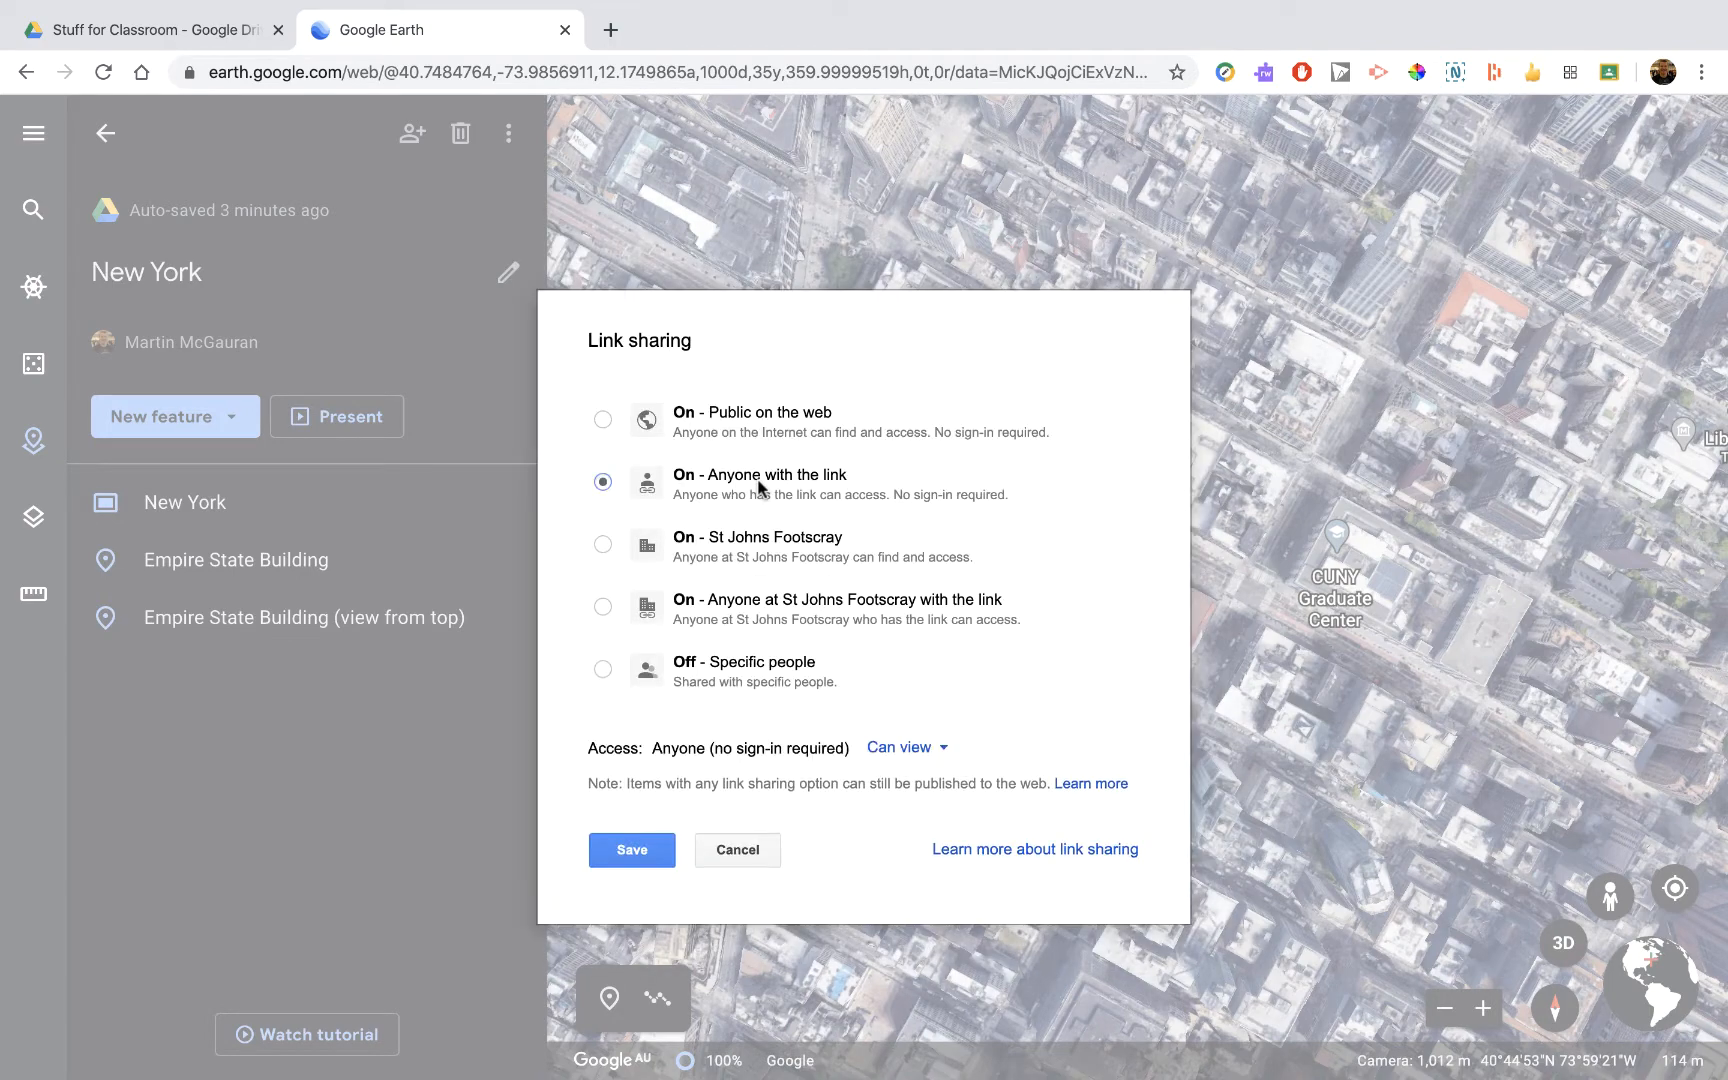
{"action": "mouse_move", "coordinate": [736, 760]}
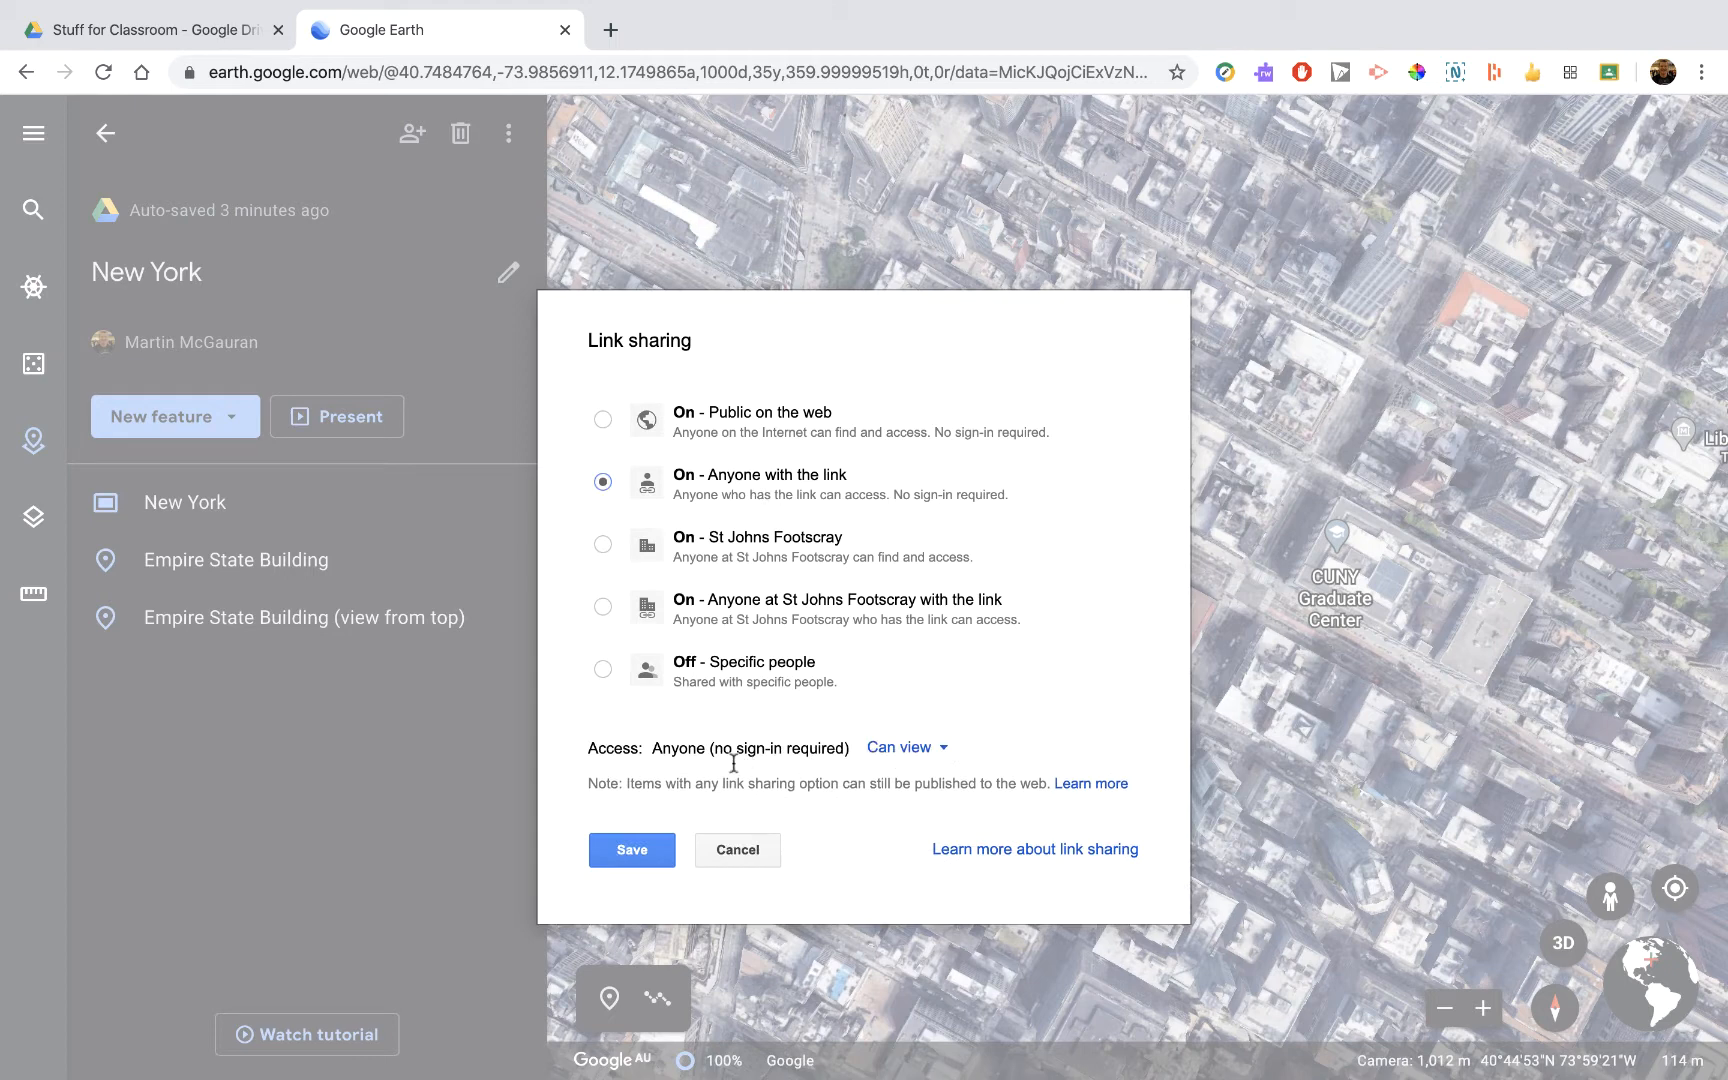
{"action": "left_click", "coordinate": [632, 850]}
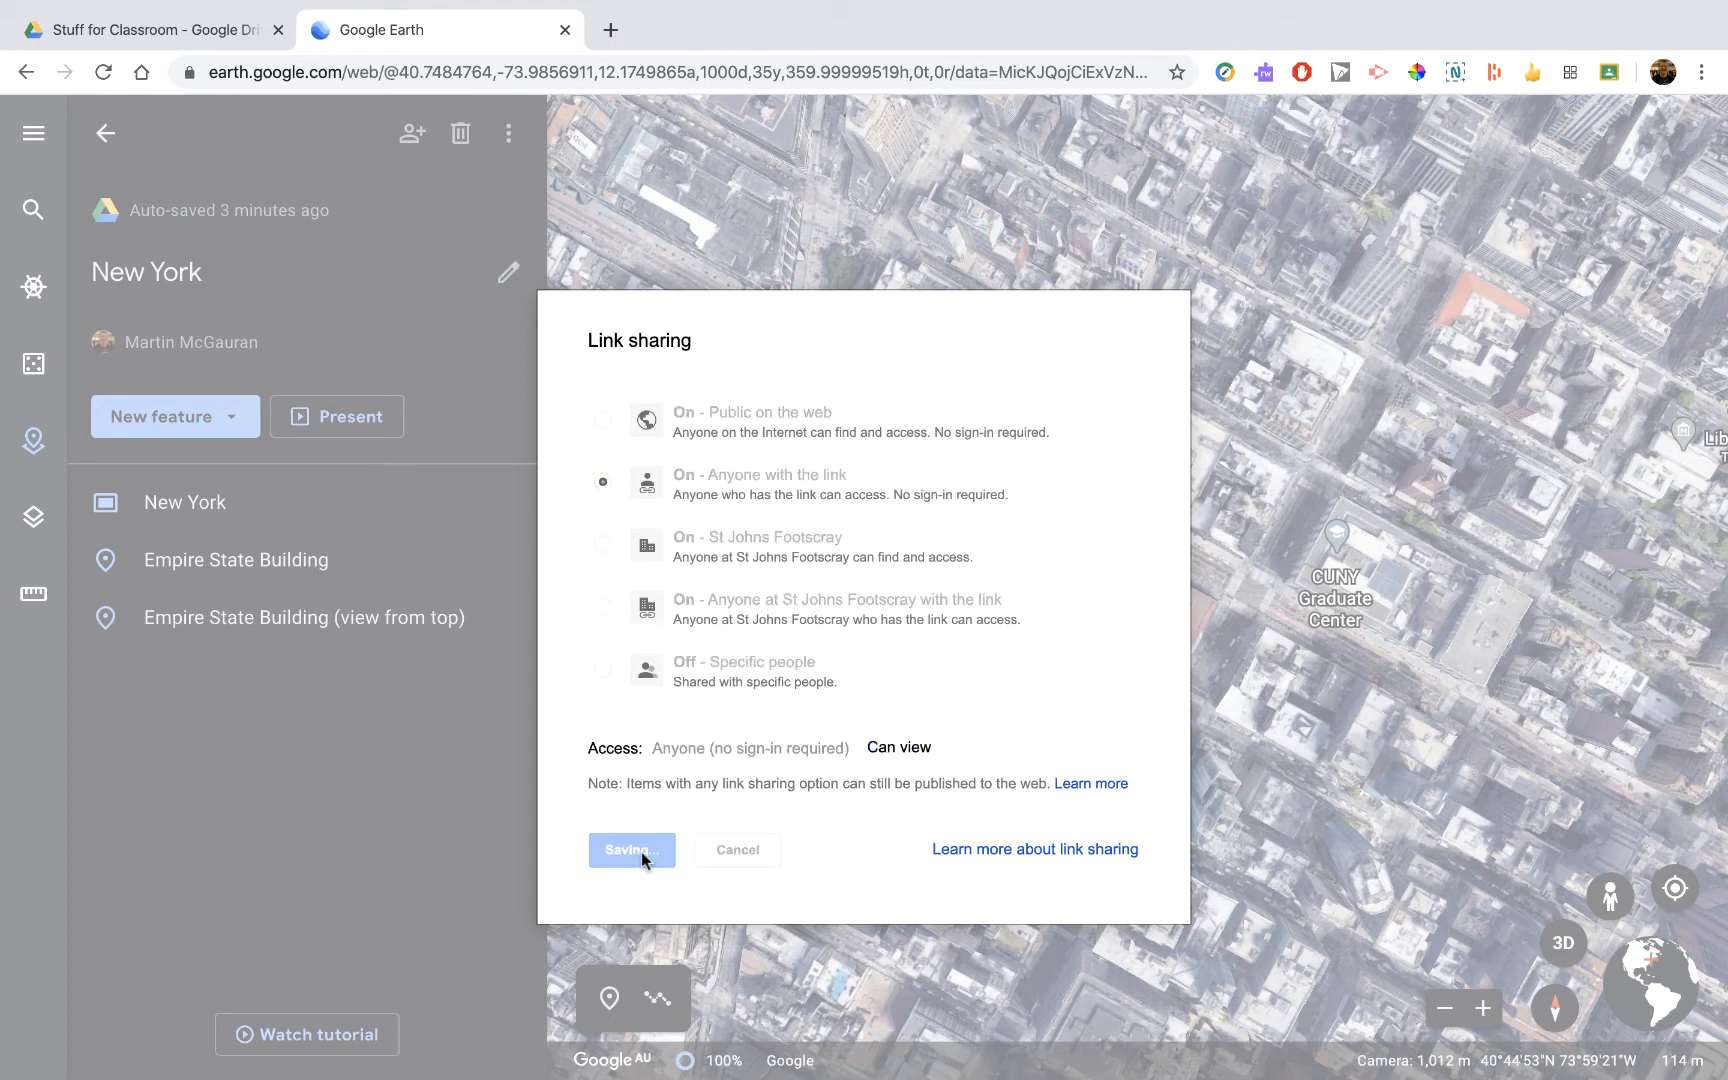
{"action": "left_click", "coordinate": [630, 850]}
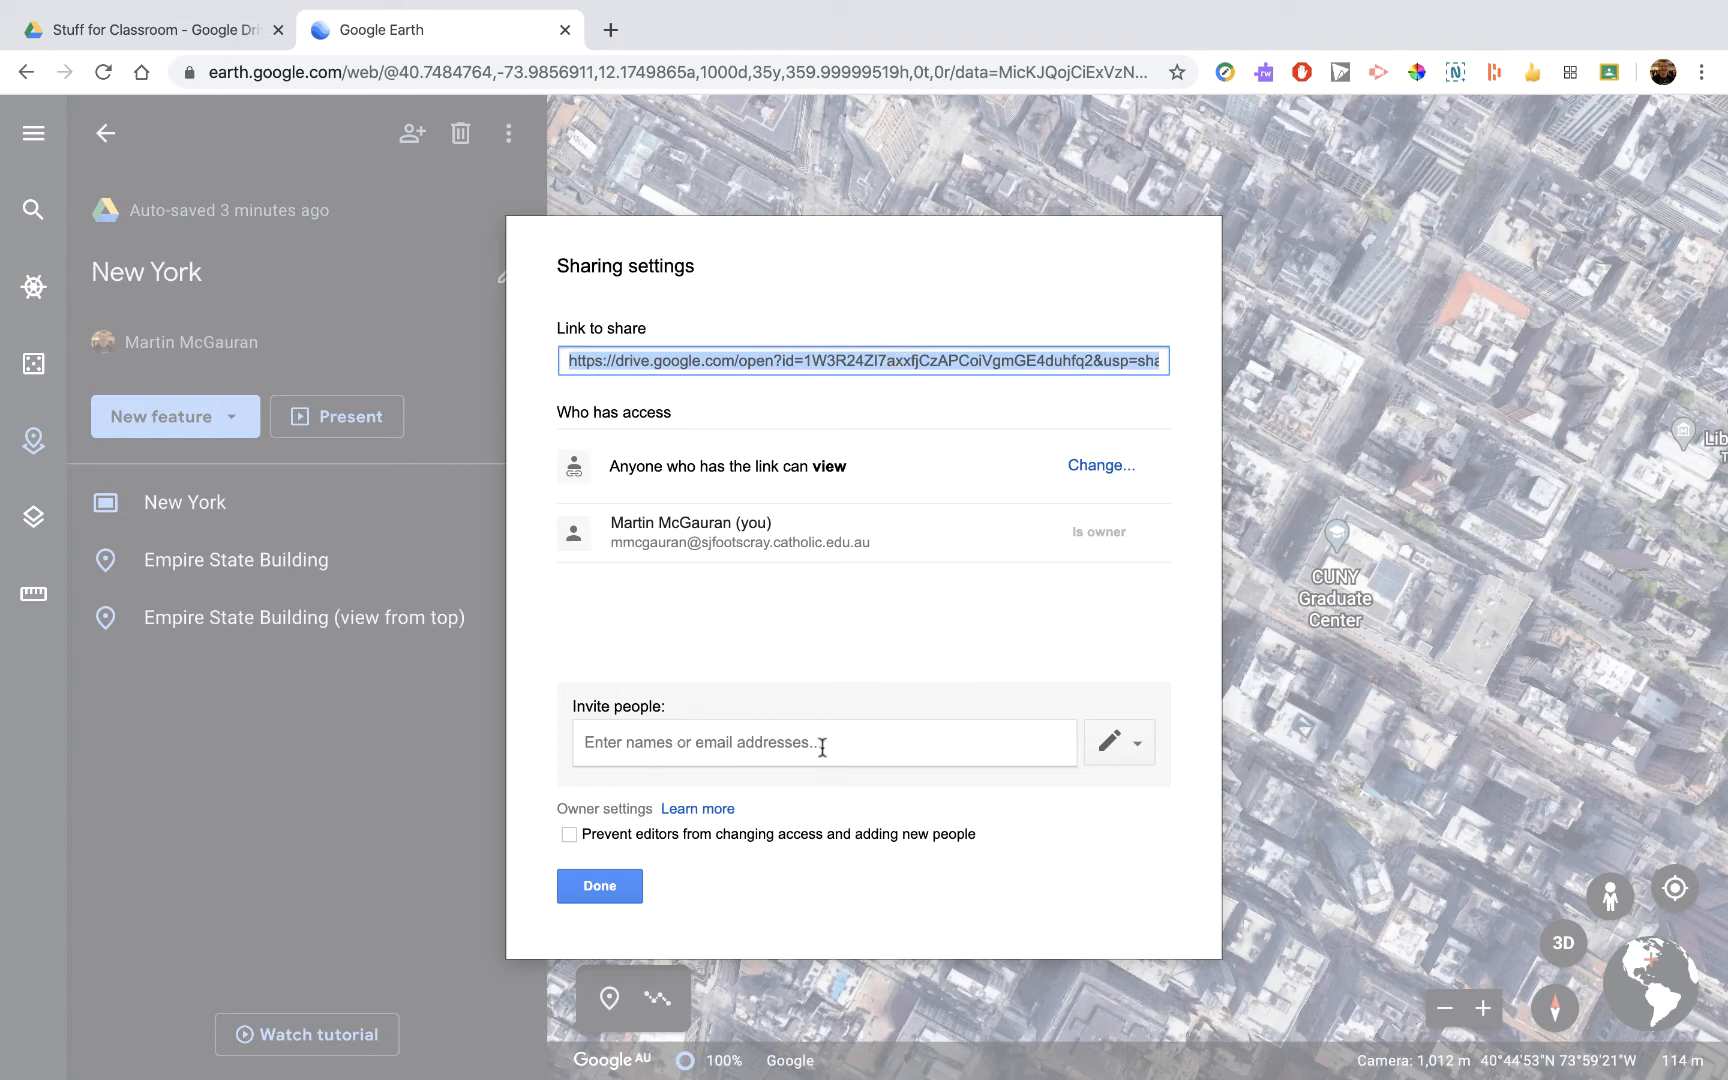
{"action": "mouse_move", "coordinate": [644, 858]}
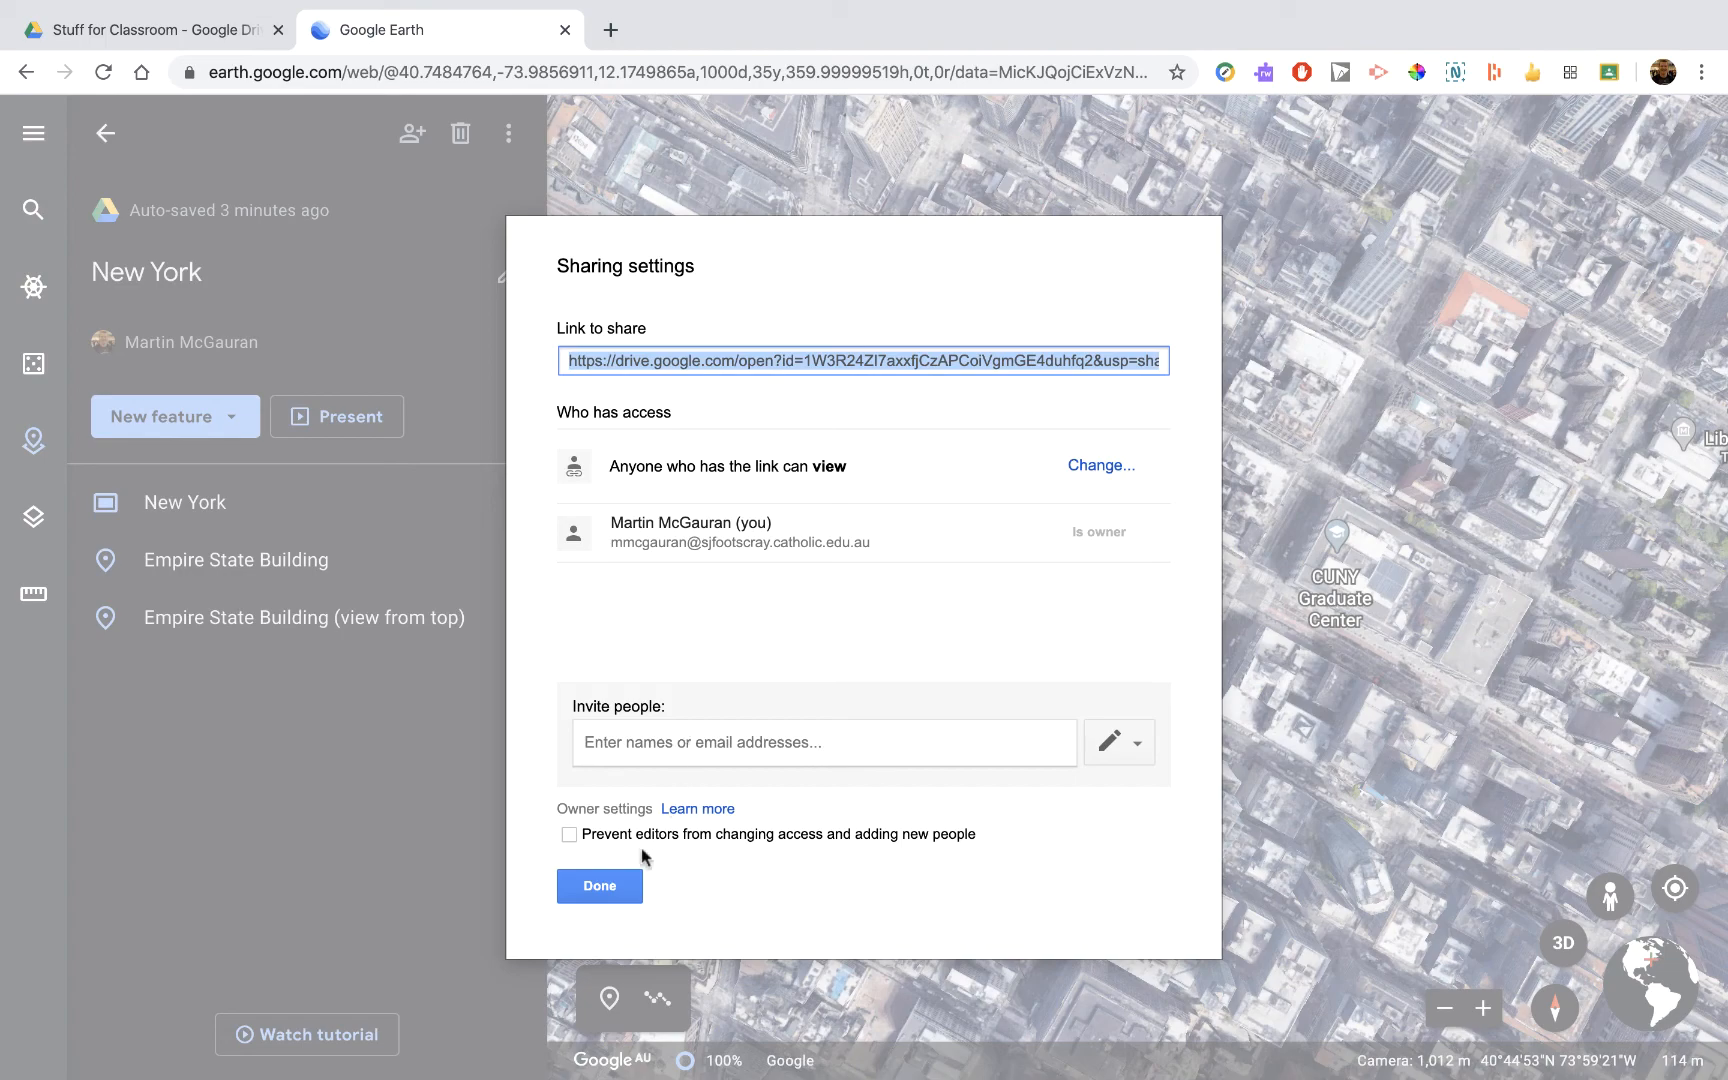